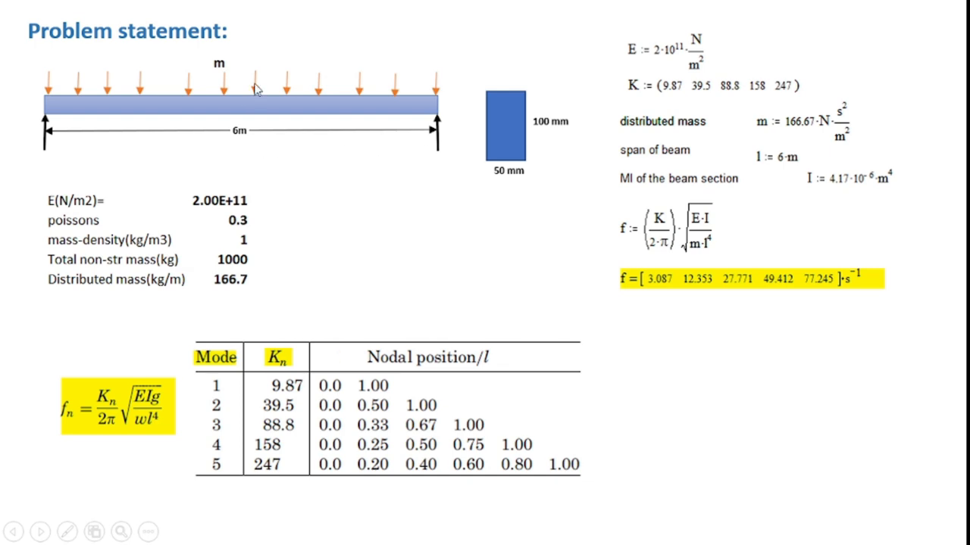
pyautogui.moveTo(194, 173)
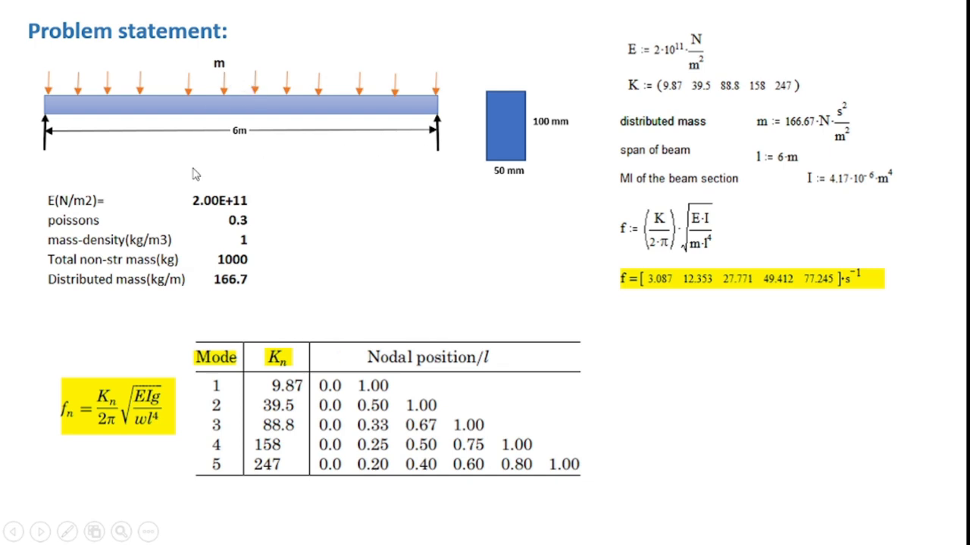
pyautogui.moveTo(140, 226)
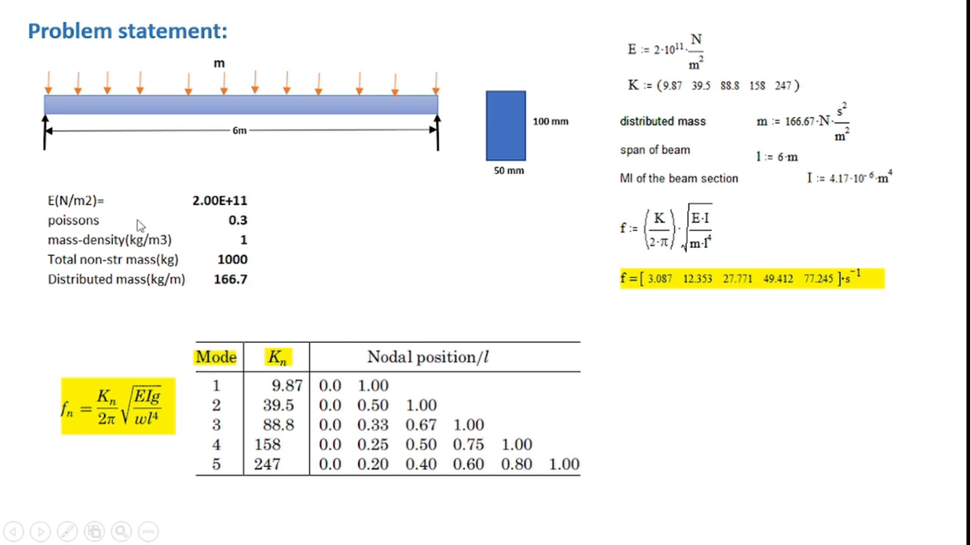
pyautogui.moveTo(325, 227)
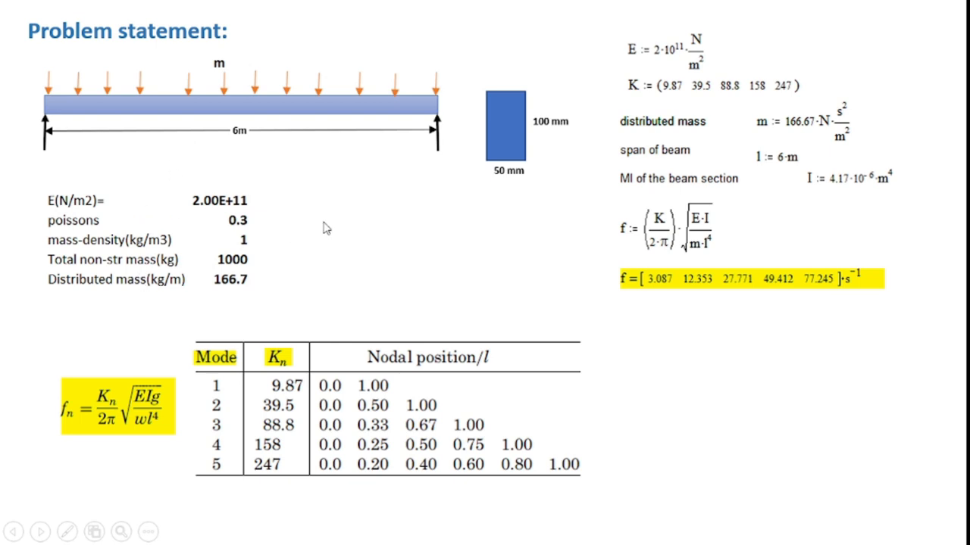
pyautogui.moveTo(124, 206)
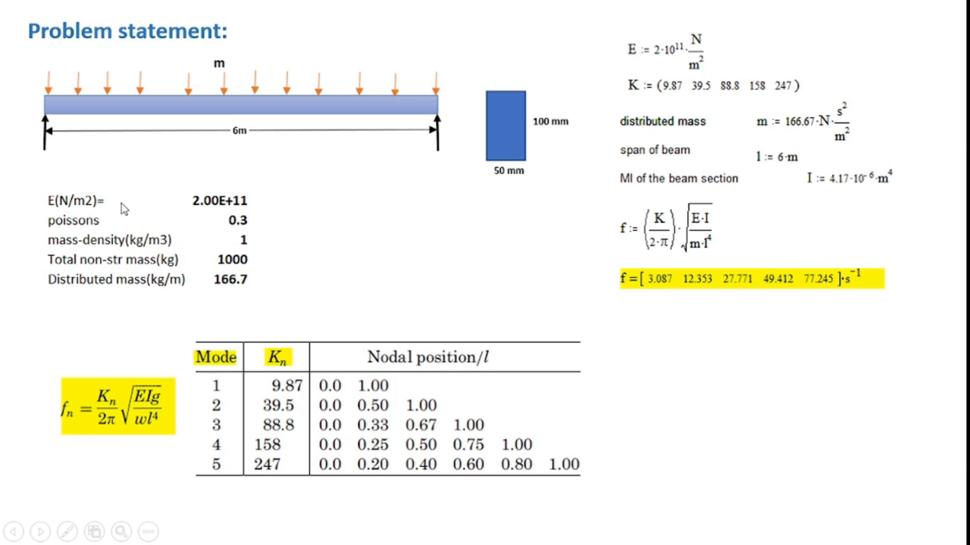
pyautogui.moveTo(277, 218)
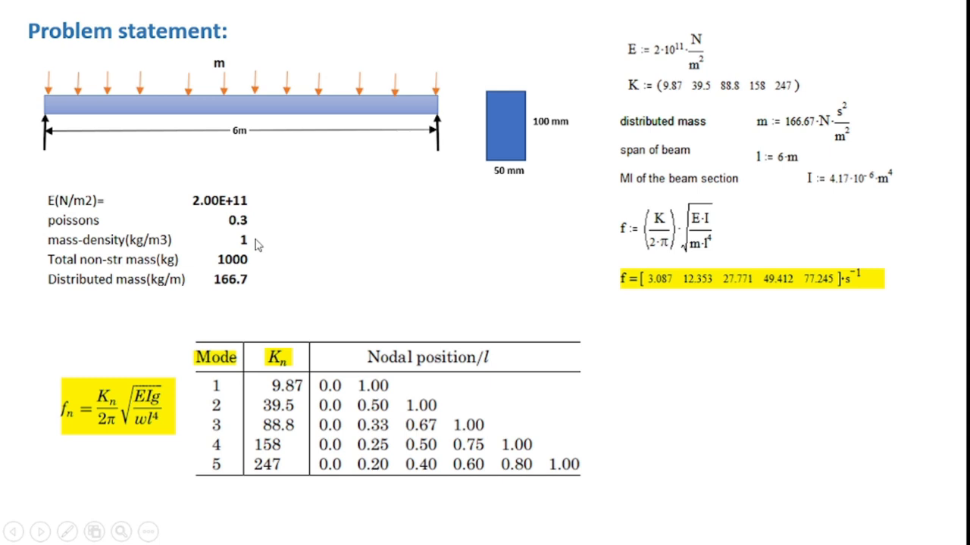
pyautogui.moveTo(155, 42)
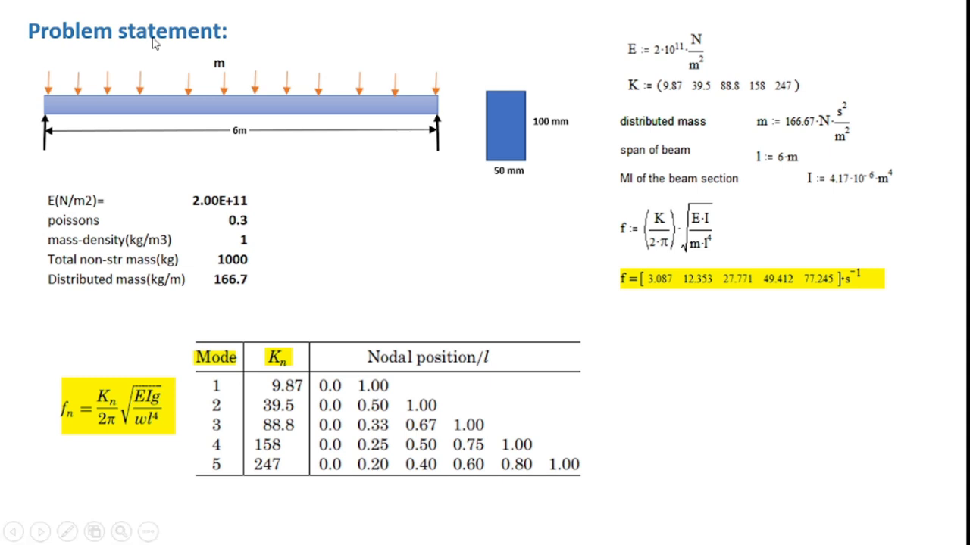
pyautogui.moveTo(282, 106)
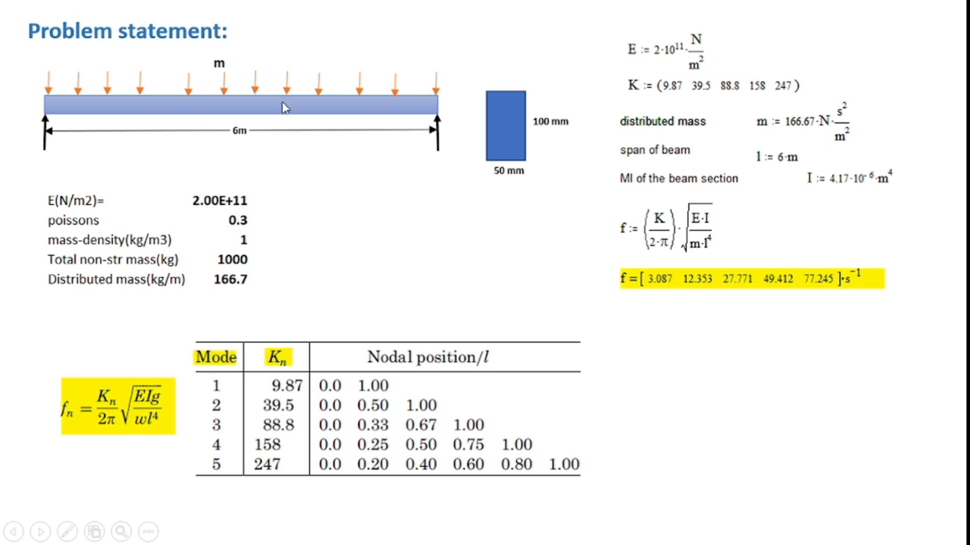
pyautogui.moveTo(210, 247)
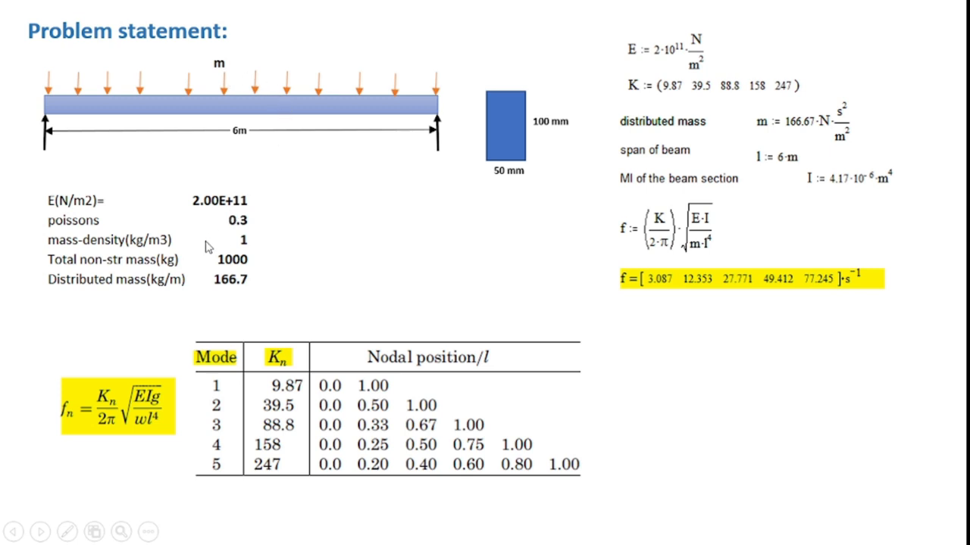
pyautogui.moveTo(125, 250)
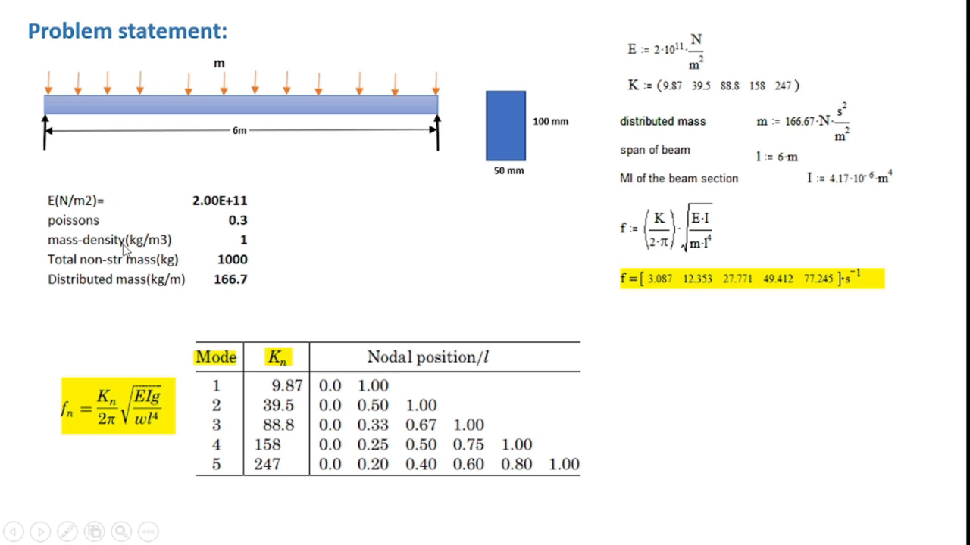
pyautogui.moveTo(249, 244)
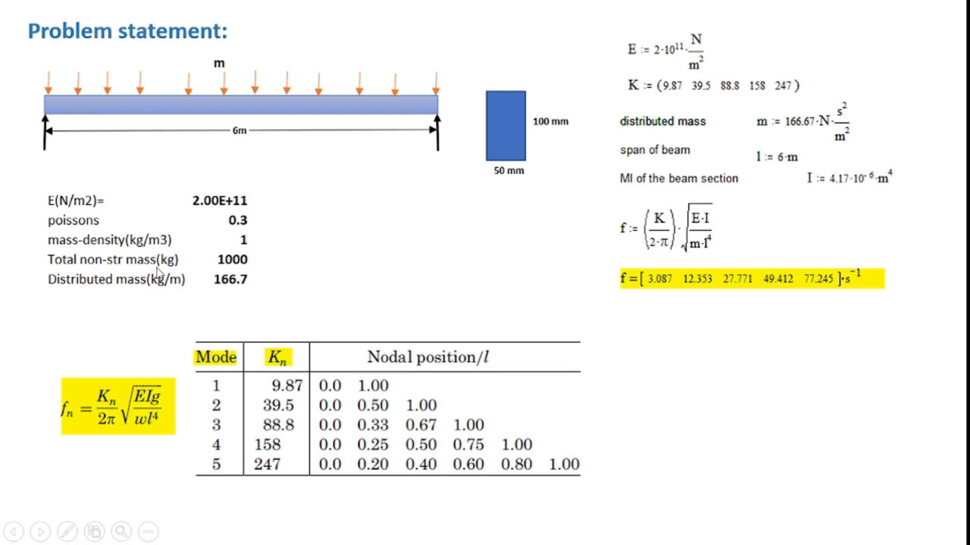
pyautogui.moveTo(219, 270)
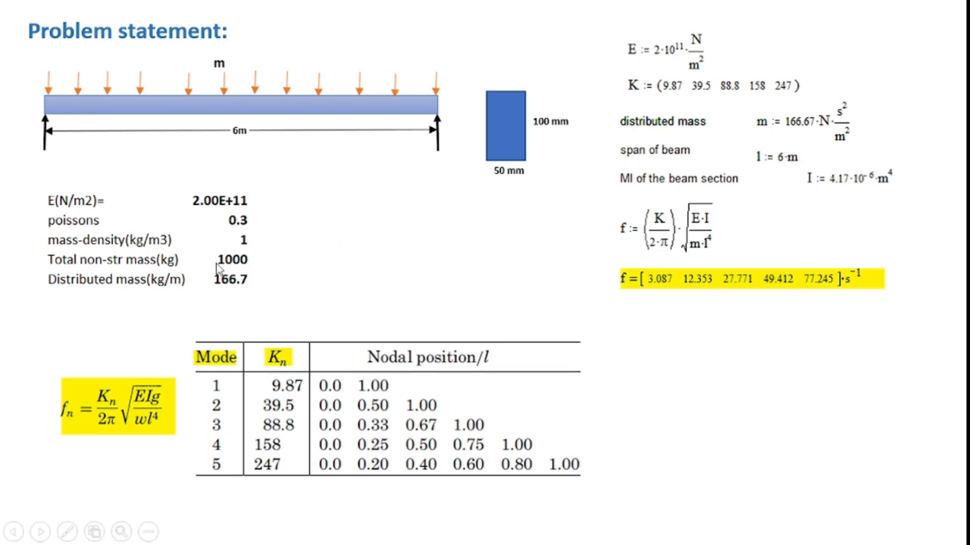
pyautogui.moveTo(251, 273)
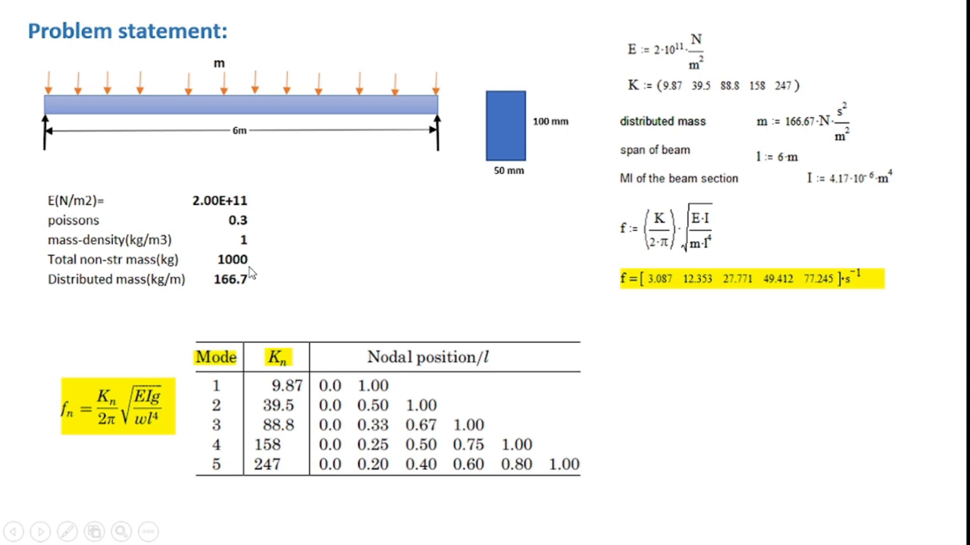
pyautogui.moveTo(223, 297)
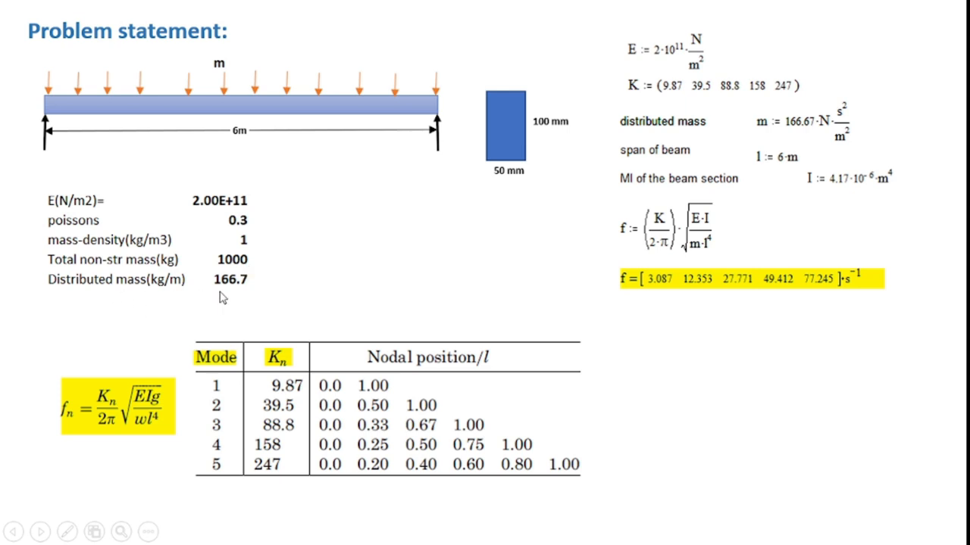
pyautogui.moveTo(273, 291)
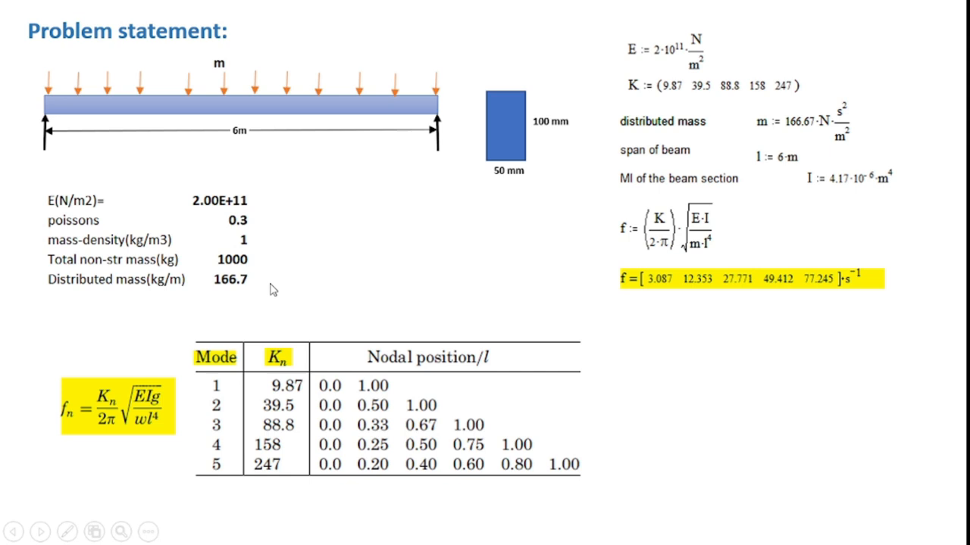
pyautogui.moveTo(494, 200)
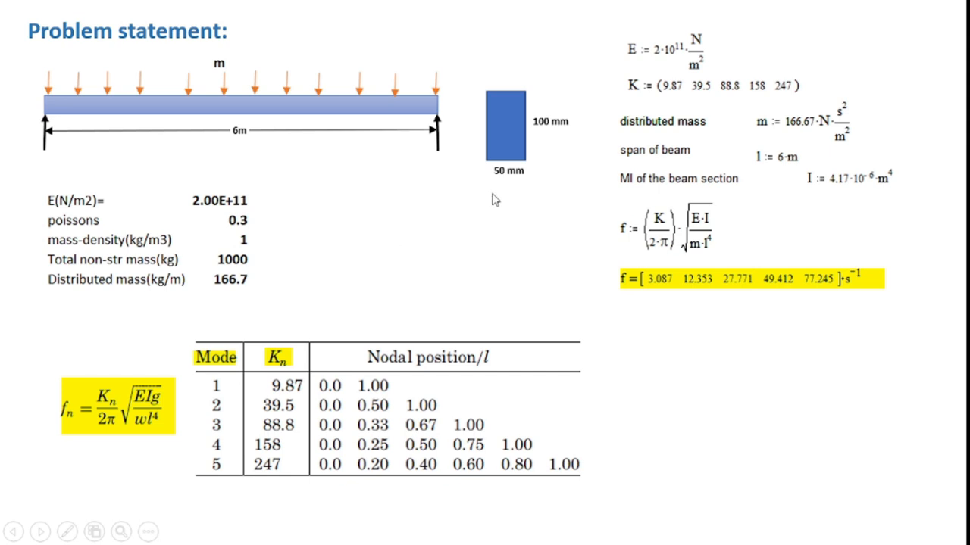
pyautogui.moveTo(488, 190)
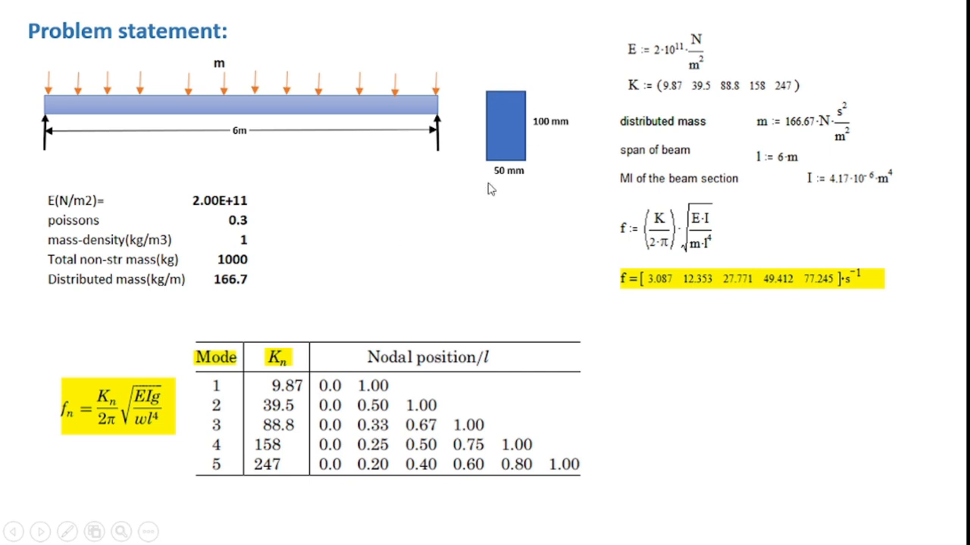
pyautogui.moveTo(512, 197)
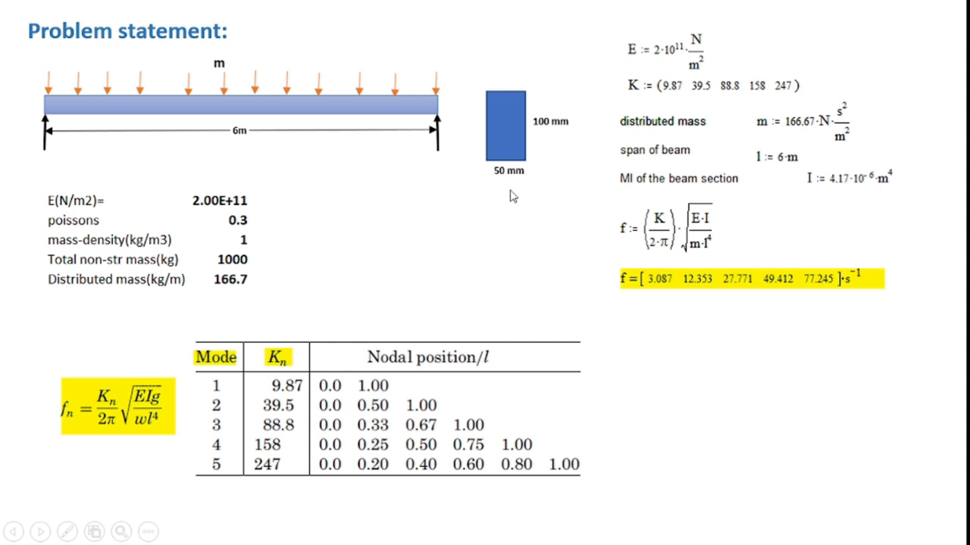
pyautogui.moveTo(548, 151)
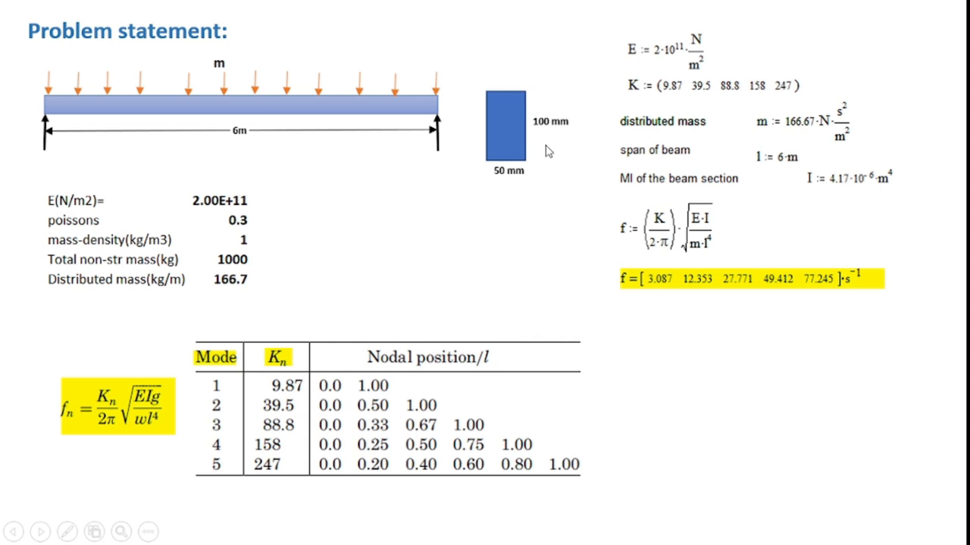
pyautogui.moveTo(311, 300)
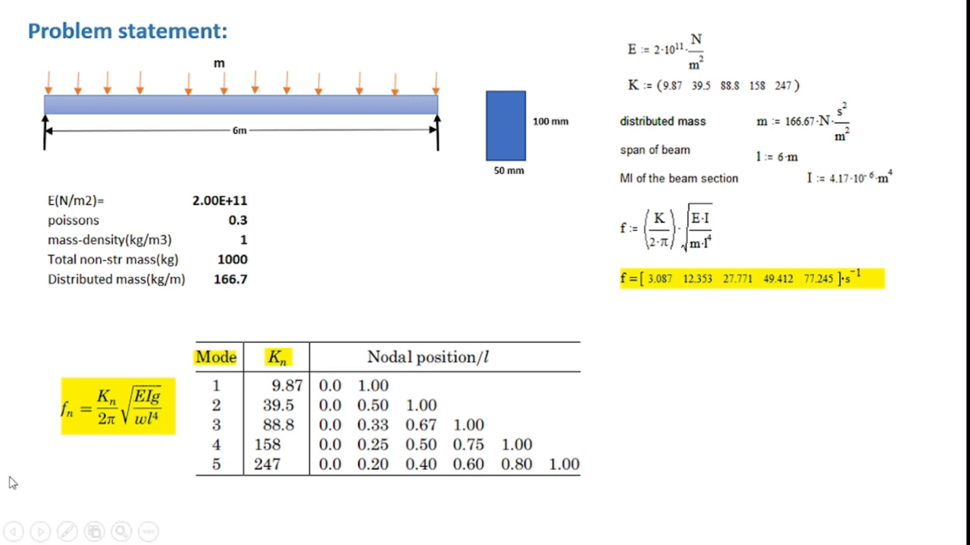
pyautogui.moveTo(68, 430)
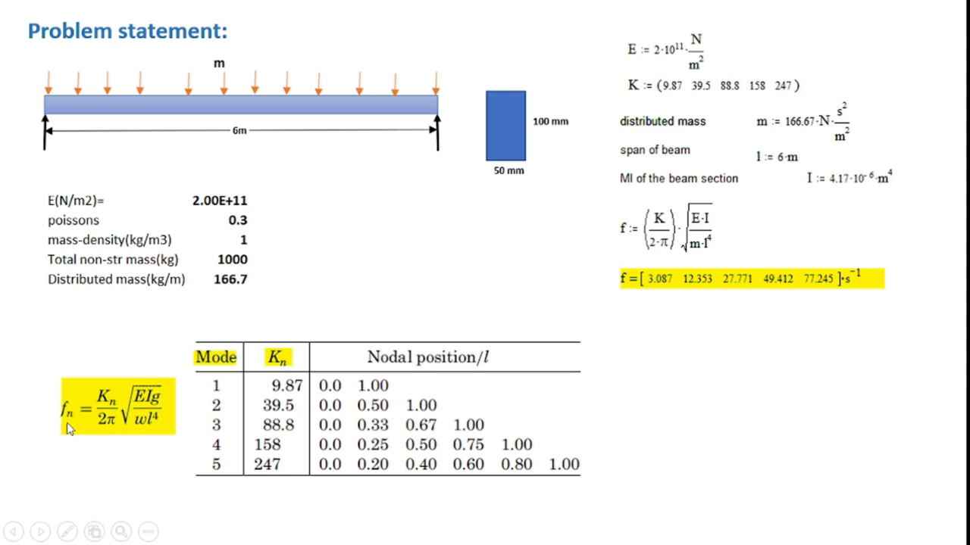
pyautogui.moveTo(103, 444)
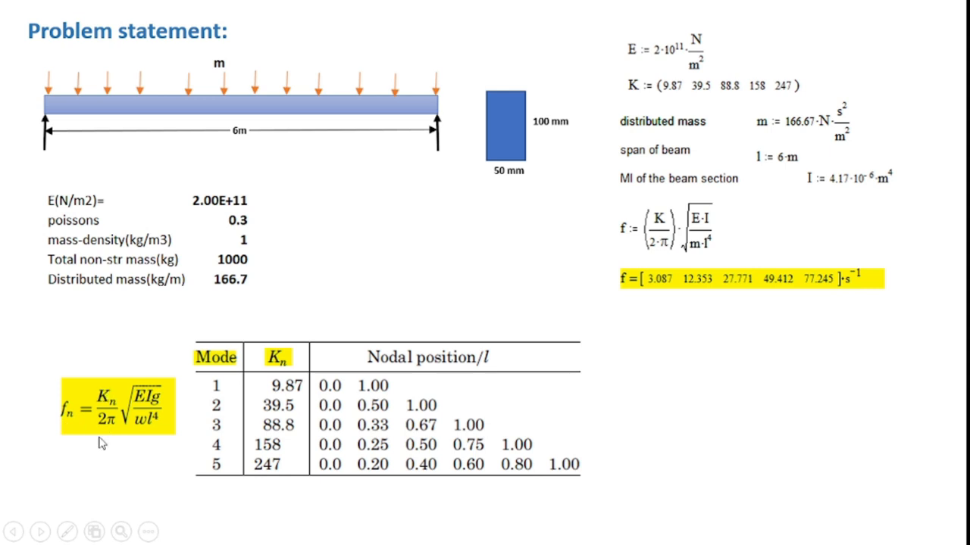
pyautogui.moveTo(137, 409)
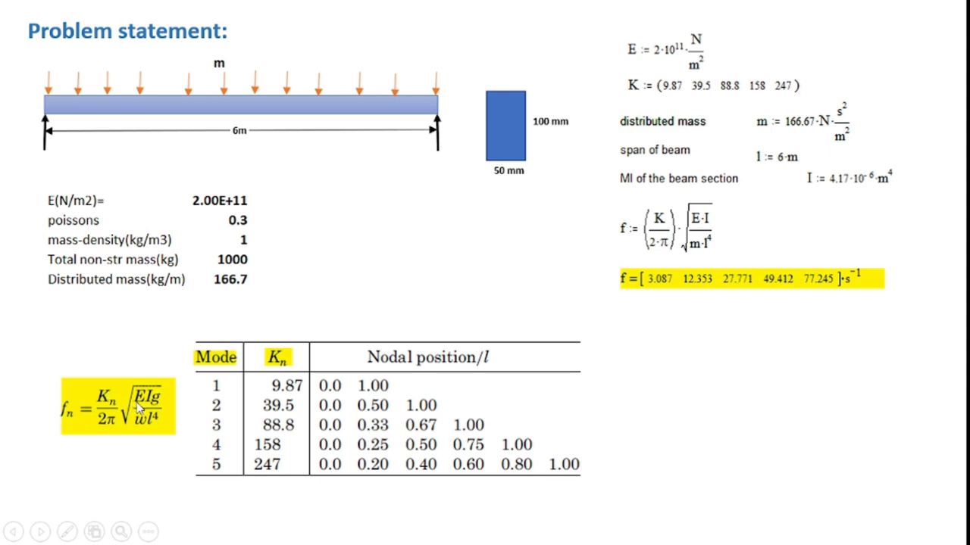
pyautogui.moveTo(146, 432)
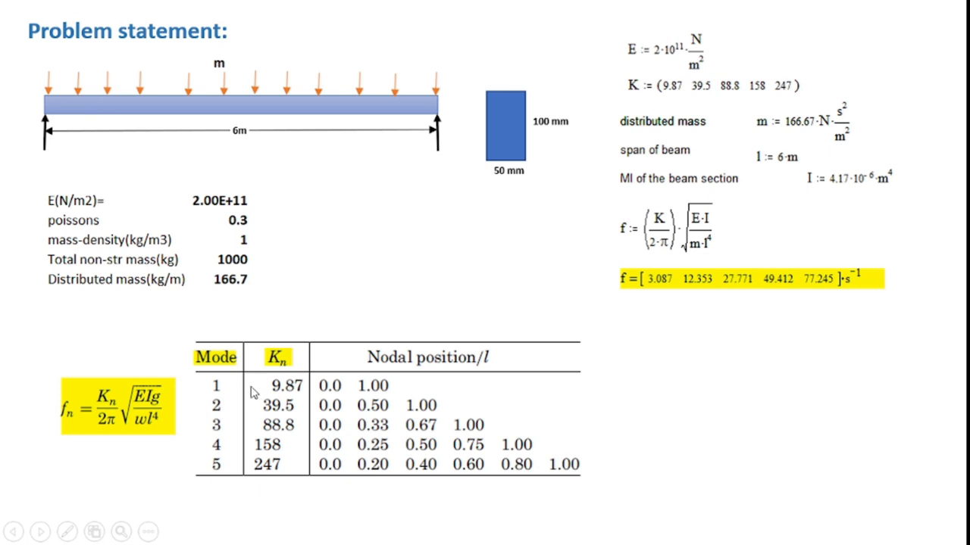
pyautogui.moveTo(224, 463)
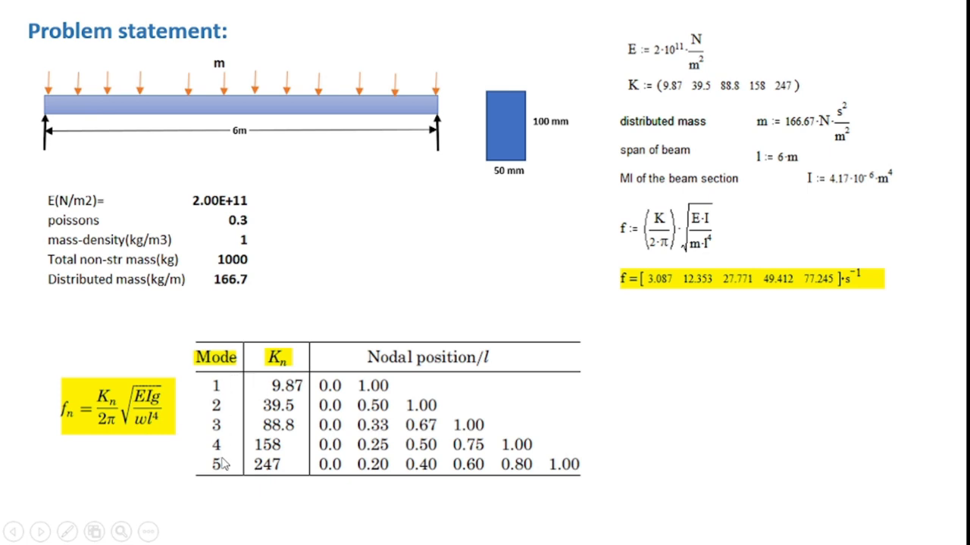
pyautogui.moveTo(288, 339)
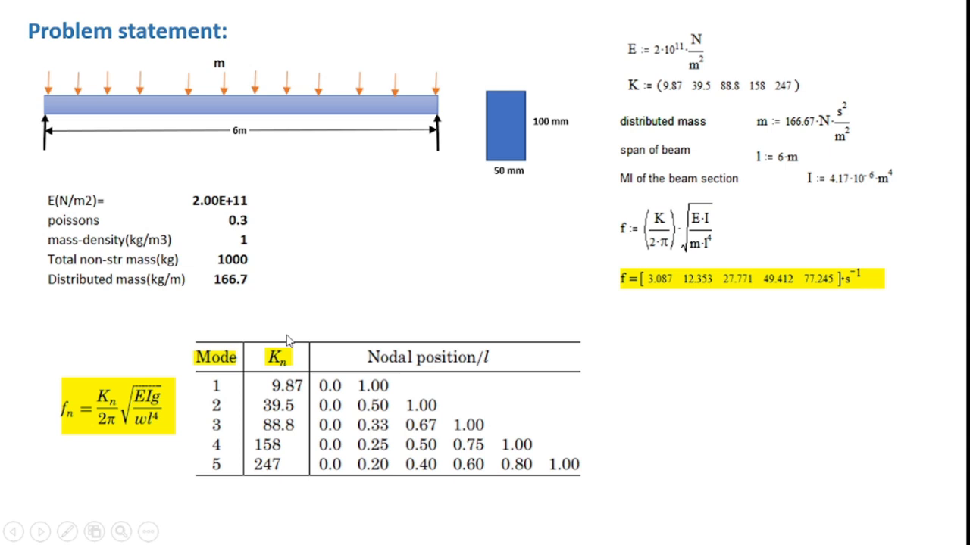
pyautogui.moveTo(272, 476)
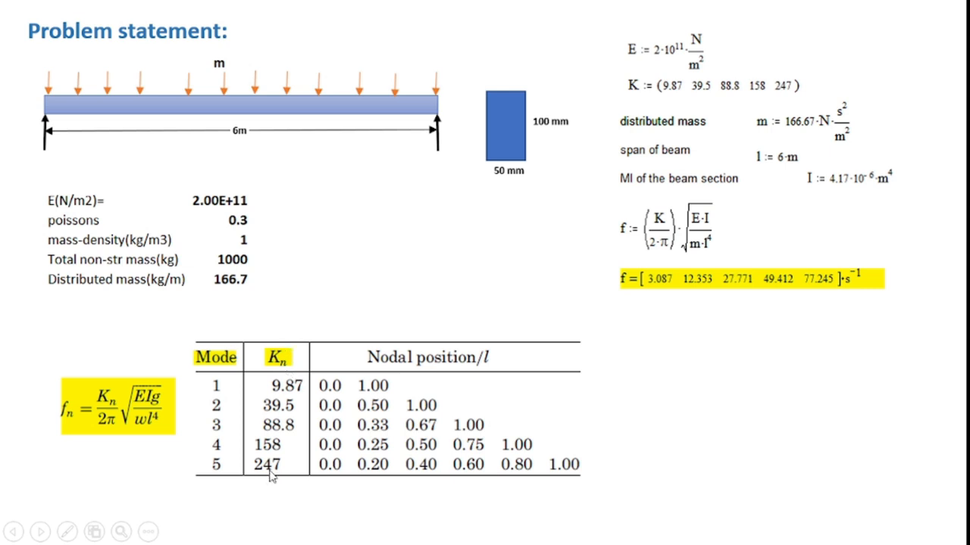
pyautogui.moveTo(284, 488)
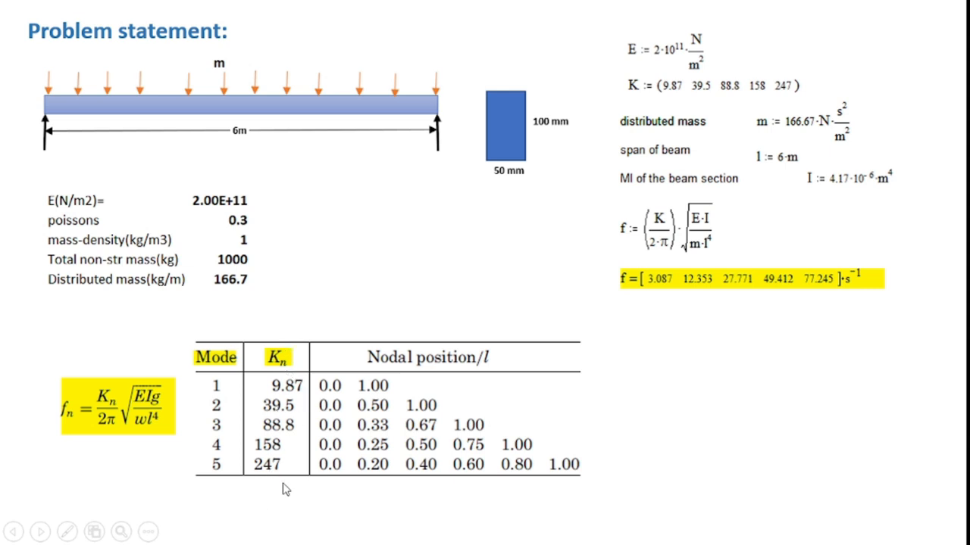
pyautogui.moveTo(633, 309)
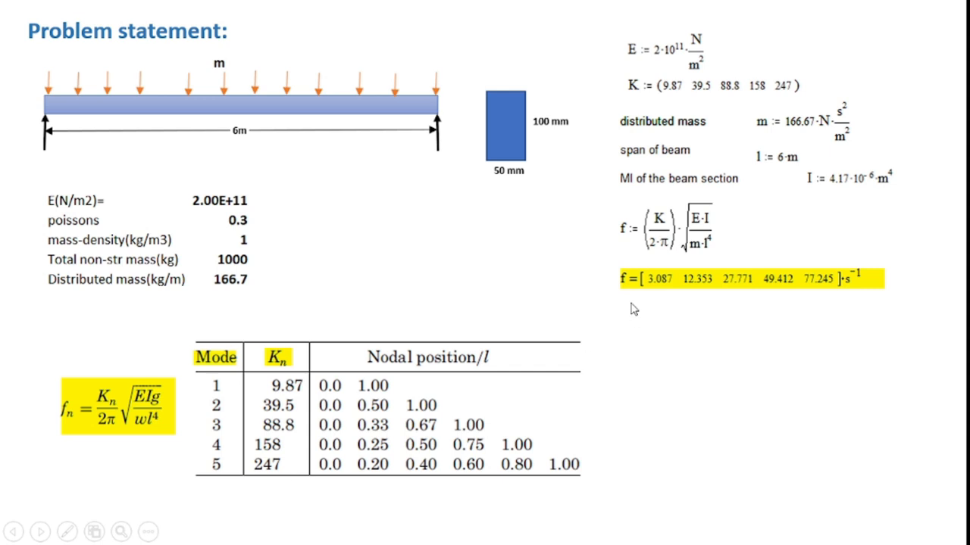
pyautogui.moveTo(789, 306)
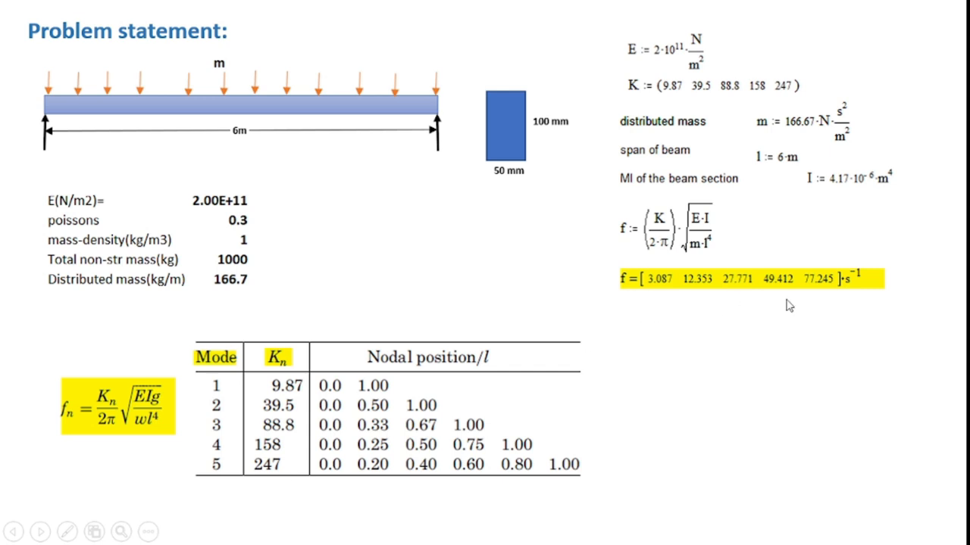
pyautogui.moveTo(791, 306)
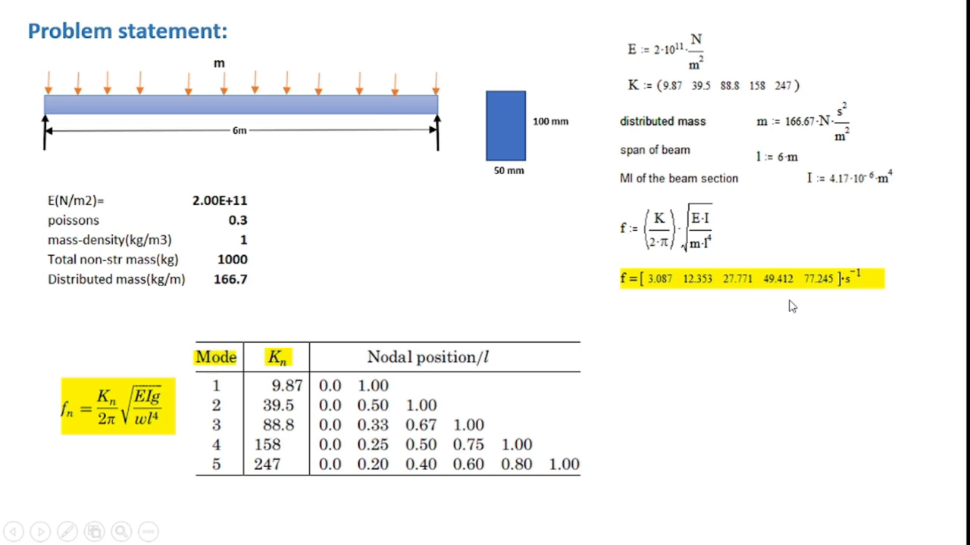
pyautogui.moveTo(741, 312)
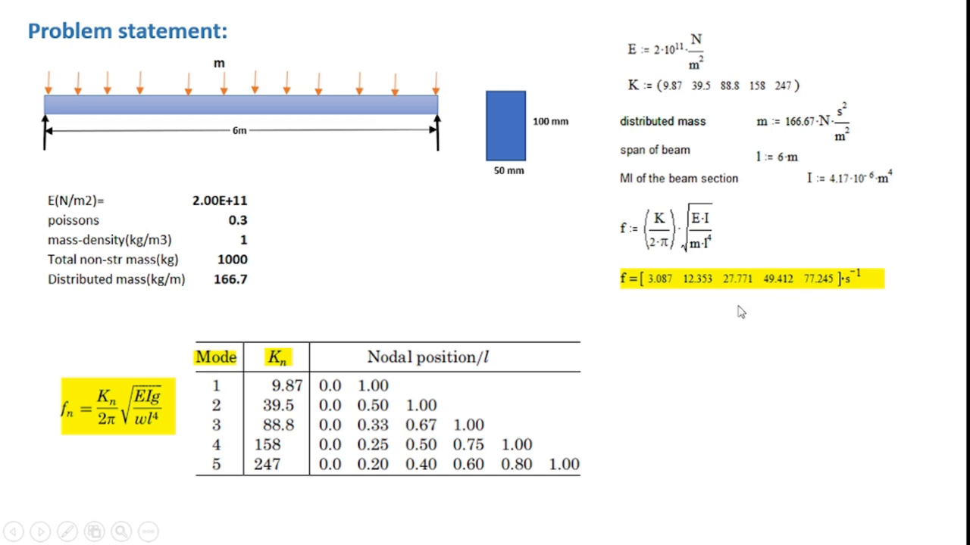
pyautogui.moveTo(746, 309)
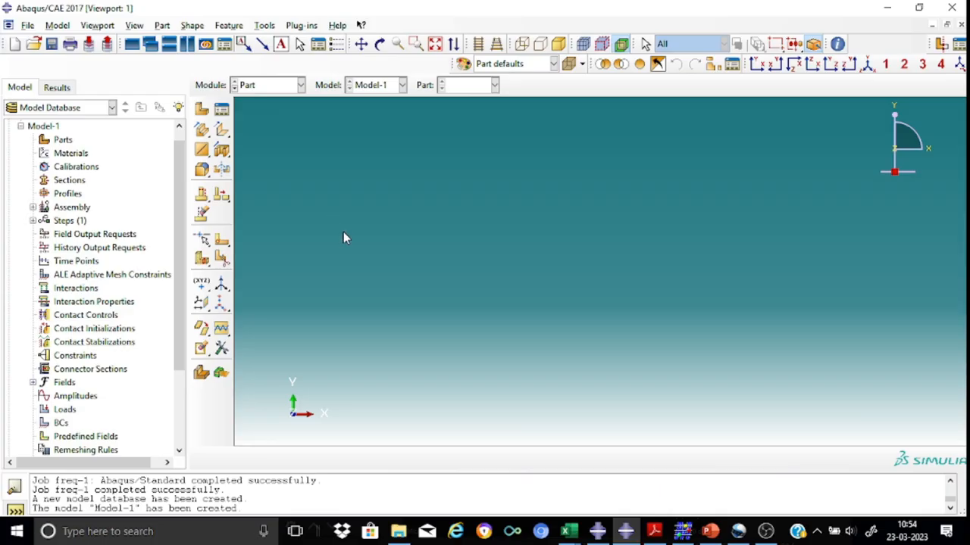
pyautogui.moveTo(294, 192)
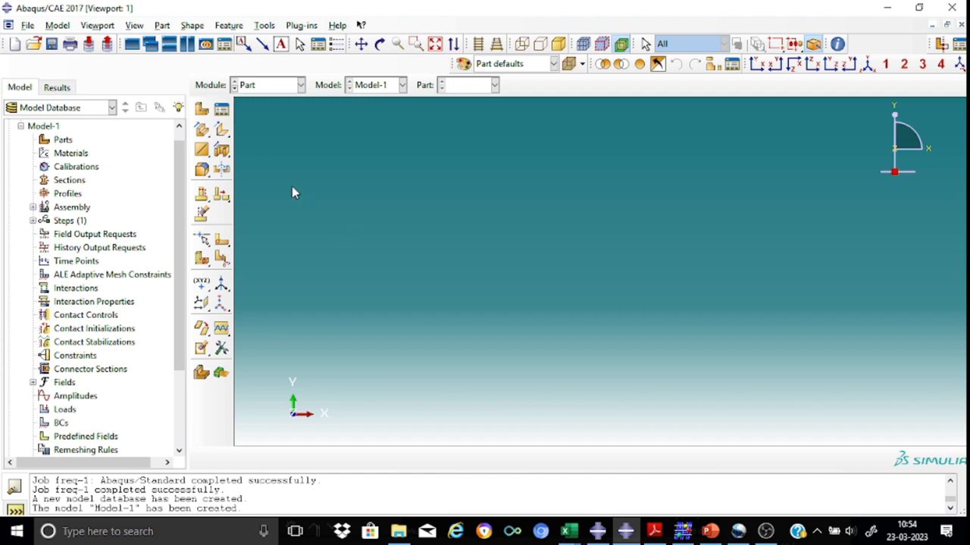
pyautogui.moveTo(255, 155)
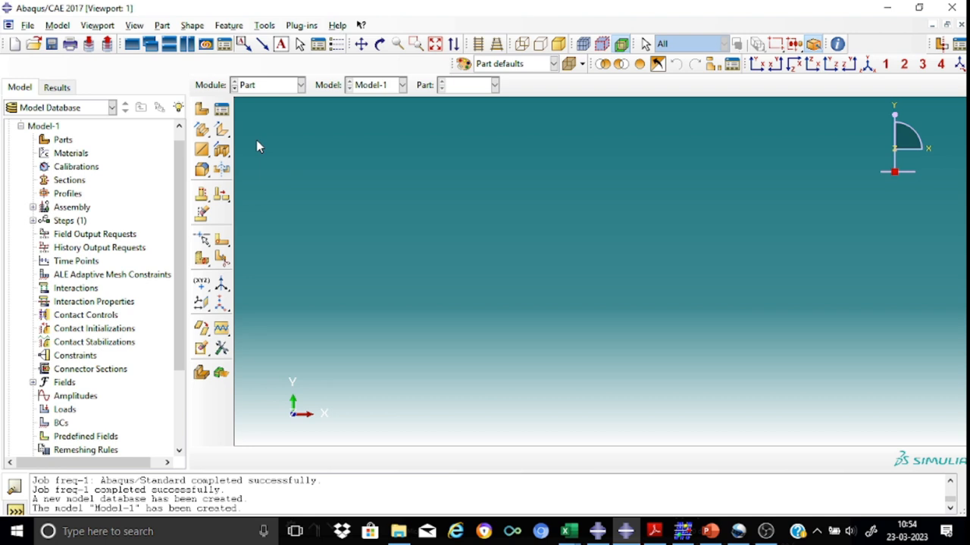
# - Create 2D planar deformable wire part 'beam' and sketch its horizontal line starting at coordinate 6
pyautogui.click(202, 109)
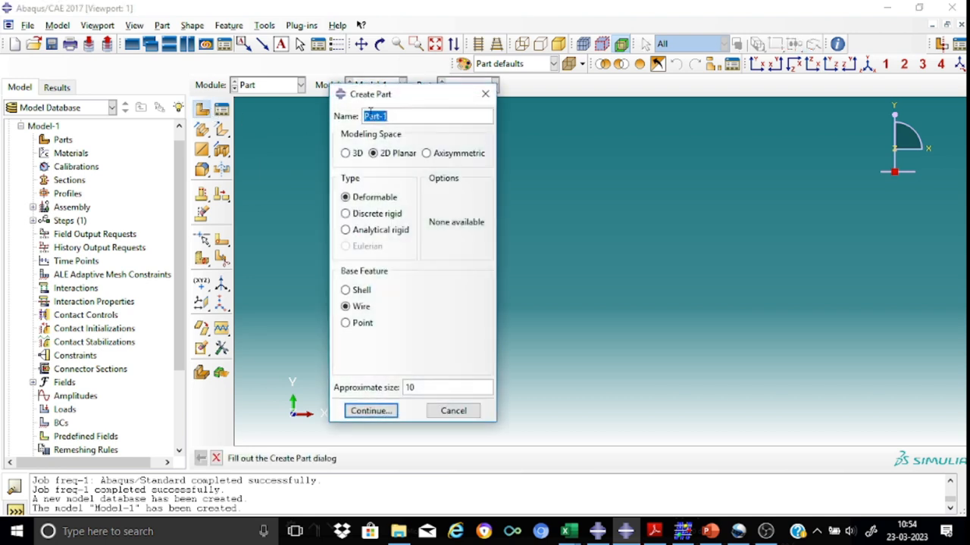
pyautogui.click(402, 115)
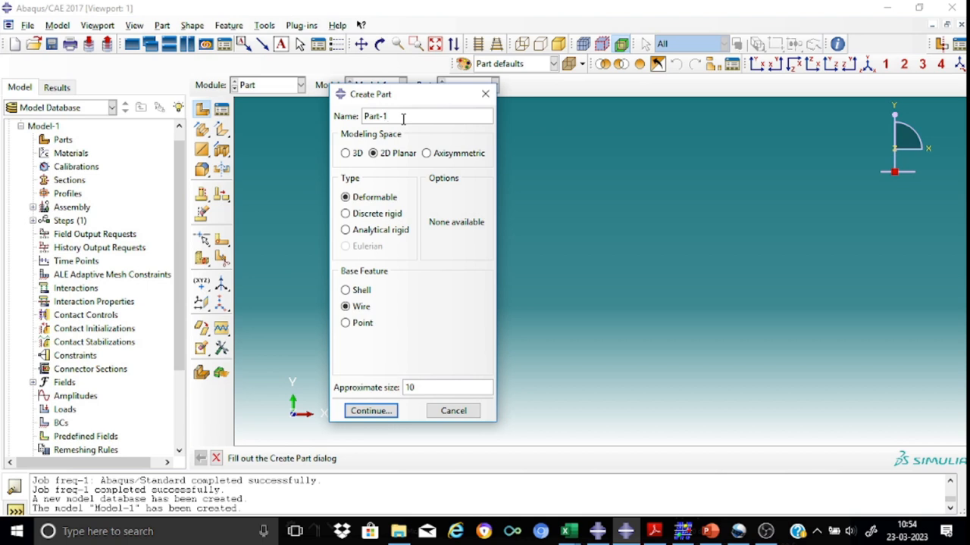
pyautogui.write('beam')
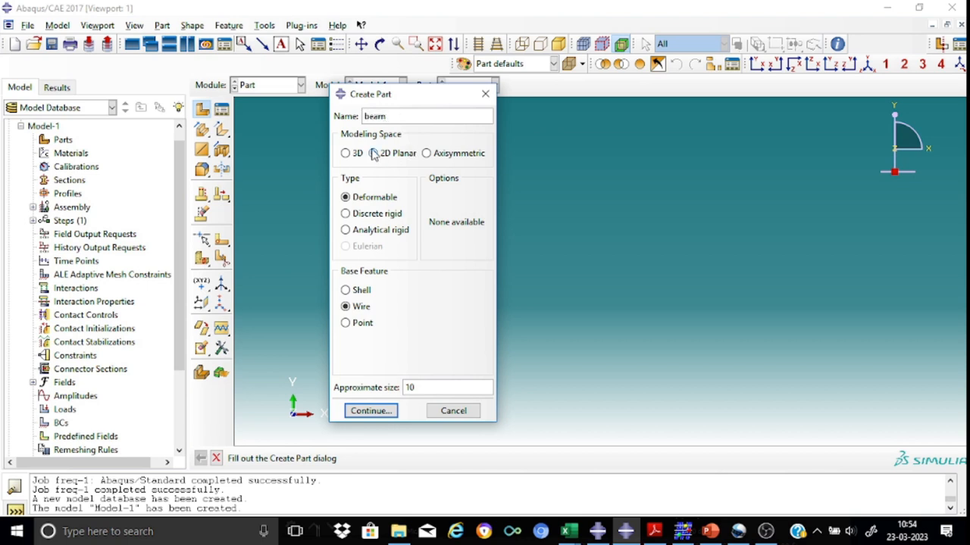
pyautogui.click(373, 153)
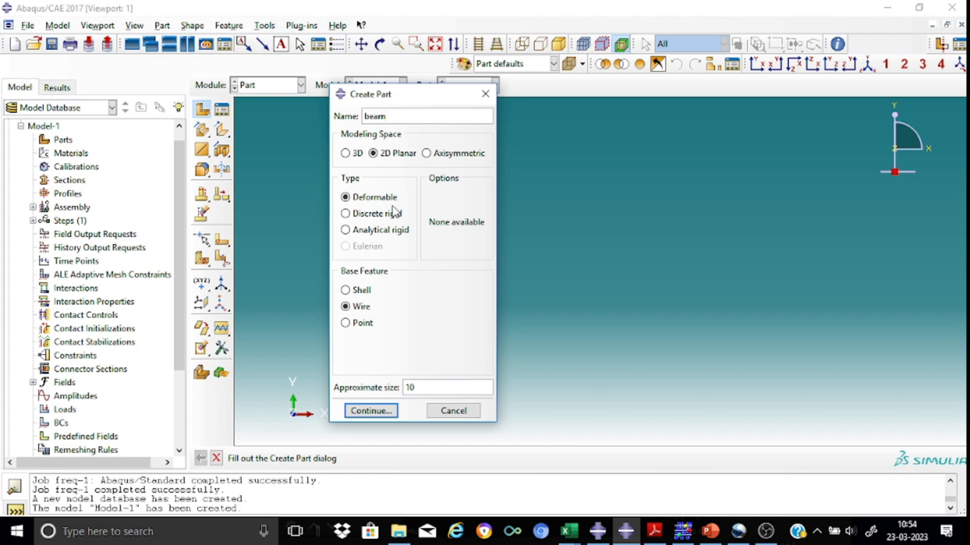
pyautogui.moveTo(394, 294)
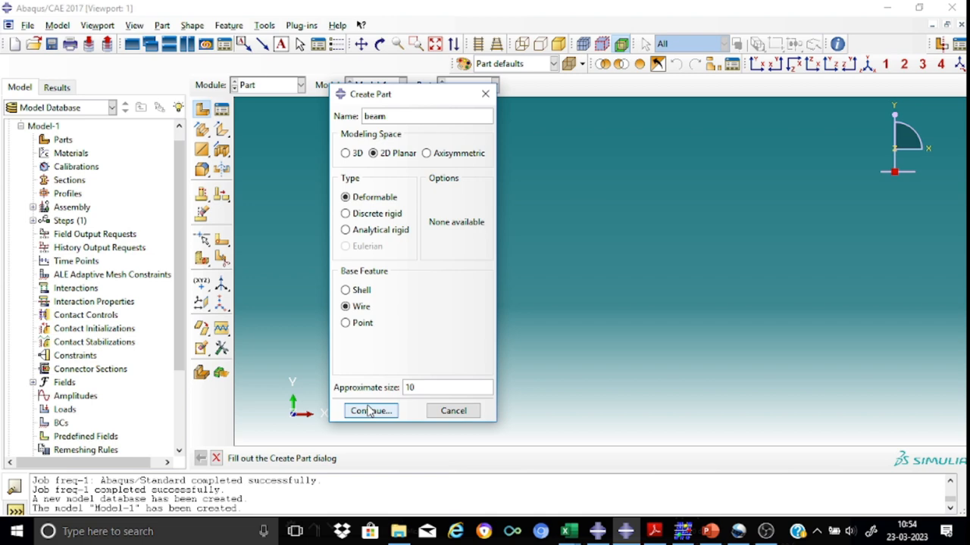
pyautogui.click(370, 410)
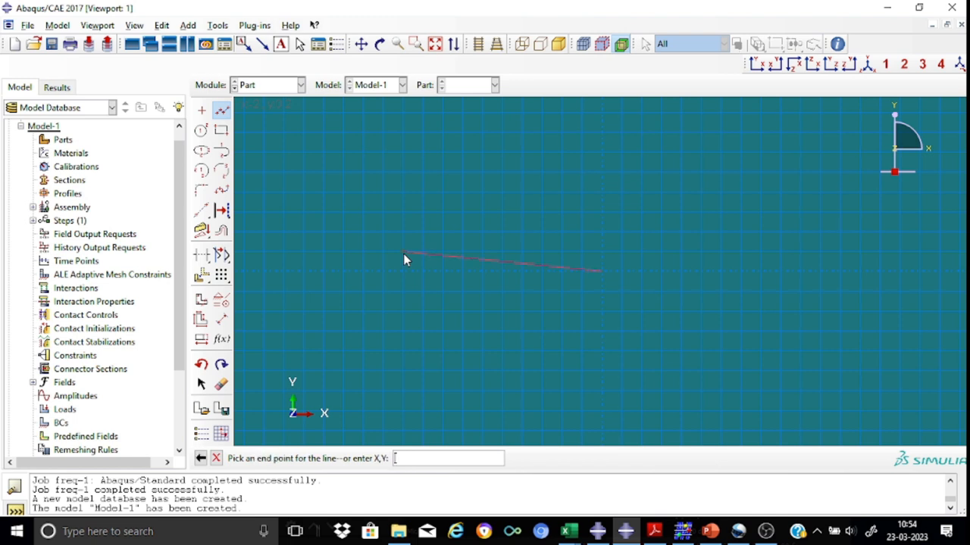
pyautogui.write('6,')
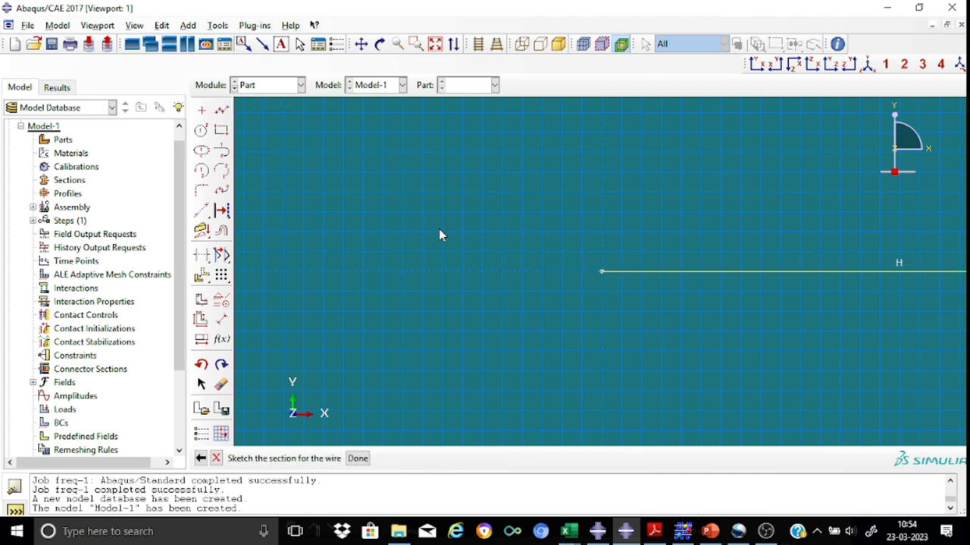
pyautogui.moveTo(470, 72)
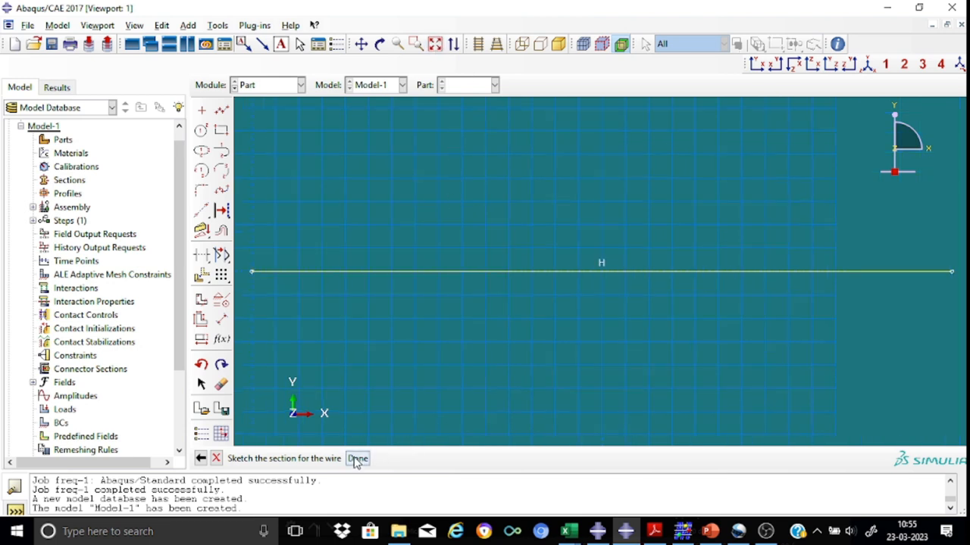
# - Finish the beam part, switch to the Property module and show the Material Manager
pyautogui.click(357, 457)
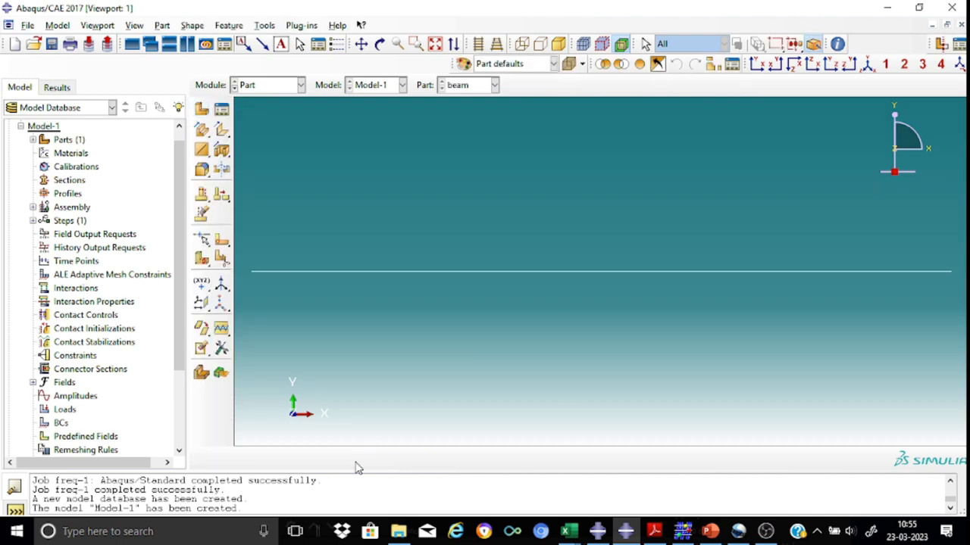
pyautogui.moveTo(311, 104)
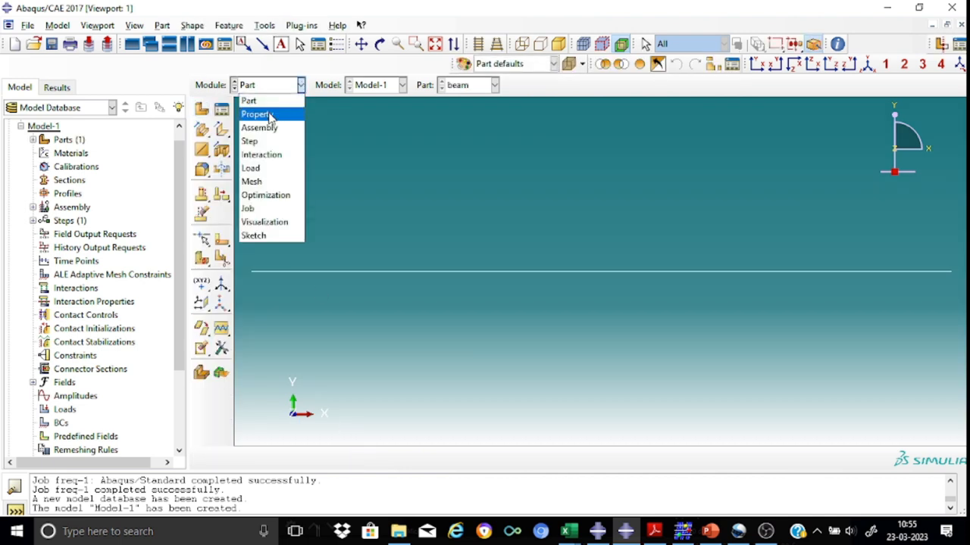
pyautogui.click(258, 114)
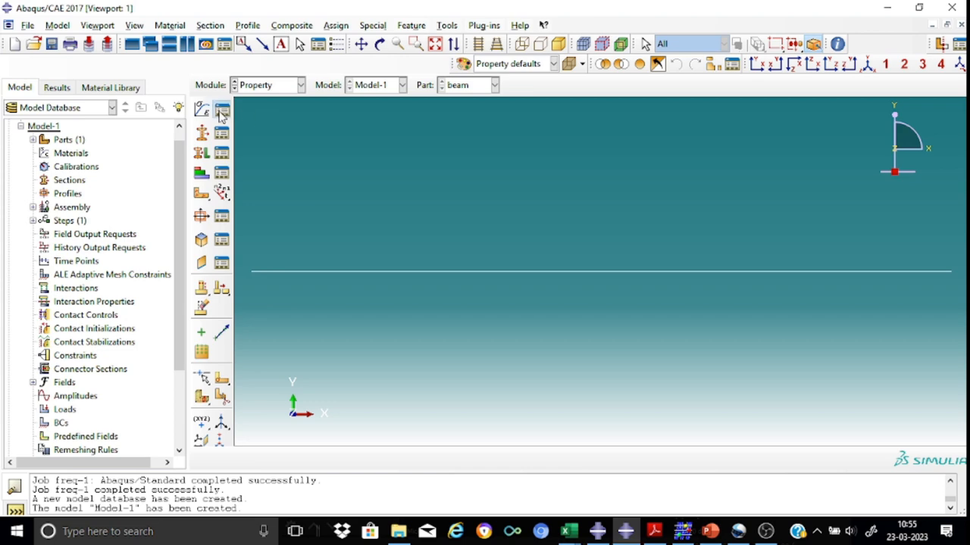
pyautogui.click(222, 112)
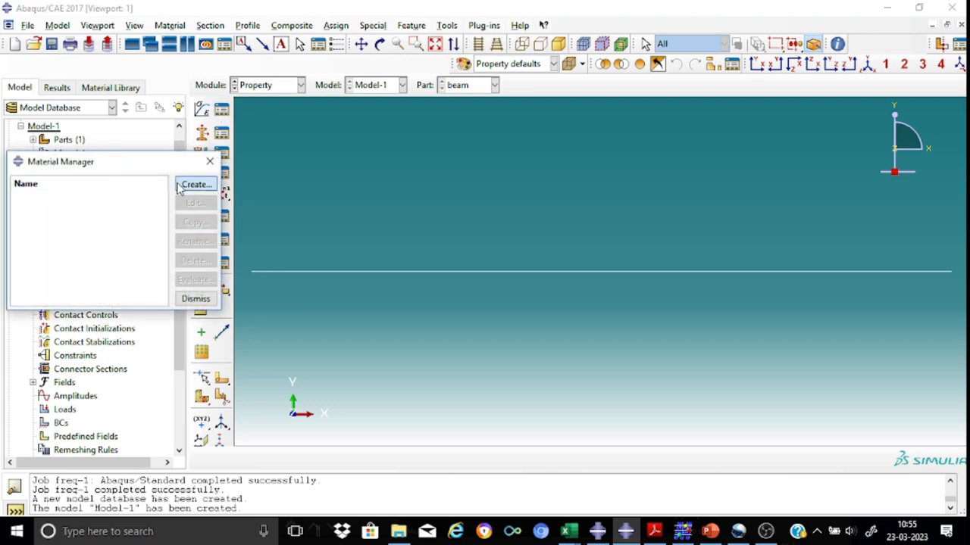
# - Create material 'steel' with a General > Density behaviour of mass density 1
pyautogui.click(195, 185)
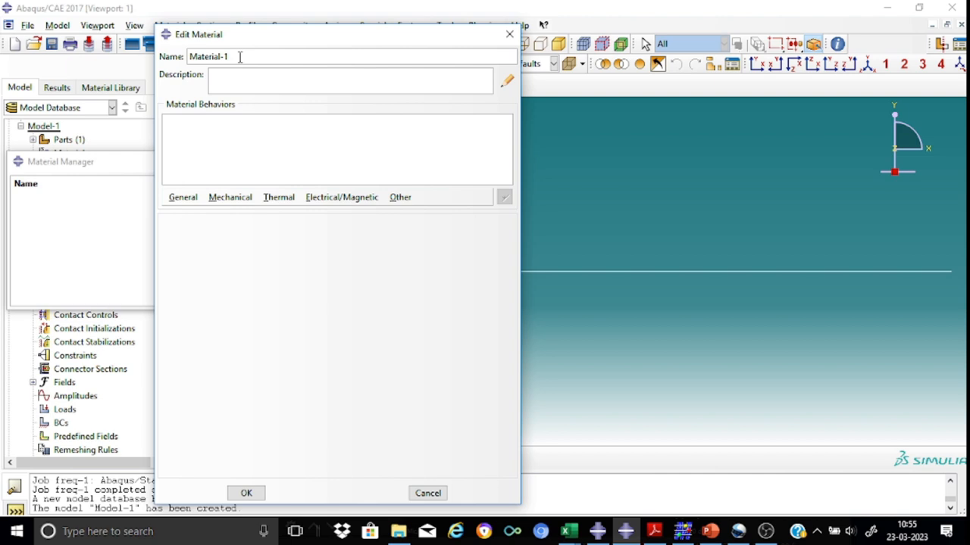
pyautogui.write('steel')
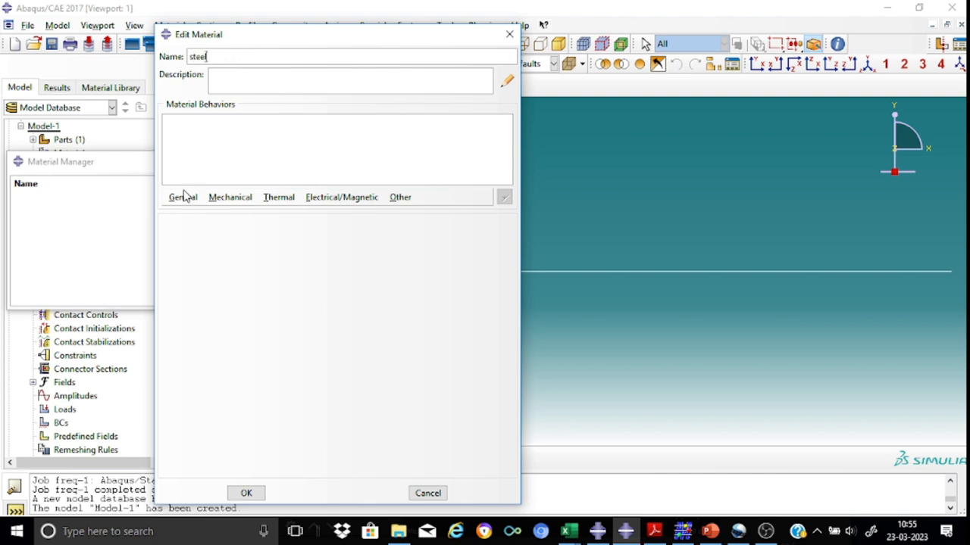
pyautogui.click(184, 197)
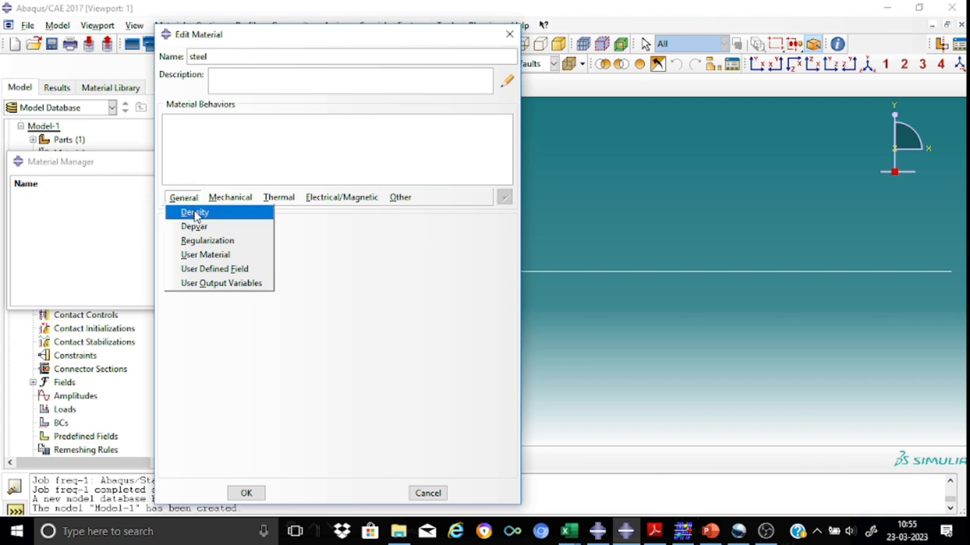
pyautogui.click(194, 212)
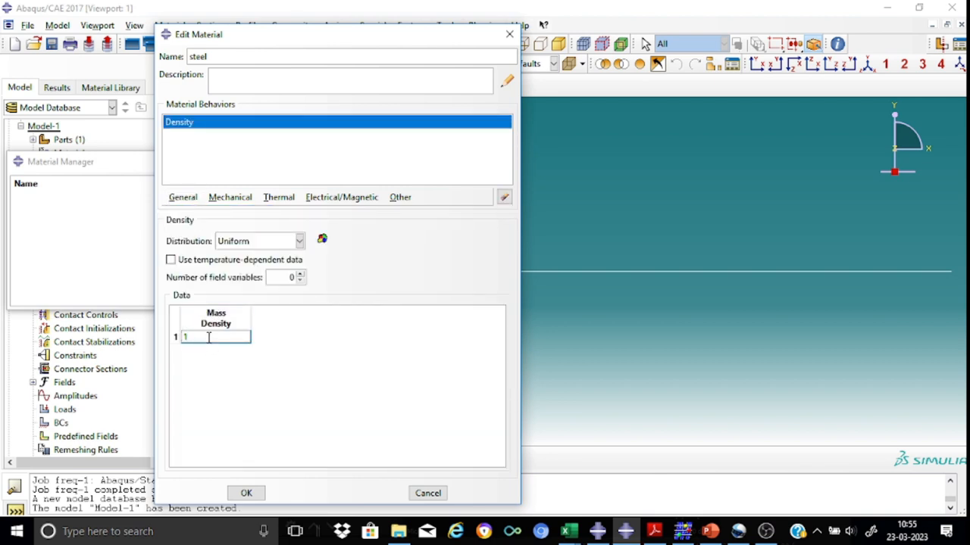
pyautogui.click(265, 382)
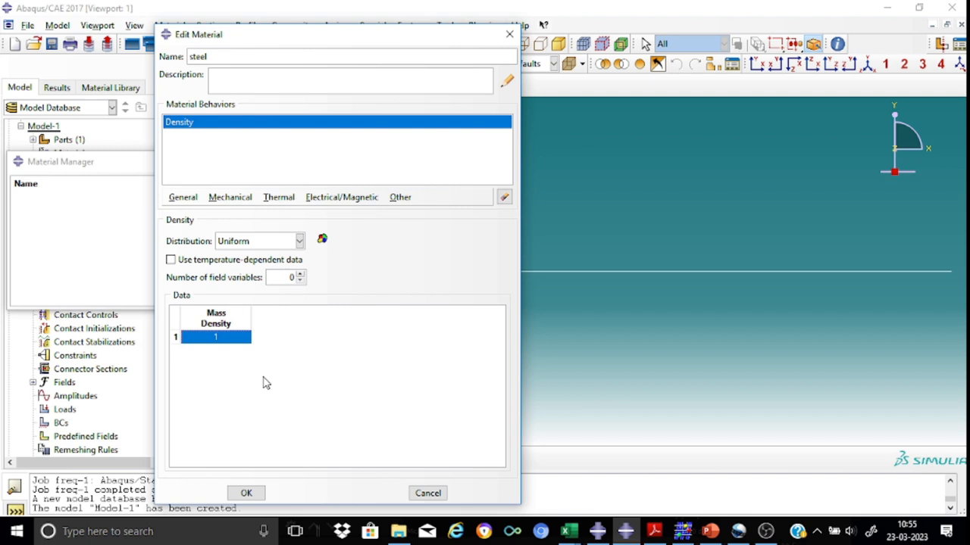
pyautogui.moveTo(267, 379)
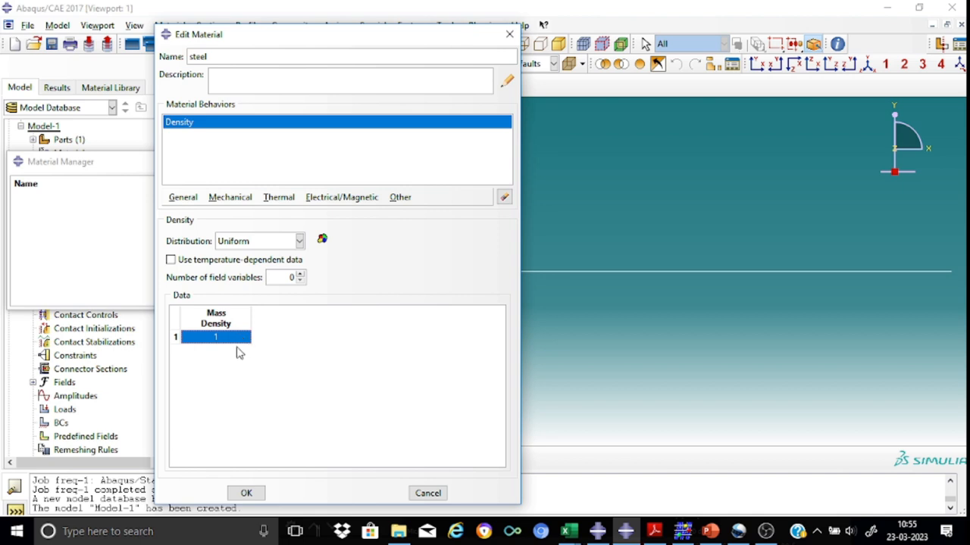
# - Add isotropic elastic behaviour to steel with Young's modulus 2e11 and Poisson's ratio 0.3, and save it
pyautogui.click(231, 197)
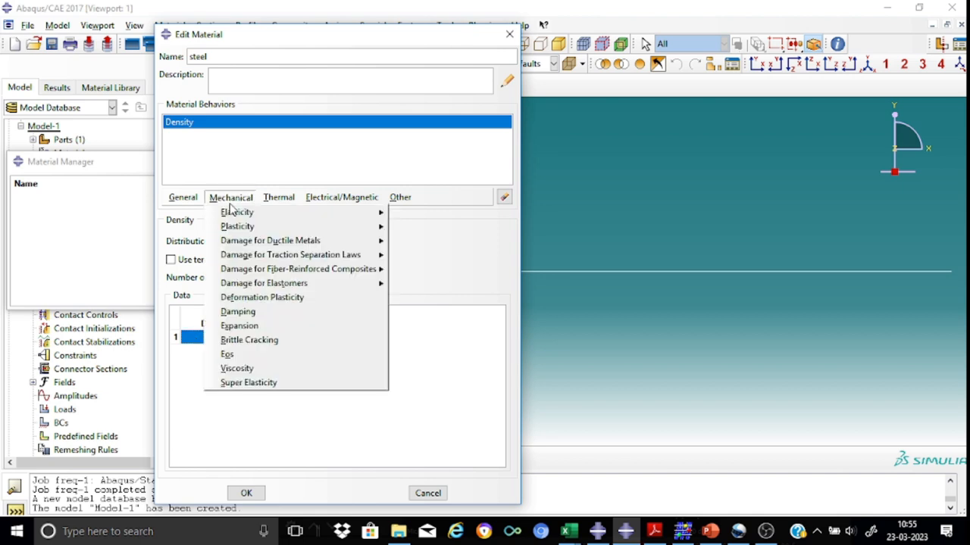
pyautogui.click(236, 212)
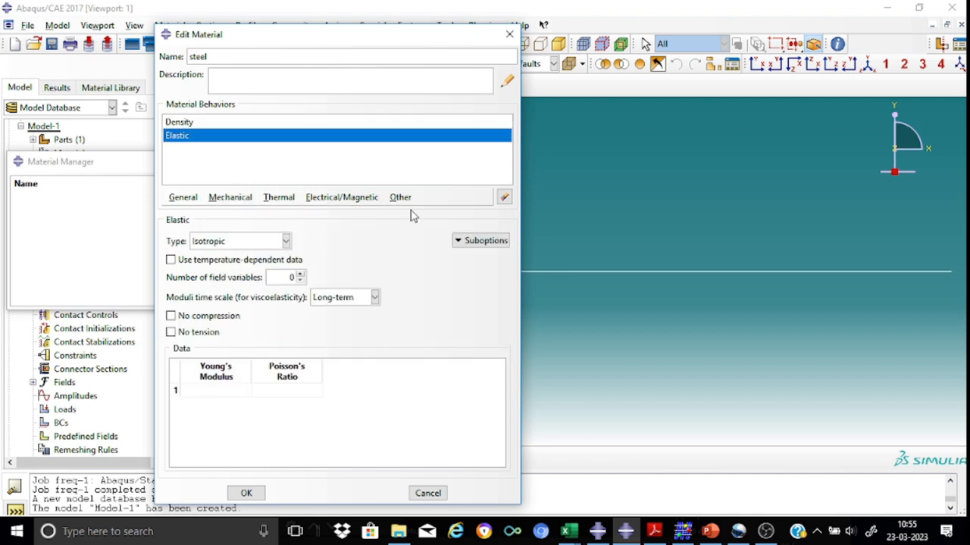
pyautogui.click(215, 391)
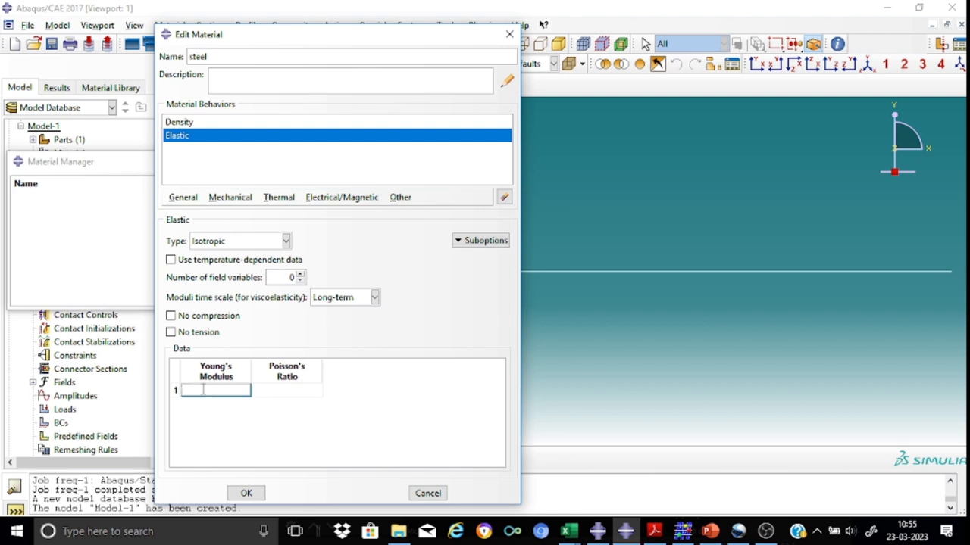
pyautogui.write('2e11')
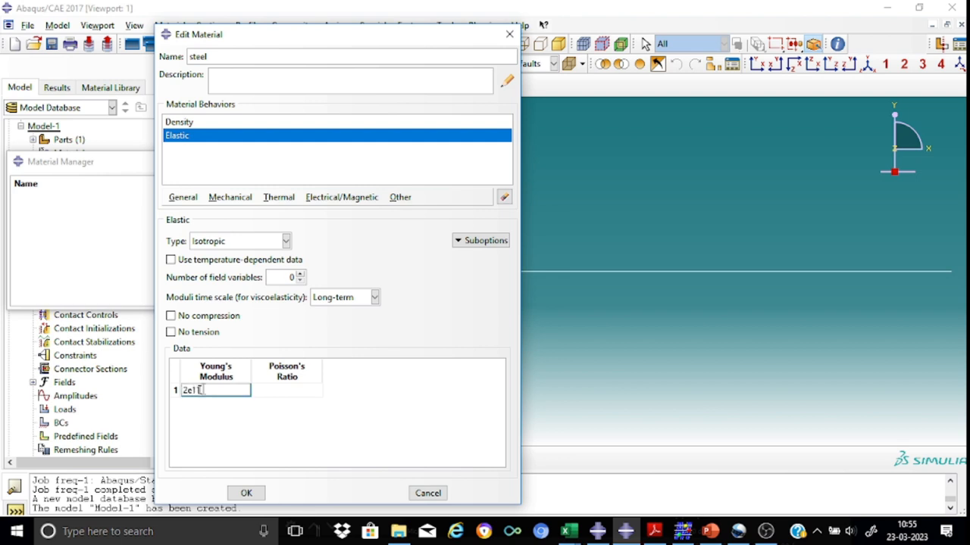
pyautogui.click(287, 391)
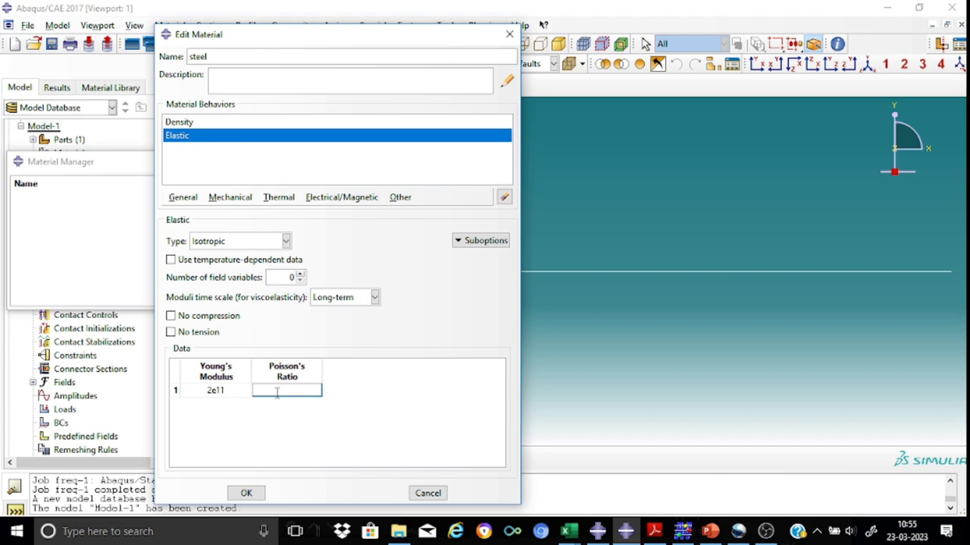
pyautogui.write('0.3')
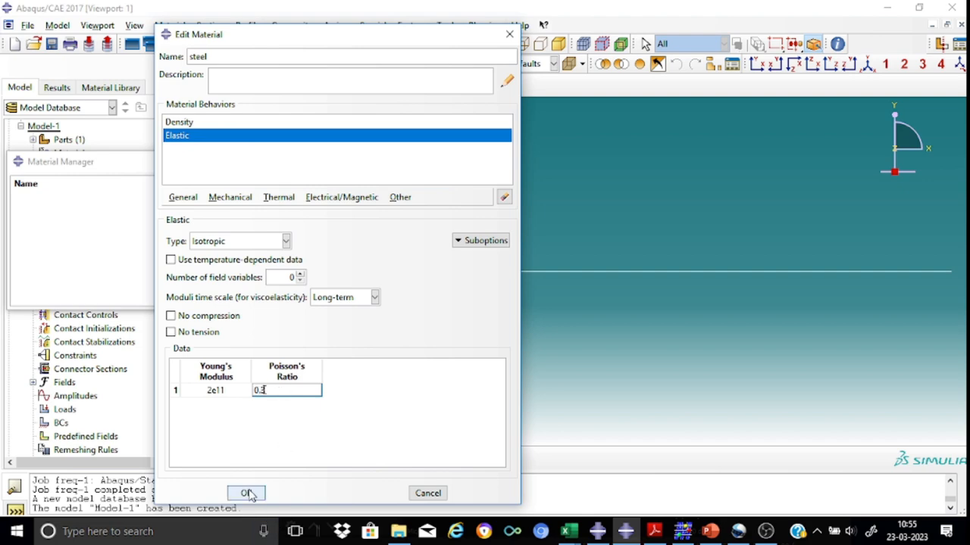
pyautogui.click(245, 494)
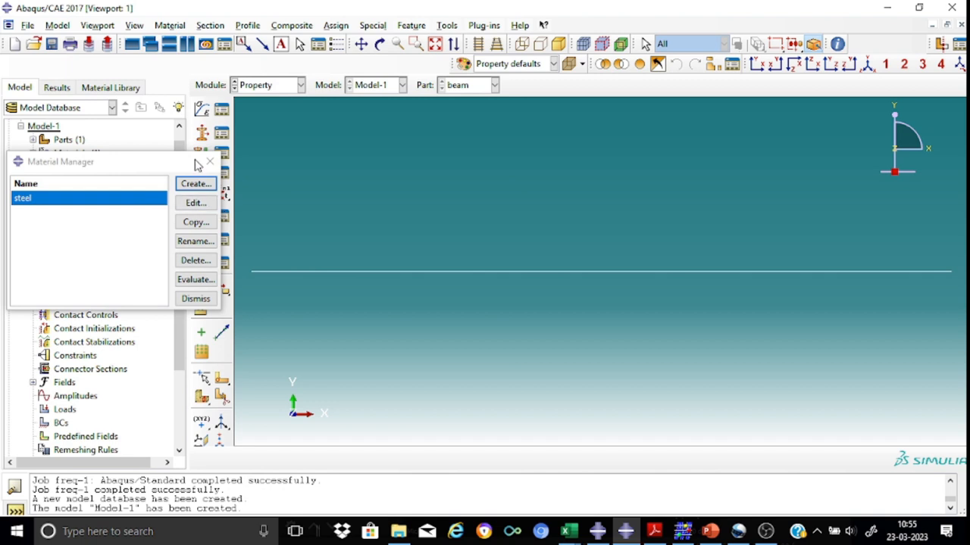
# - Close the Material Manager and create a beam-type section named Section-beam
pyautogui.click(196, 298)
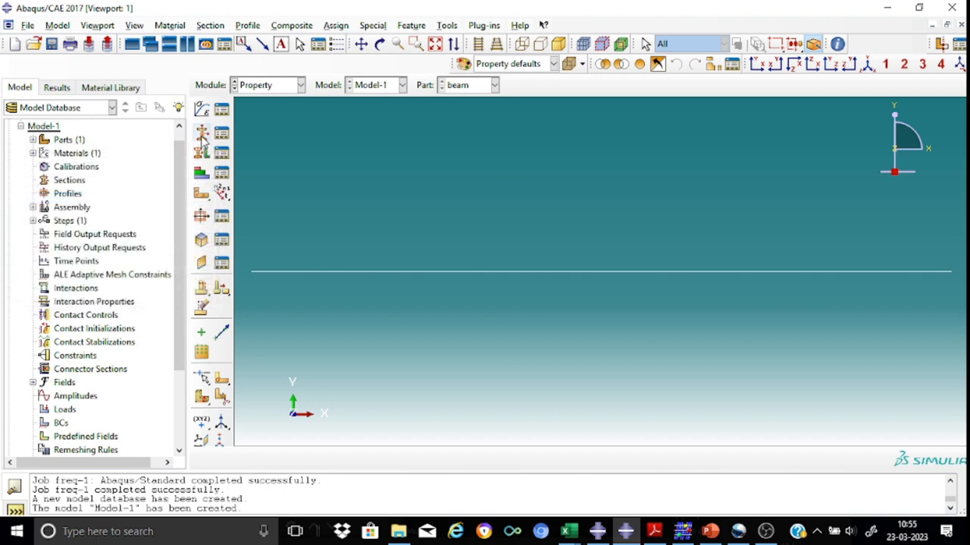
pyautogui.click(201, 130)
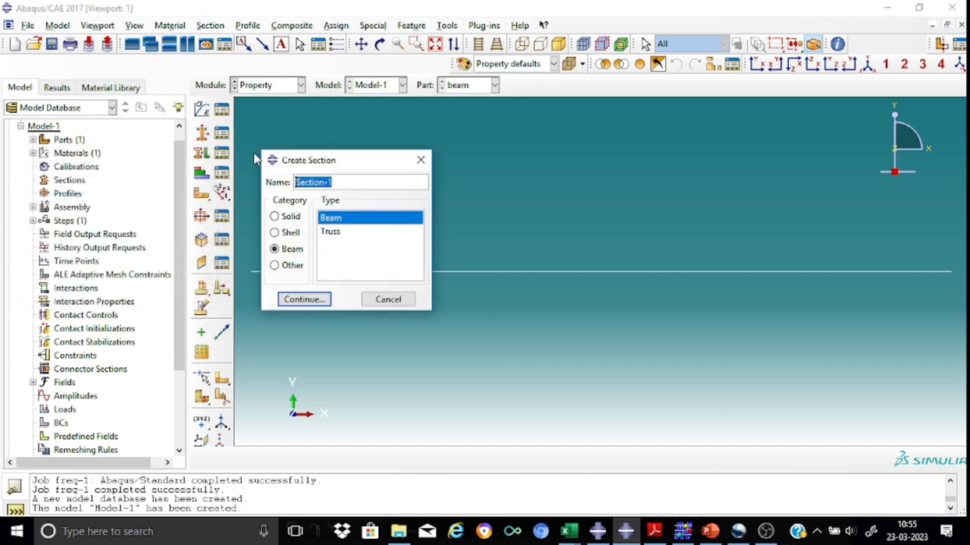
pyautogui.click(336, 182)
pyautogui.write('beam')
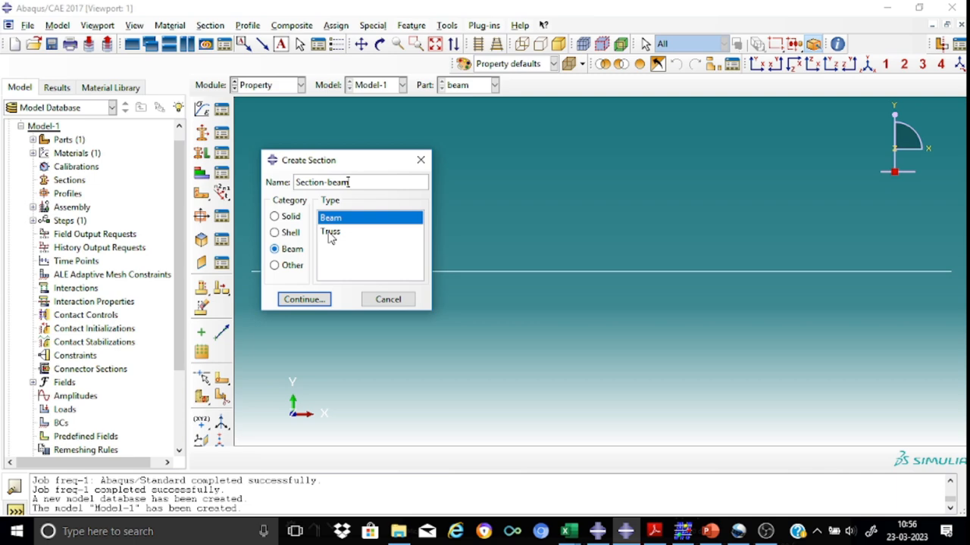
pyautogui.click(303, 300)
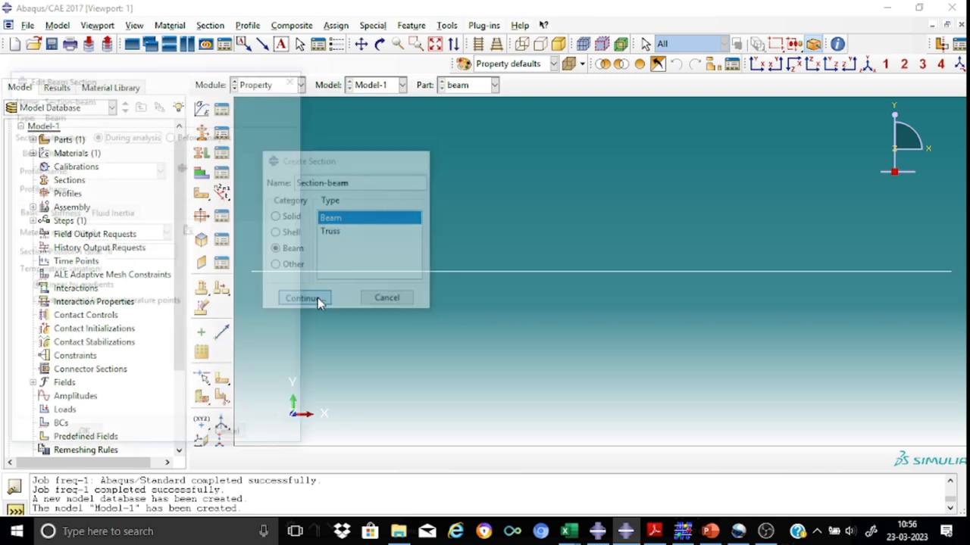
pyautogui.click(301, 297)
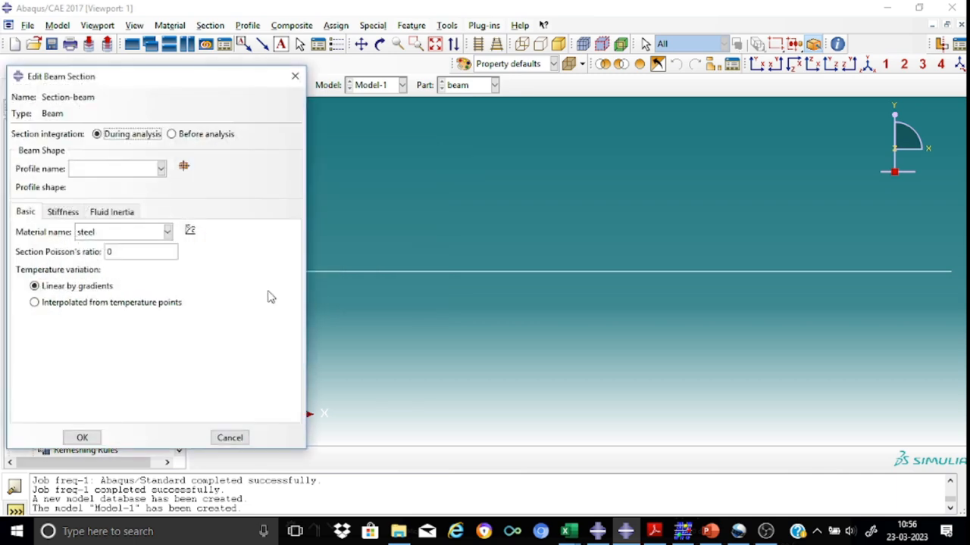
pyautogui.moveTo(220, 188)
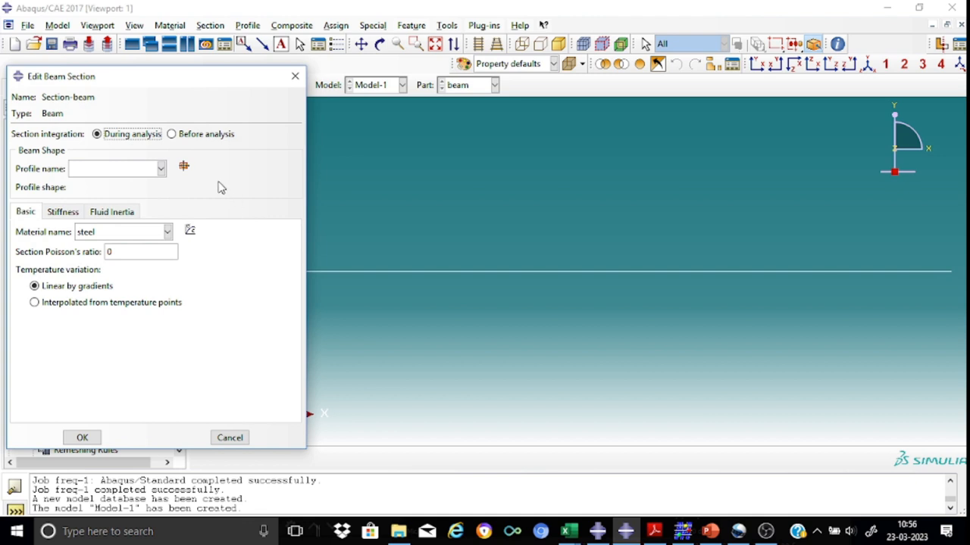
pyautogui.moveTo(200, 185)
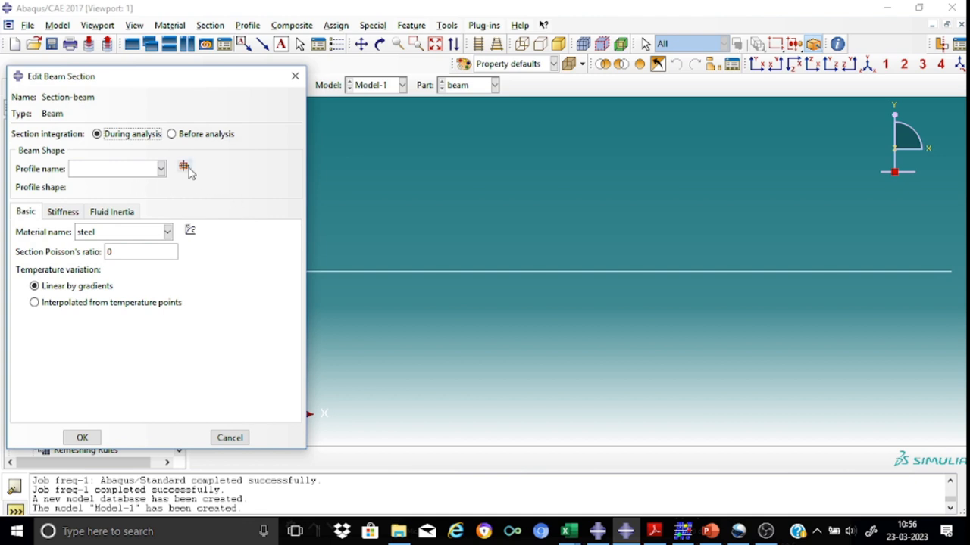
pyautogui.moveTo(185, 165)
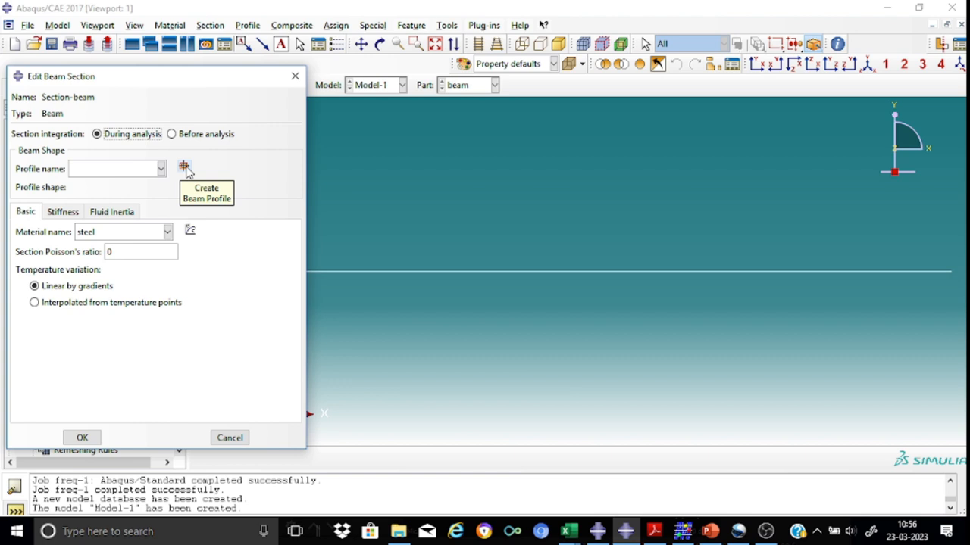
# - Create rectangular beam profile Profile-rect with a = 0.05 and b = 0.10
pyautogui.click(185, 165)
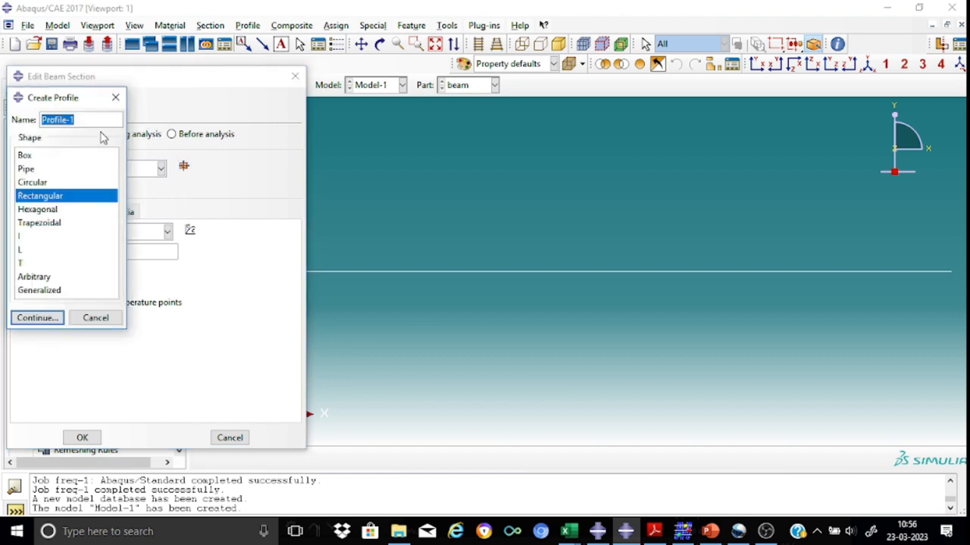
pyautogui.click(79, 120)
pyautogui.write('rect')
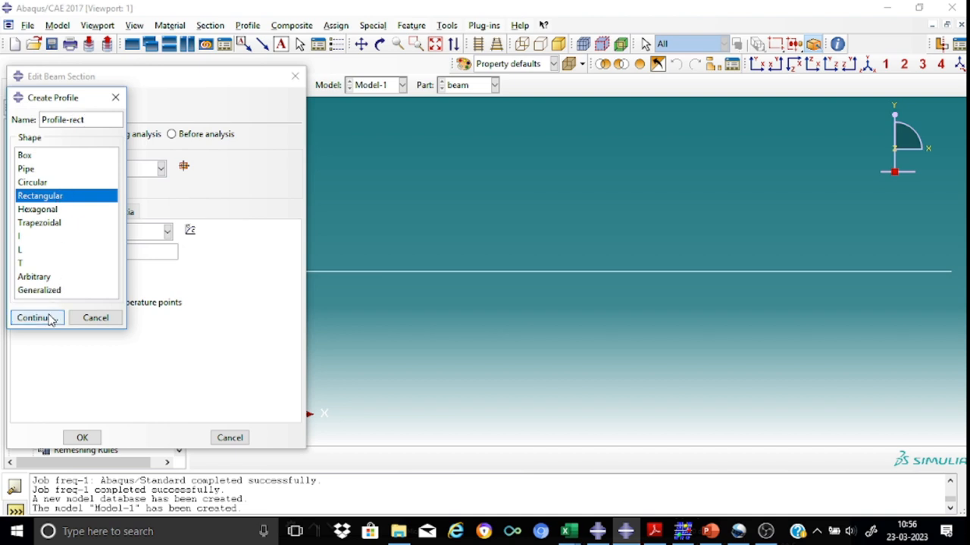
pyautogui.click(34, 318)
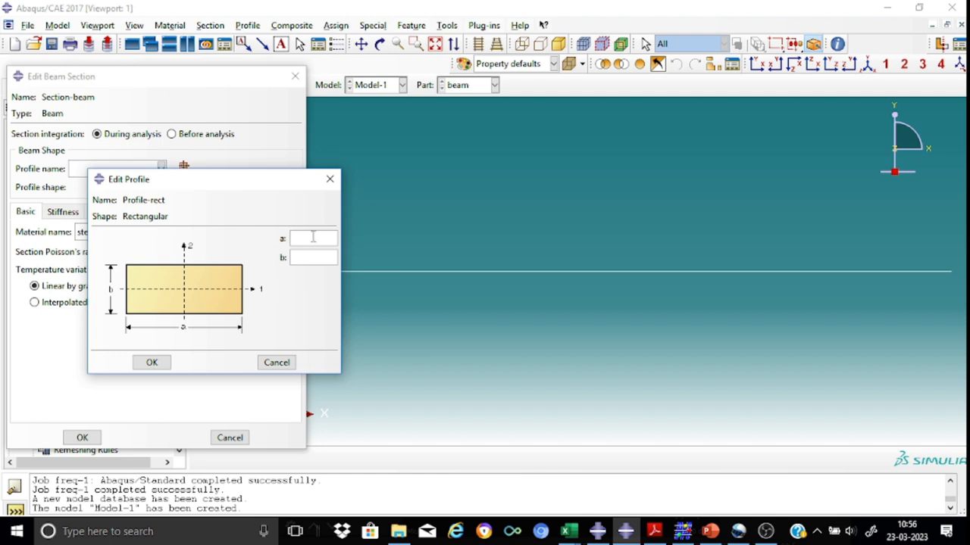
pyautogui.write('0.05')
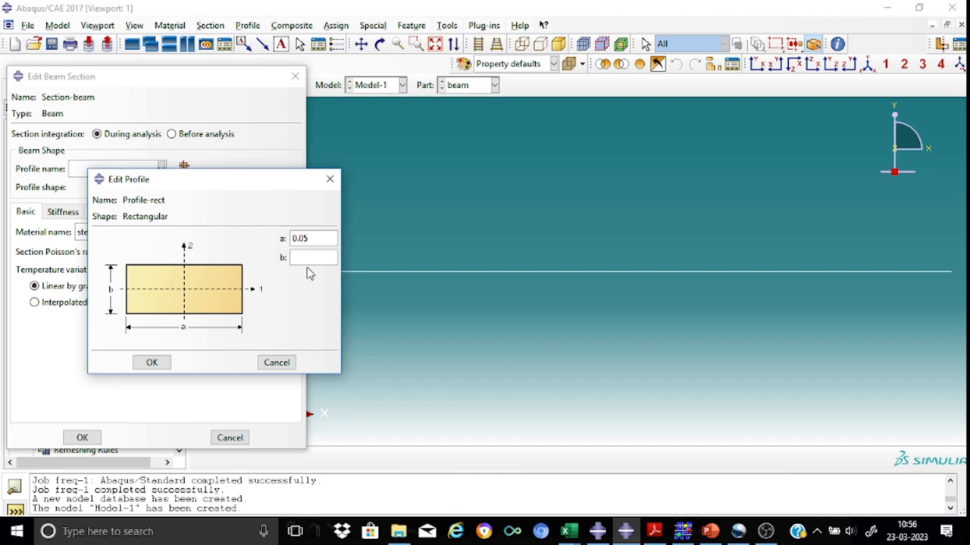
pyautogui.write('0.10')
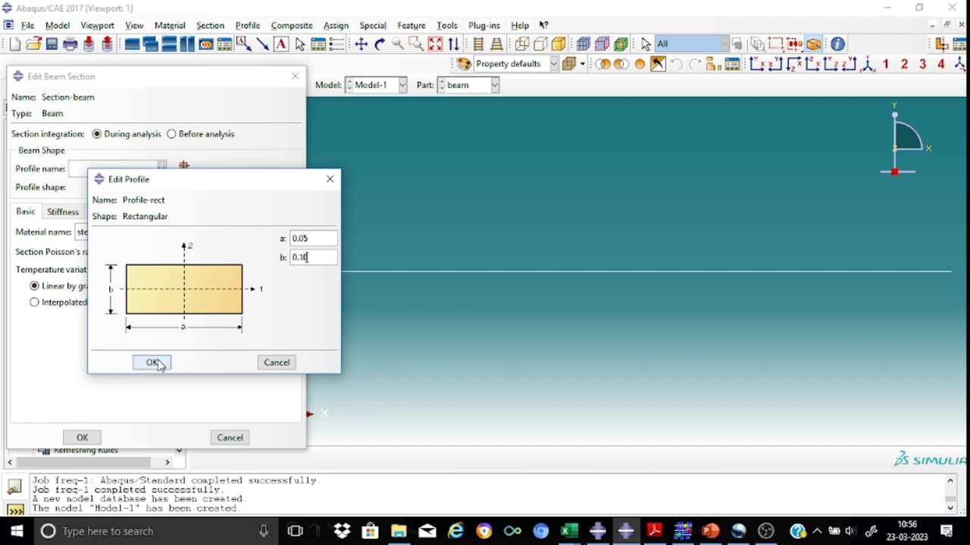
pyautogui.click(151, 362)
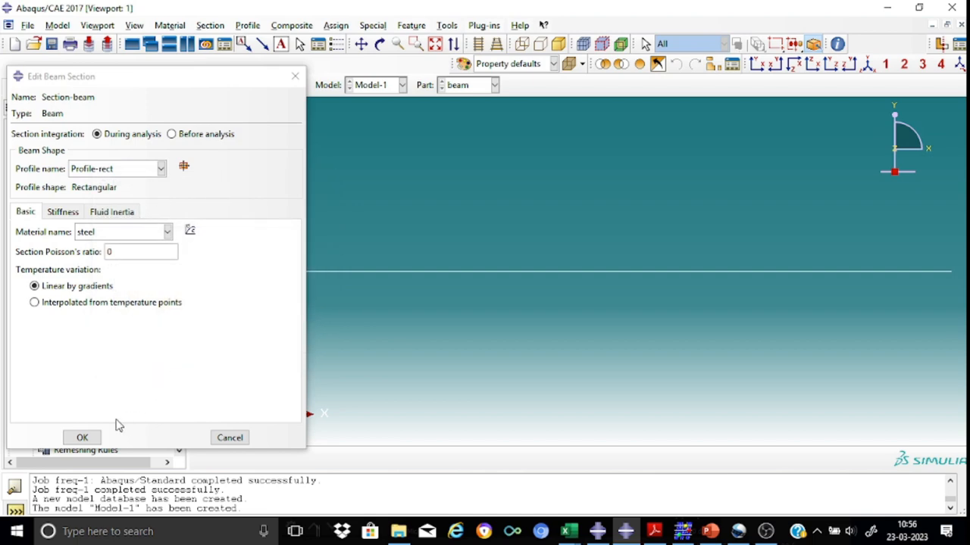
# - Save Section-beam and assign it to the whole beam line
pyautogui.click(82, 436)
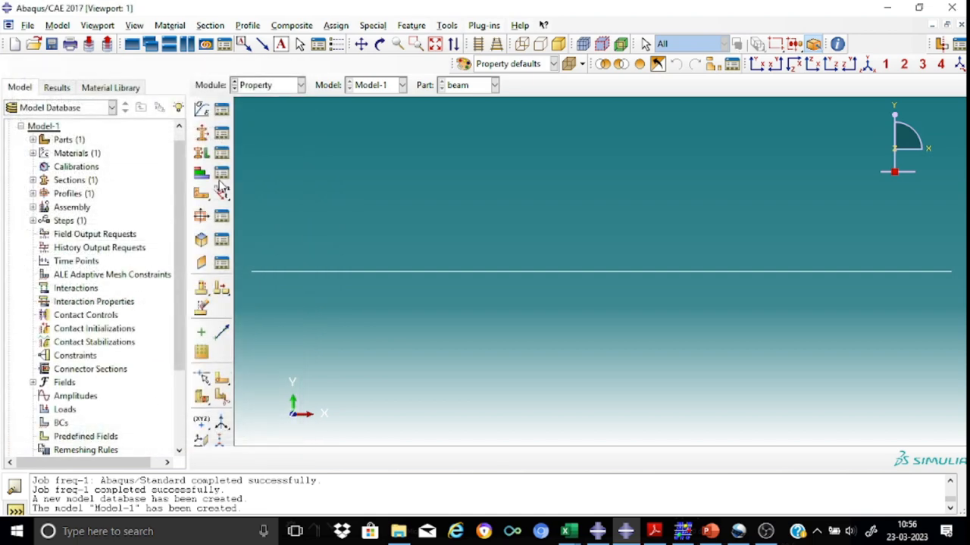
pyautogui.moveTo(202, 155)
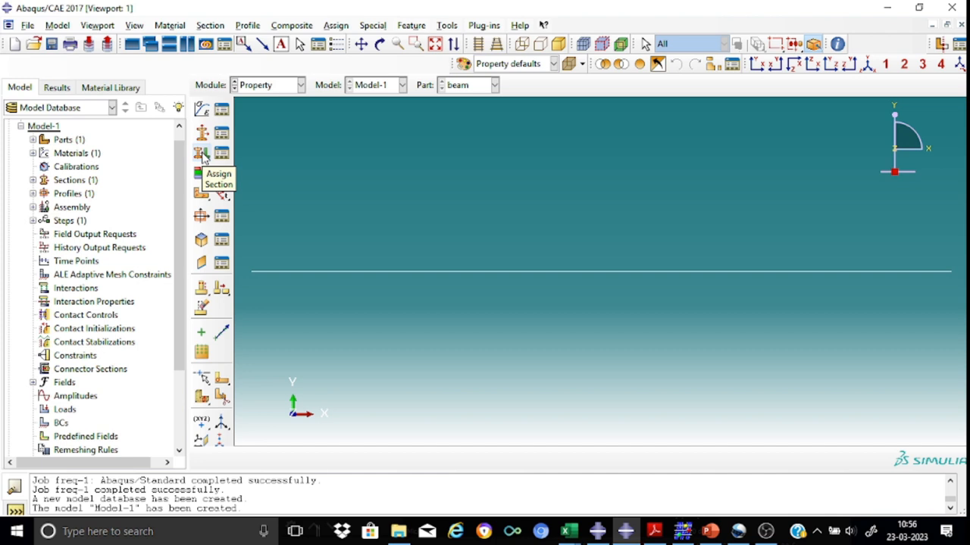
pyautogui.click(200, 155)
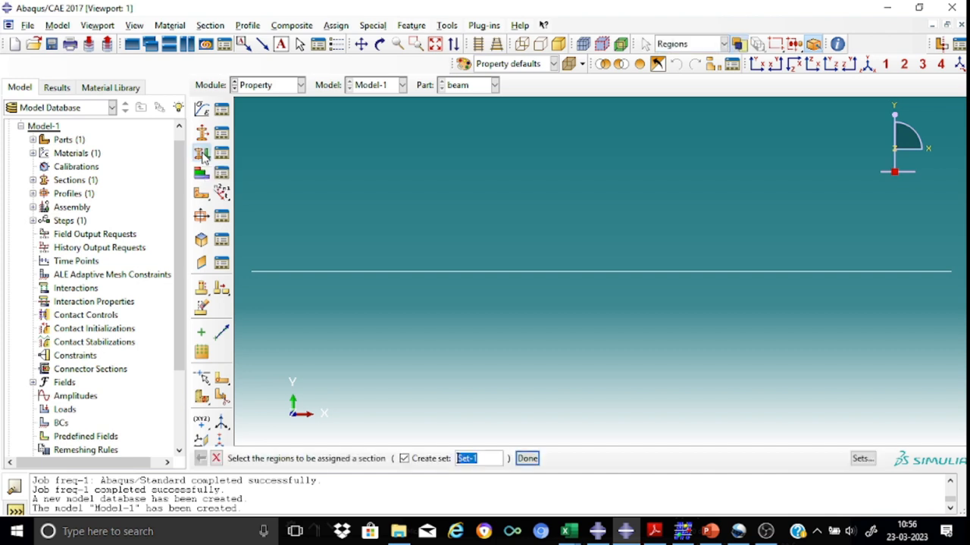
pyautogui.moveTo(427, 281)
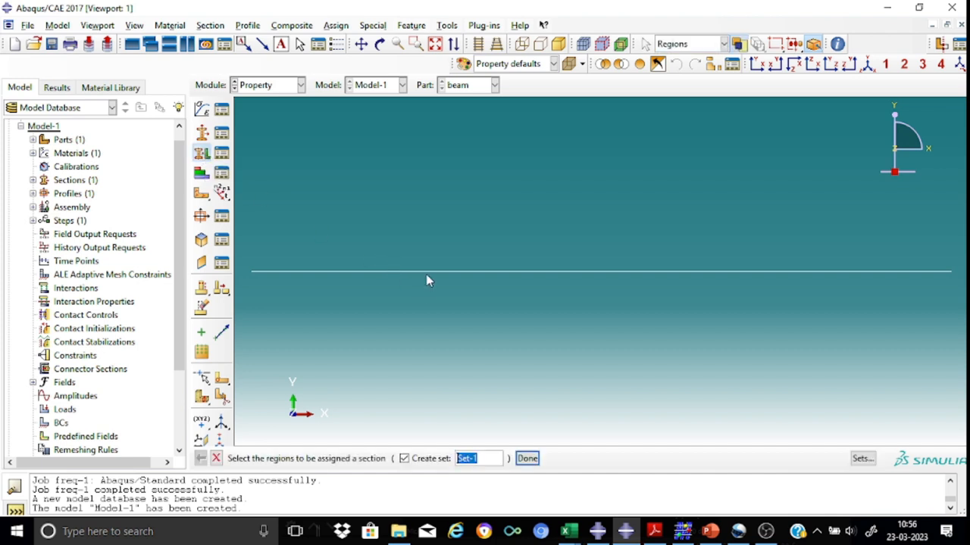
pyautogui.moveTo(432, 279)
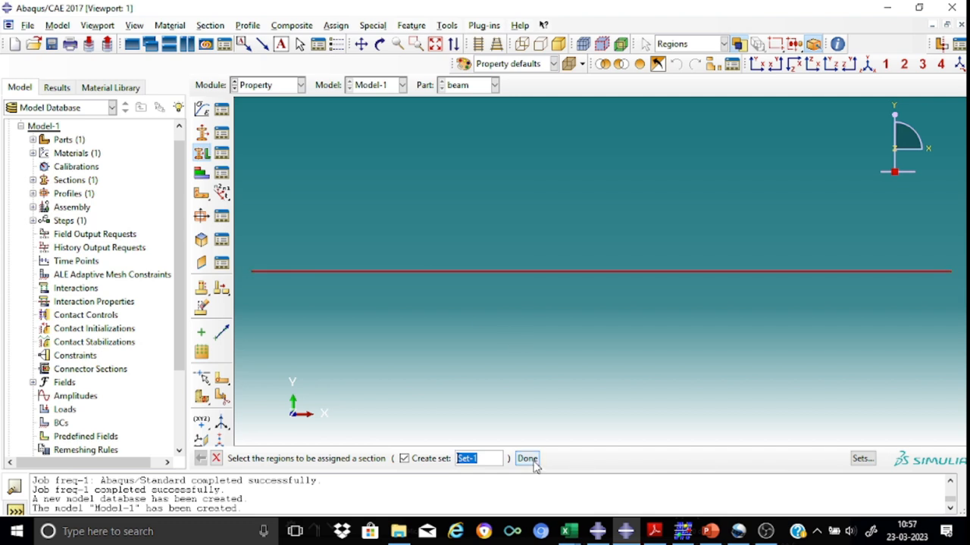
pyautogui.click(527, 458)
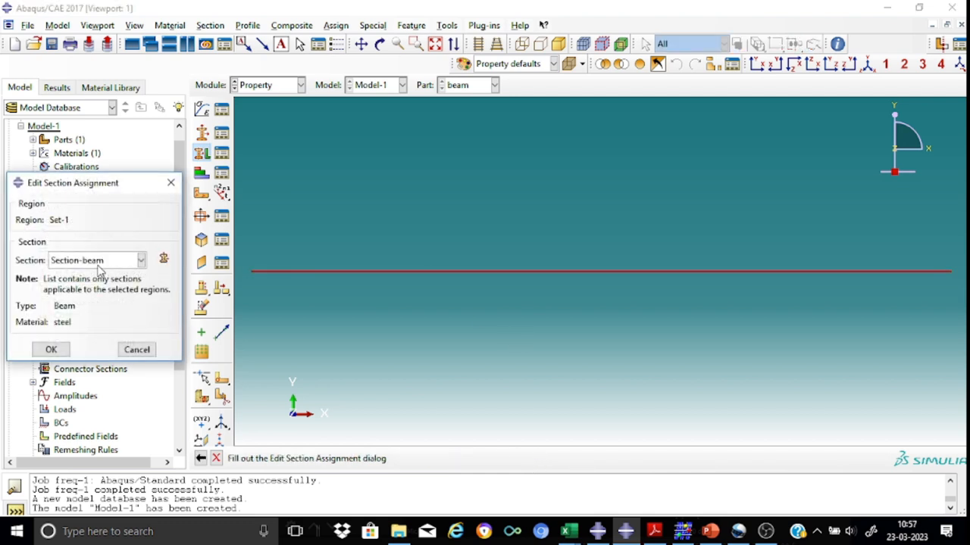
pyautogui.moveTo(99, 312)
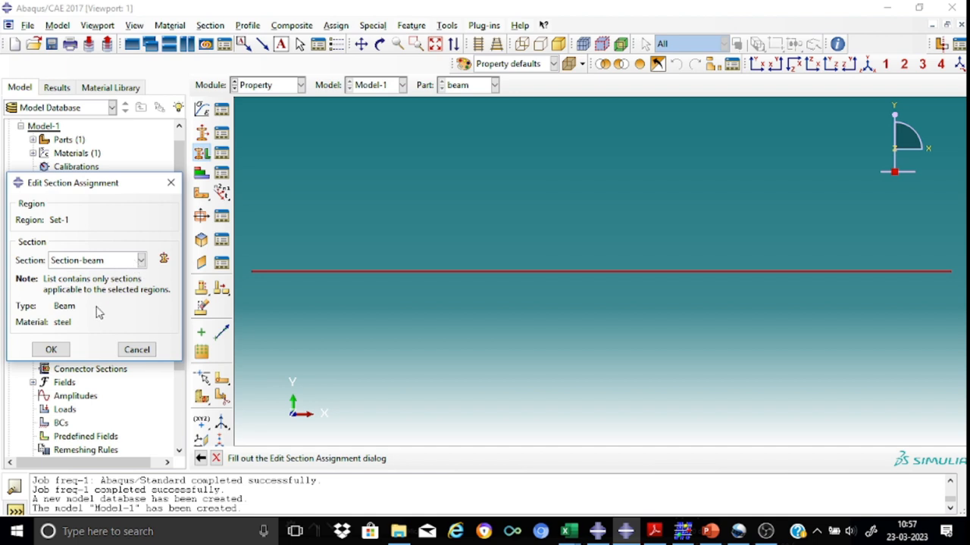
pyautogui.moveTo(60, 336)
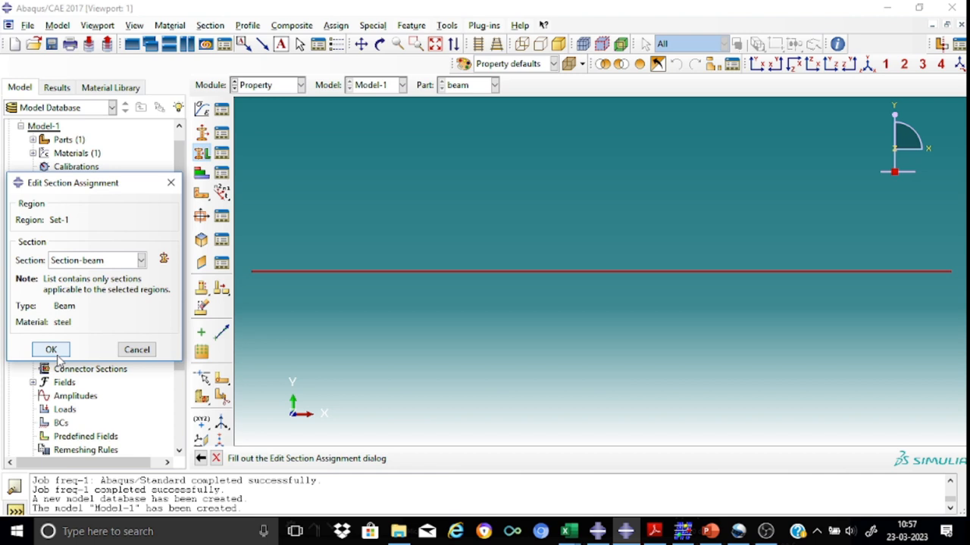
pyautogui.click(52, 349)
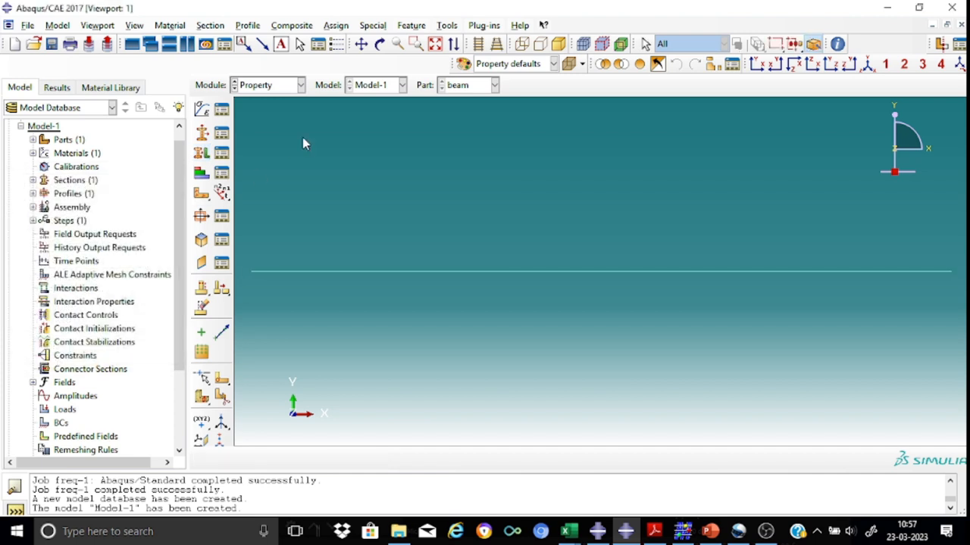
pyautogui.moveTo(452, 294)
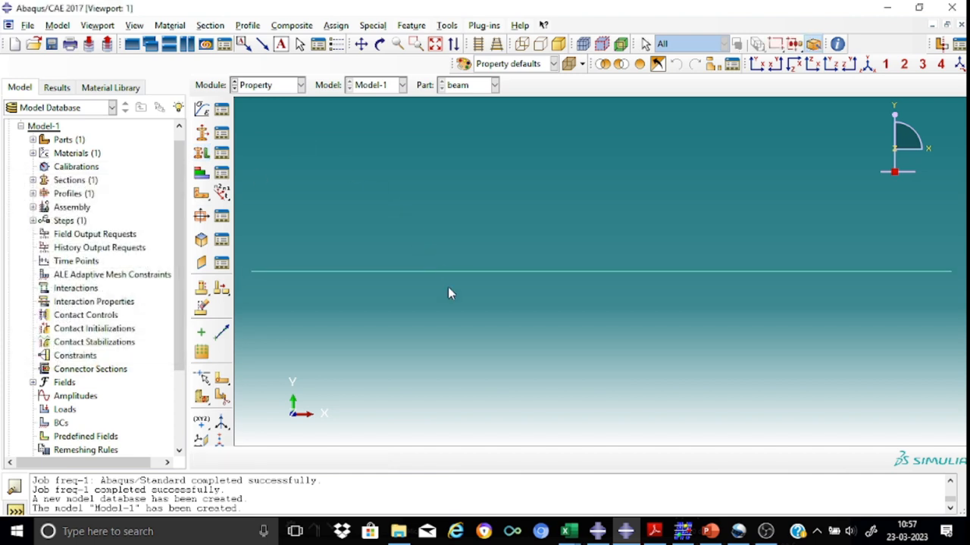
pyautogui.moveTo(427, 254)
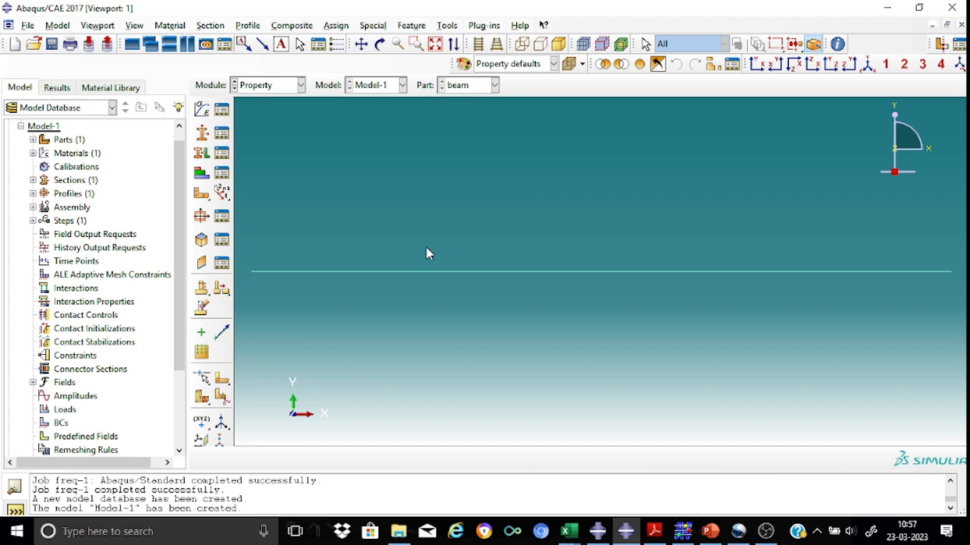
pyautogui.moveTo(221, 196)
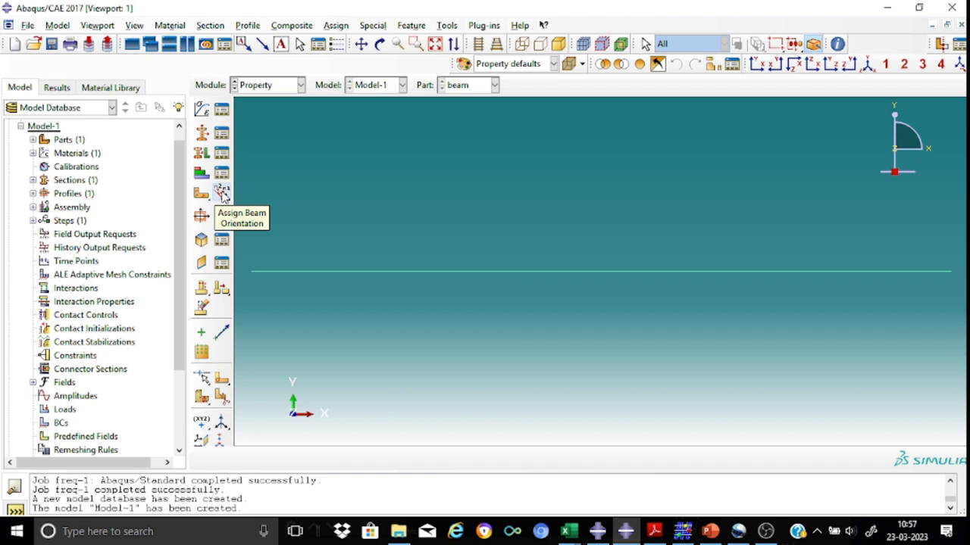
# - Assign a beam section orientation to the whole beam using the default n1 vector
pyautogui.click(201, 191)
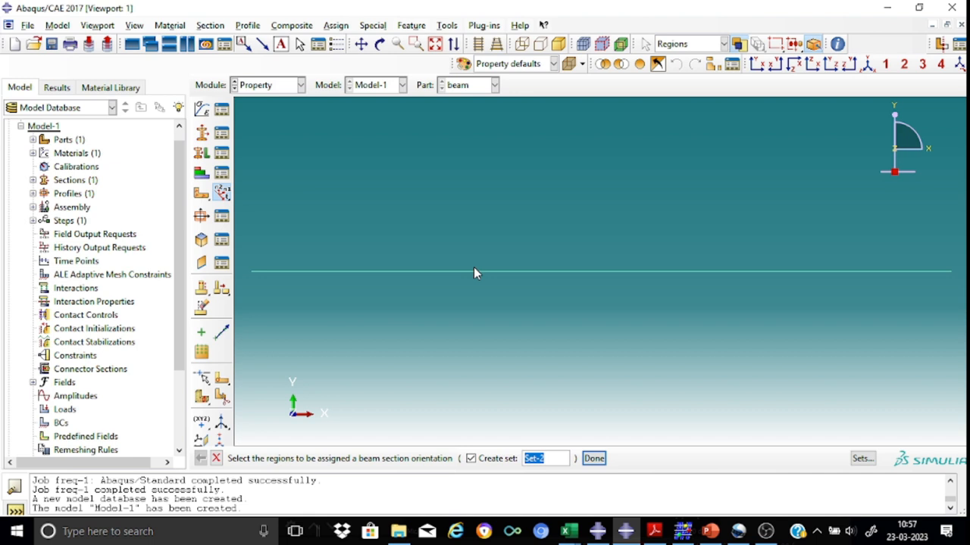
pyautogui.click(509, 271)
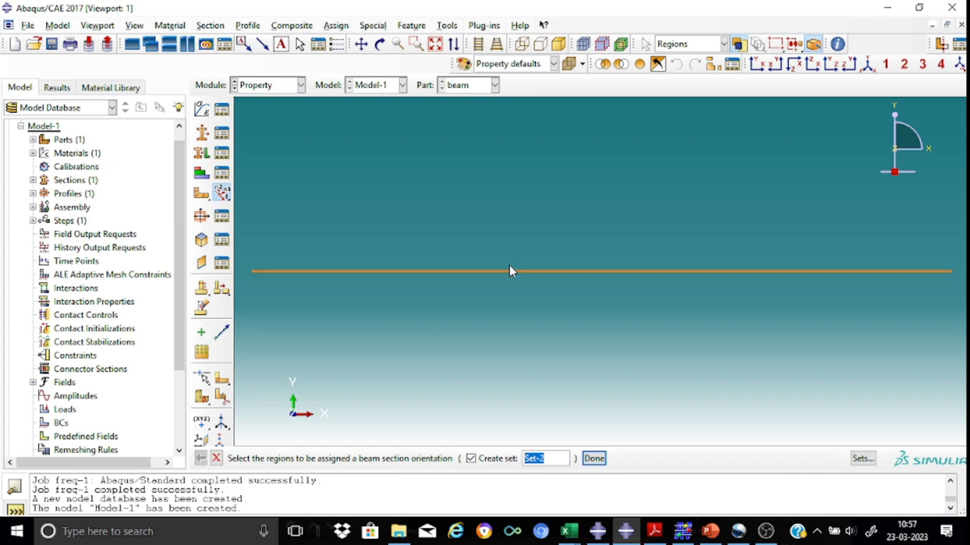
pyautogui.moveTo(559, 279)
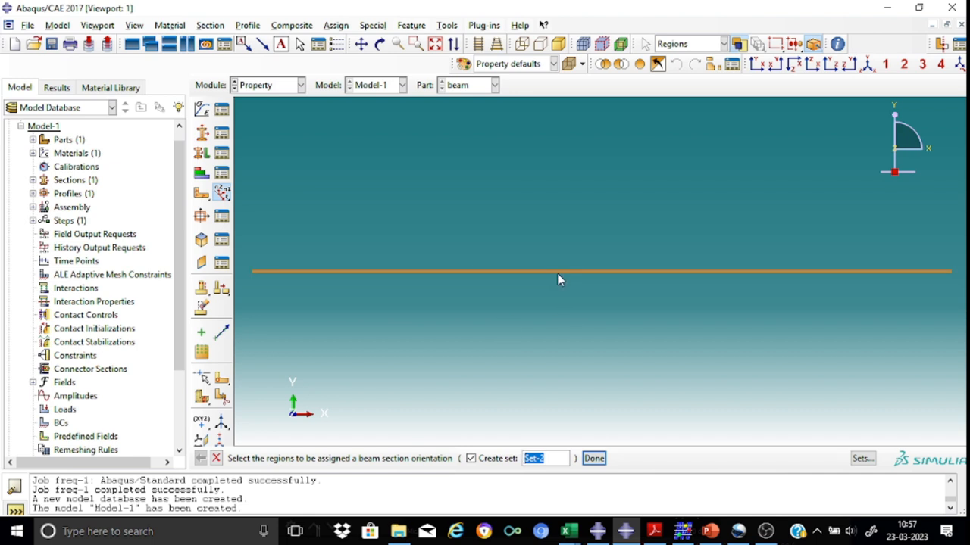
pyautogui.click(594, 457)
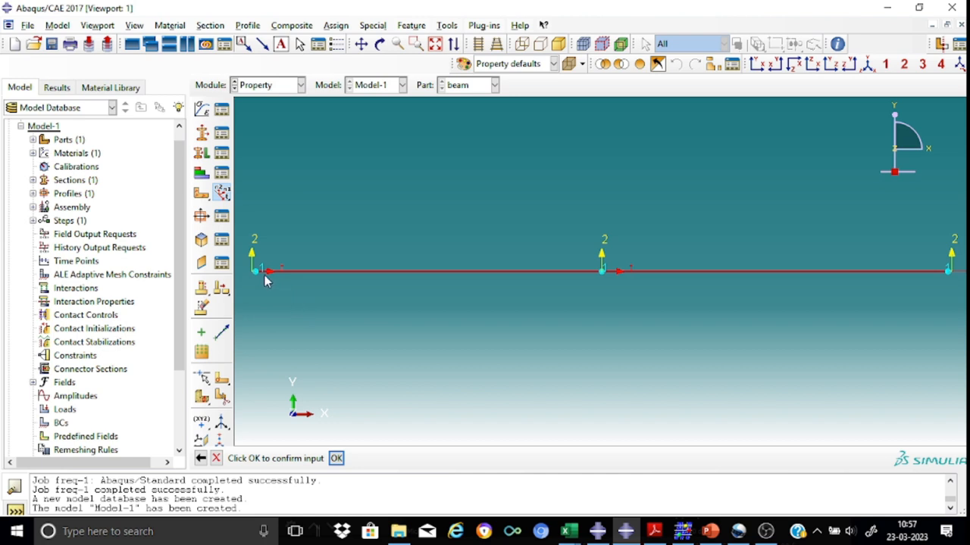
pyautogui.moveTo(636, 297)
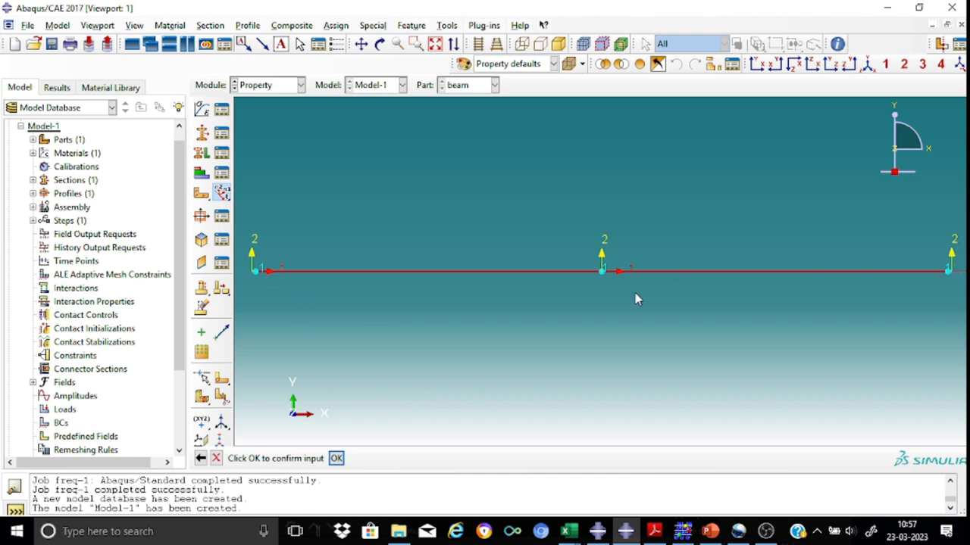
pyautogui.moveTo(434, 455)
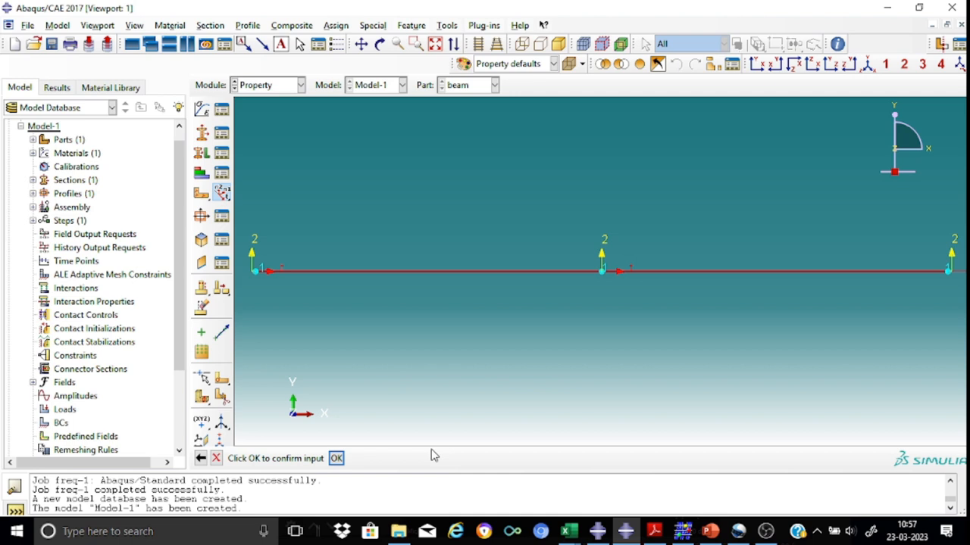
pyautogui.click(336, 457)
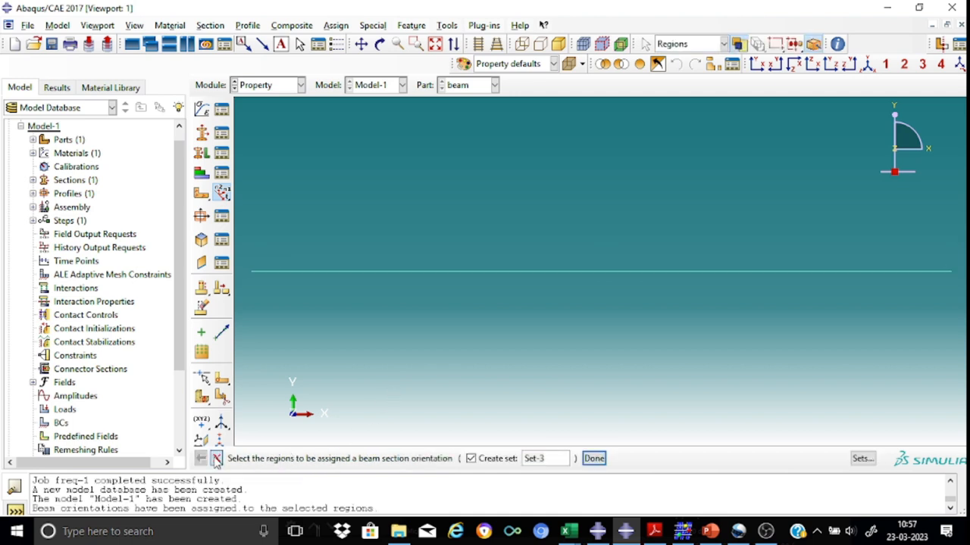
pyautogui.click(594, 457)
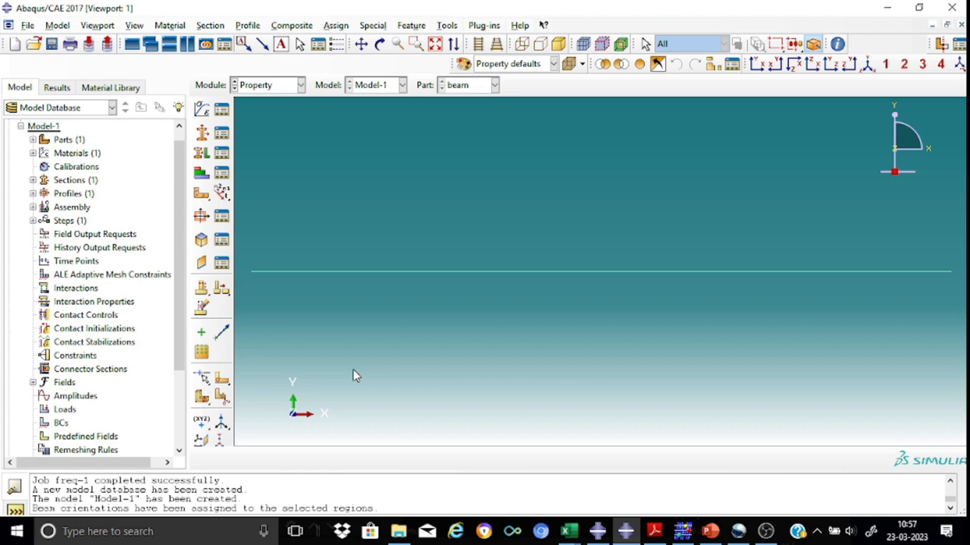
pyautogui.moveTo(406, 303)
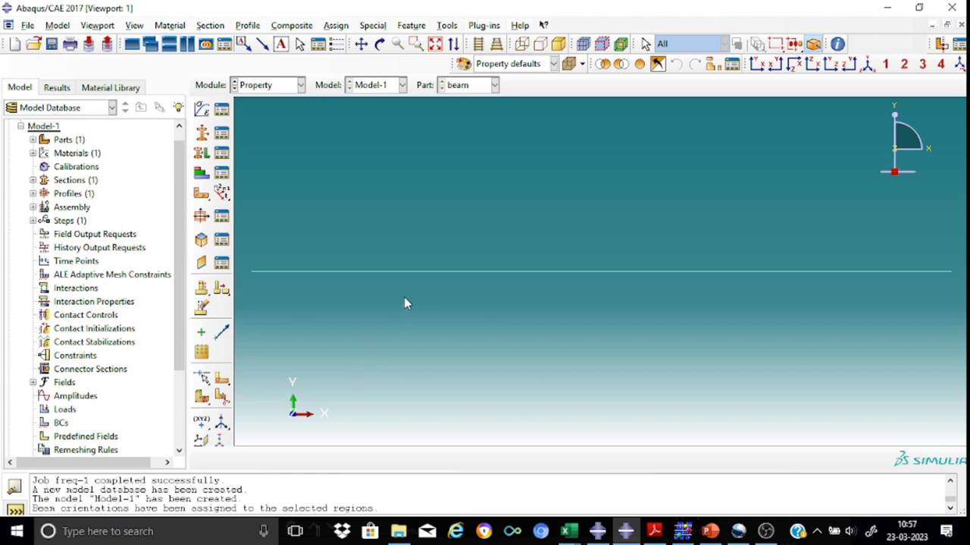
pyautogui.moveTo(387, 221)
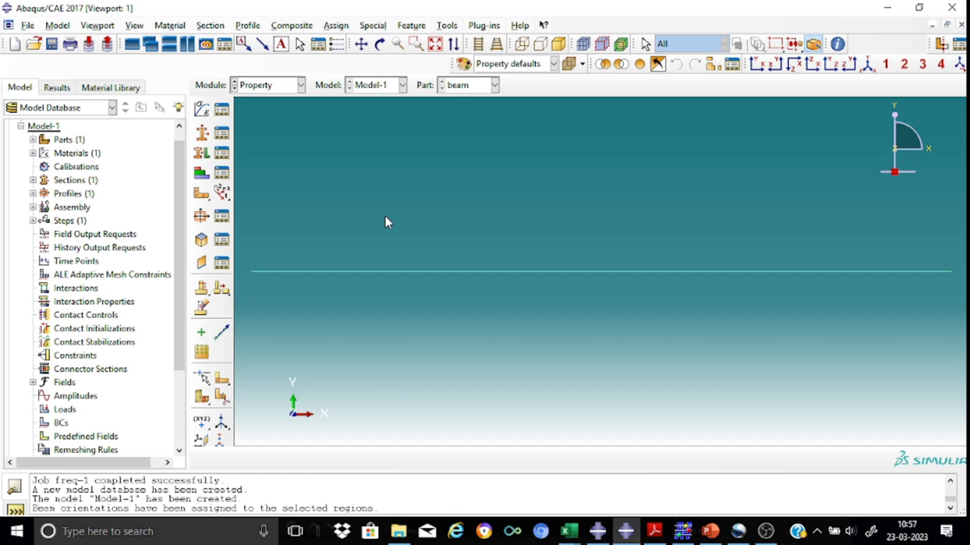
pyautogui.moveTo(344, 198)
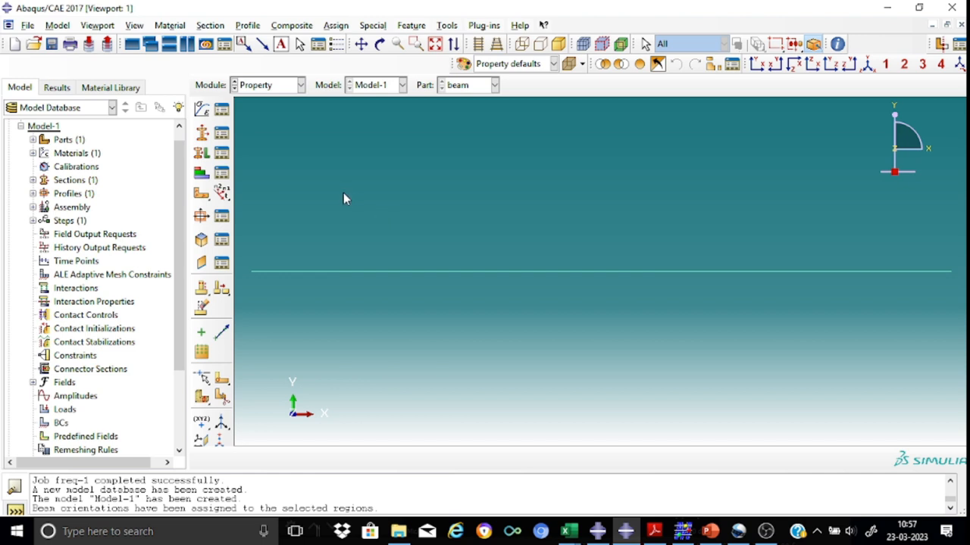
pyautogui.click(133, 24)
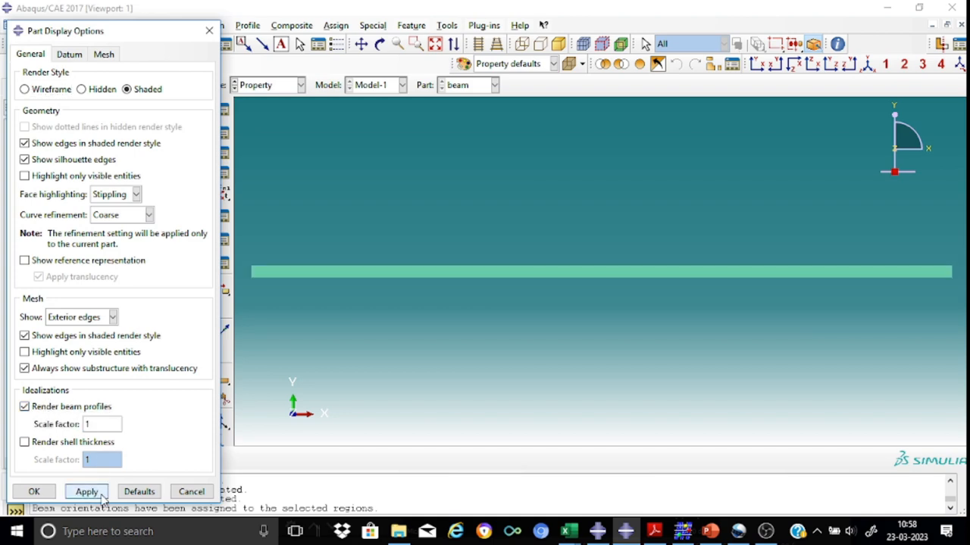
pyautogui.click(34, 491)
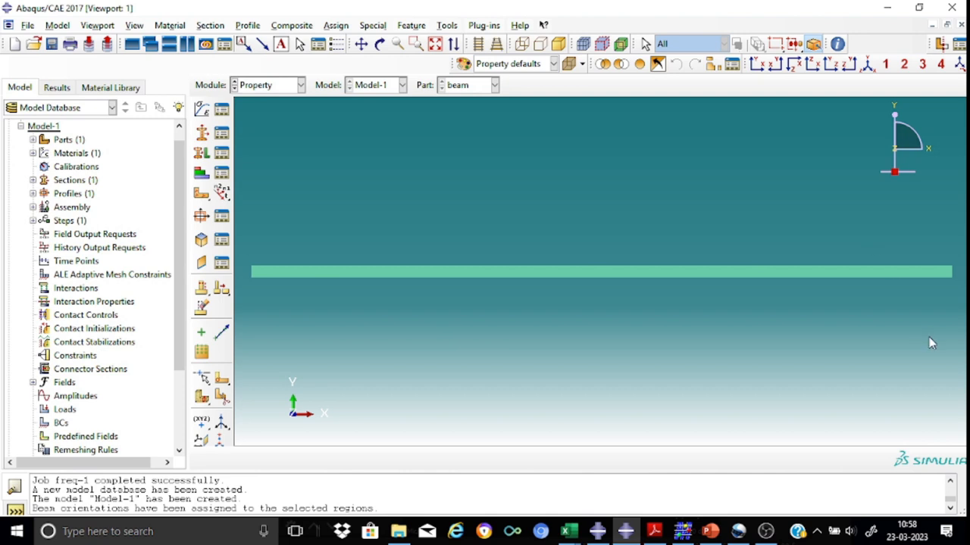
pyautogui.moveTo(695, 227)
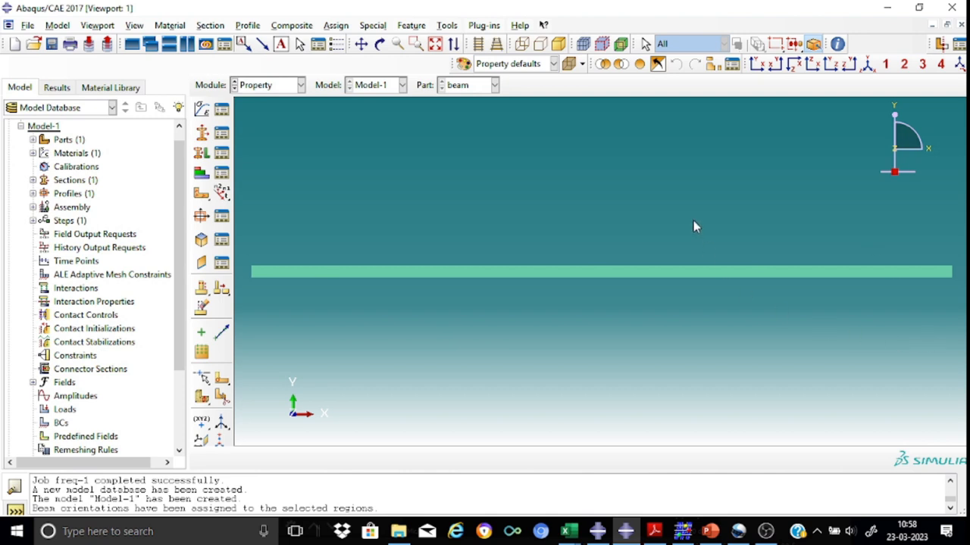
pyautogui.moveTo(852, 91)
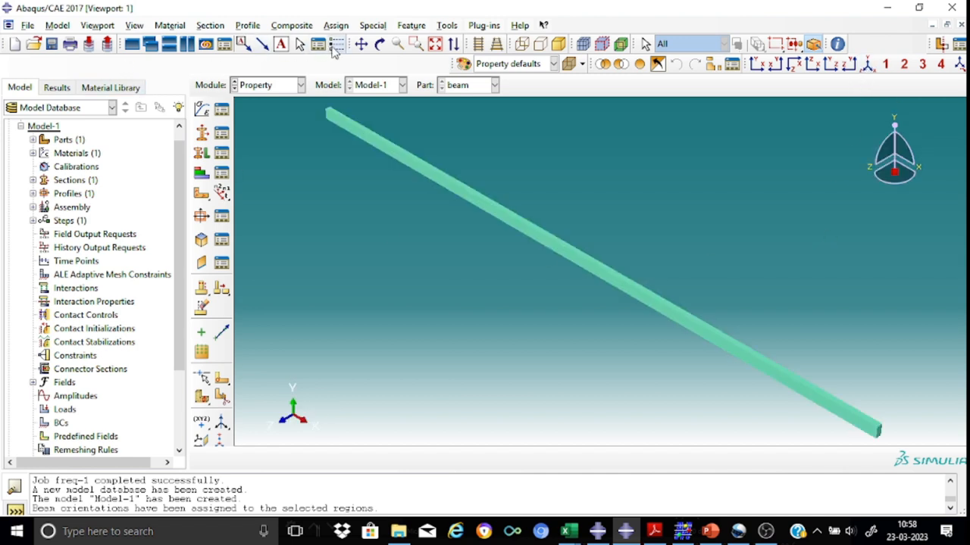
pyautogui.click(360, 42)
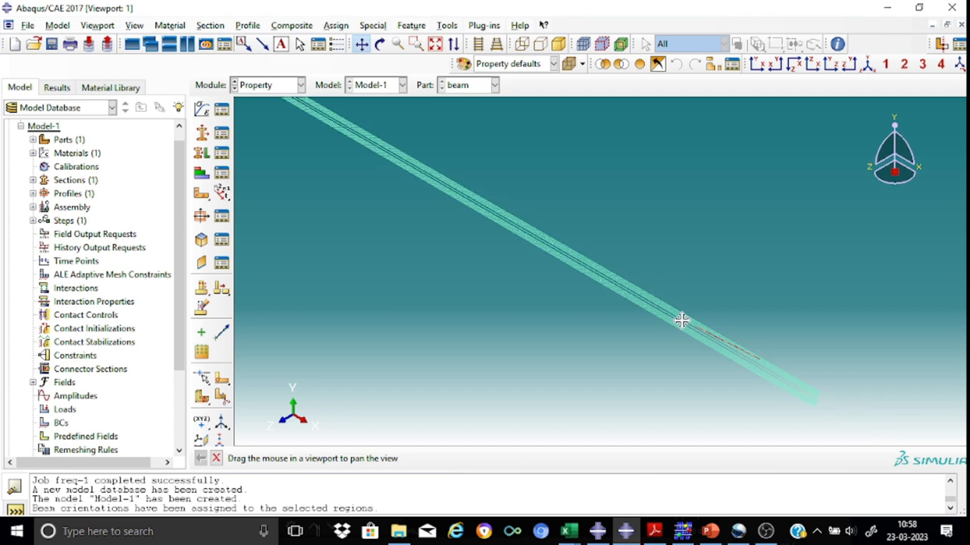
pyautogui.moveTo(682, 319); pyautogui.dragTo(663, 345)
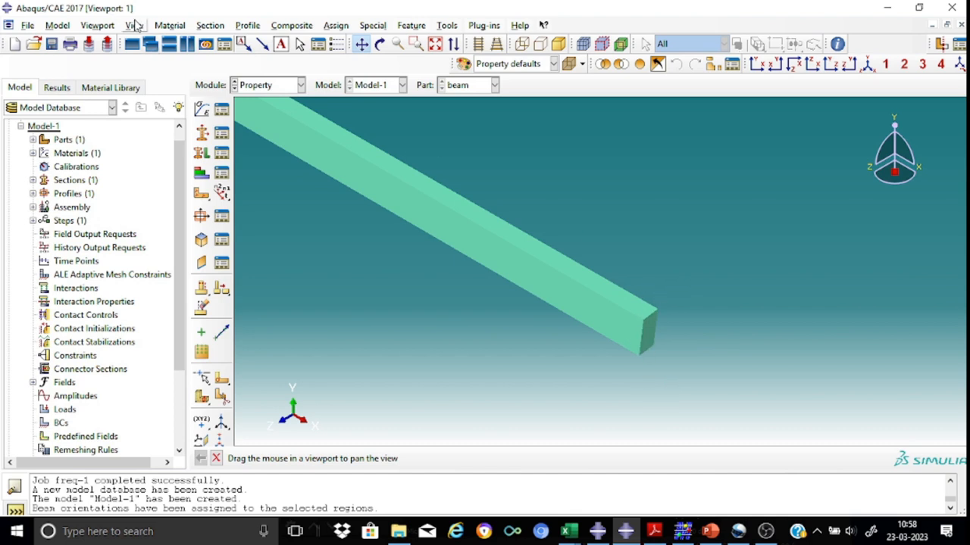
pyautogui.click(133, 24)
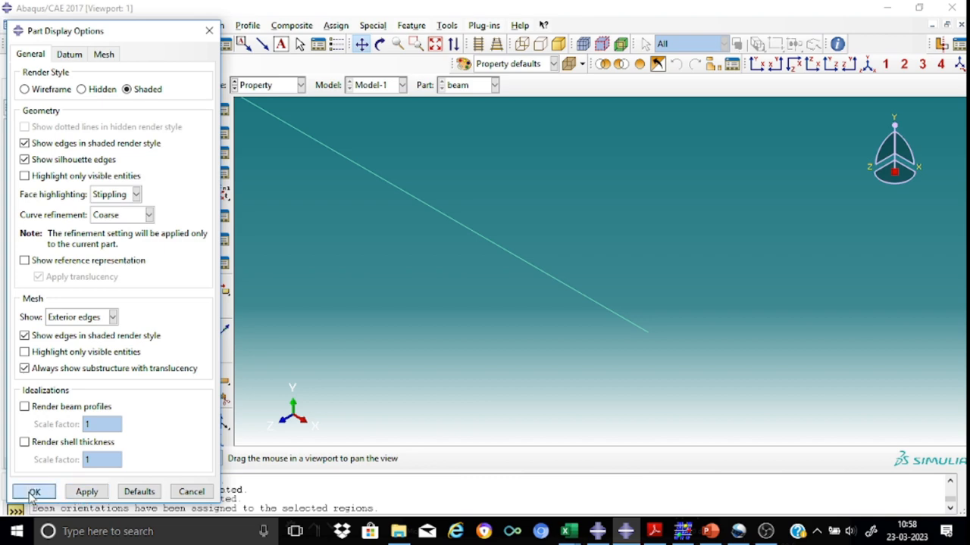
pyautogui.click(33, 491)
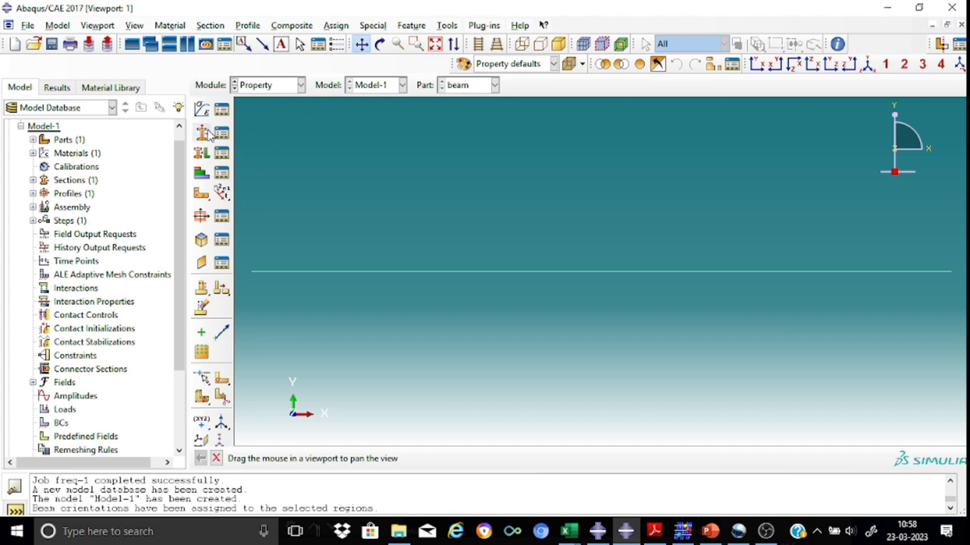
pyautogui.moveTo(240, 188)
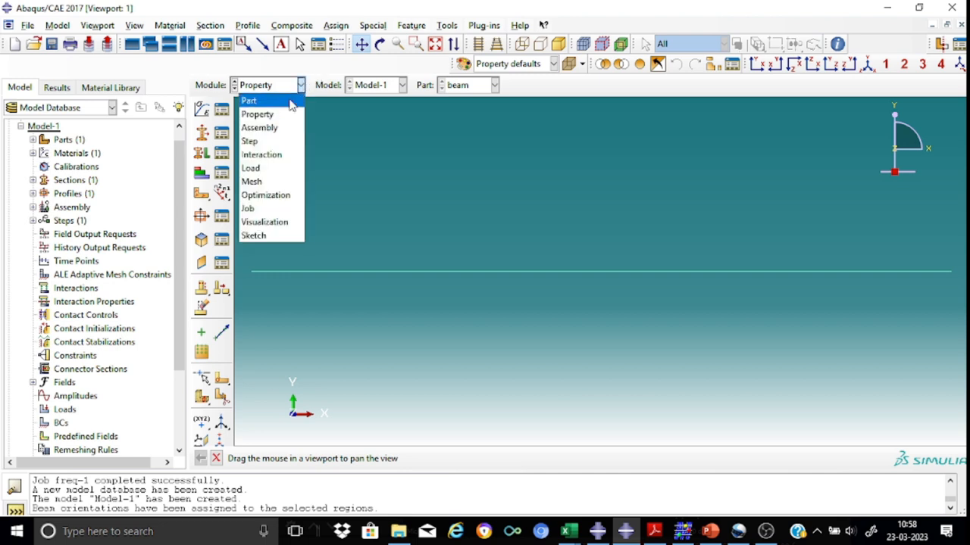
pyautogui.moveTo(260, 127)
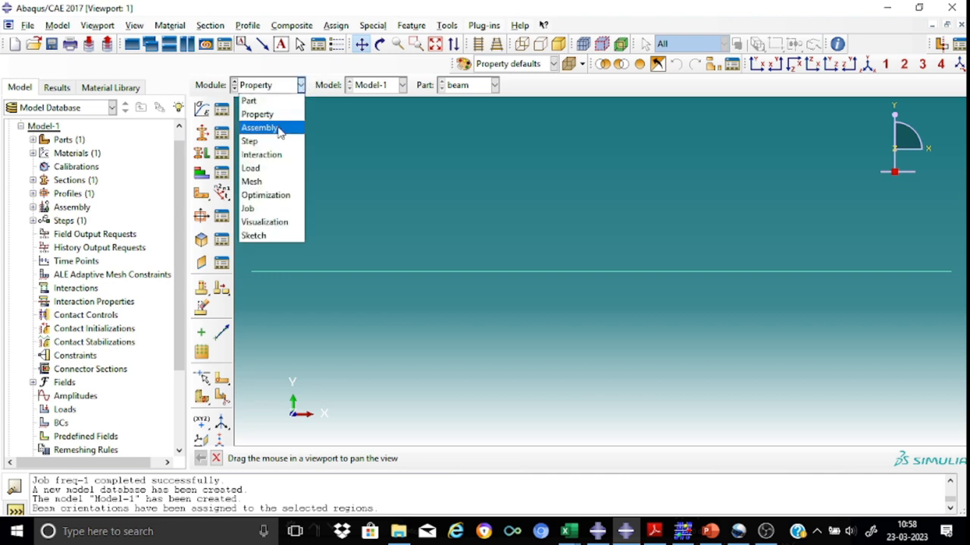
# - In the Assembly module, create a dependent instance of the beam part
pyautogui.click(260, 128)
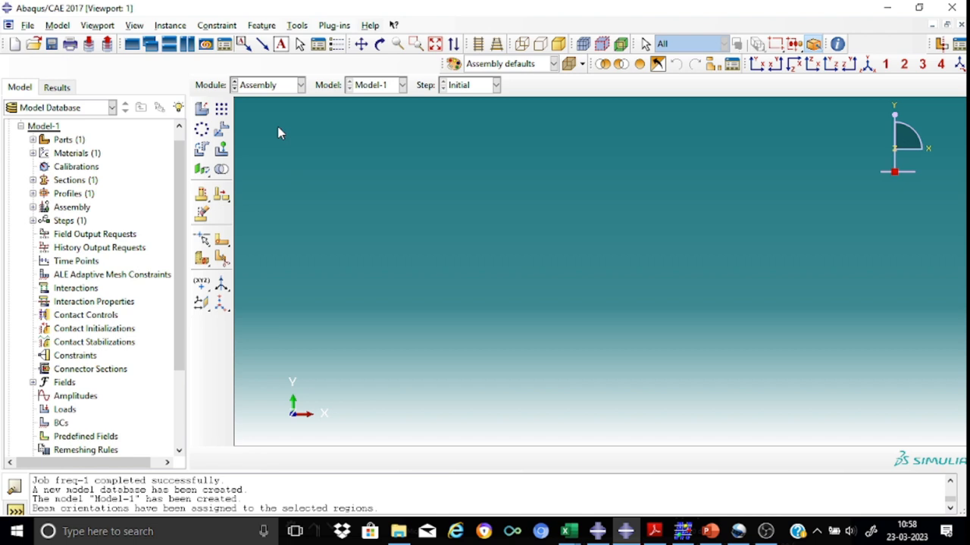
pyautogui.click(201, 109)
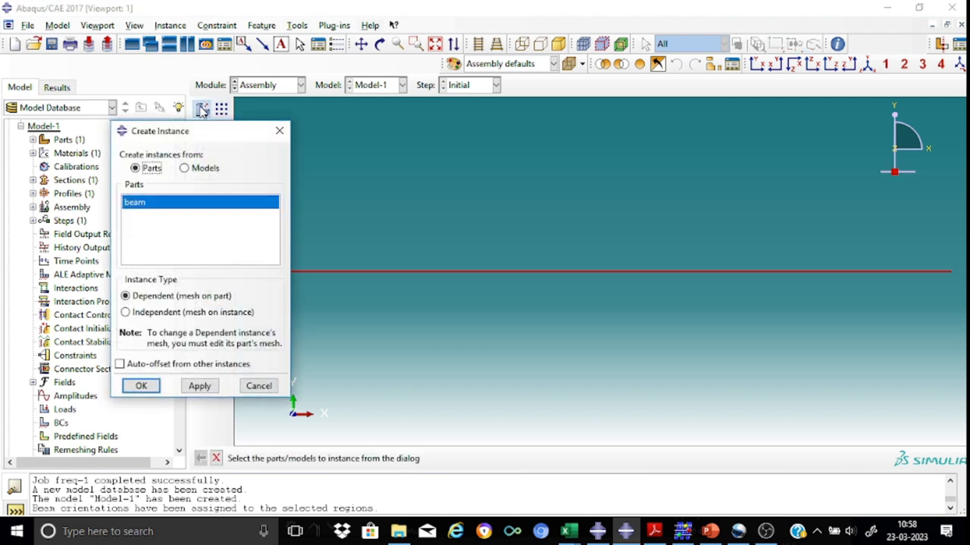
pyautogui.moveTo(180, 266)
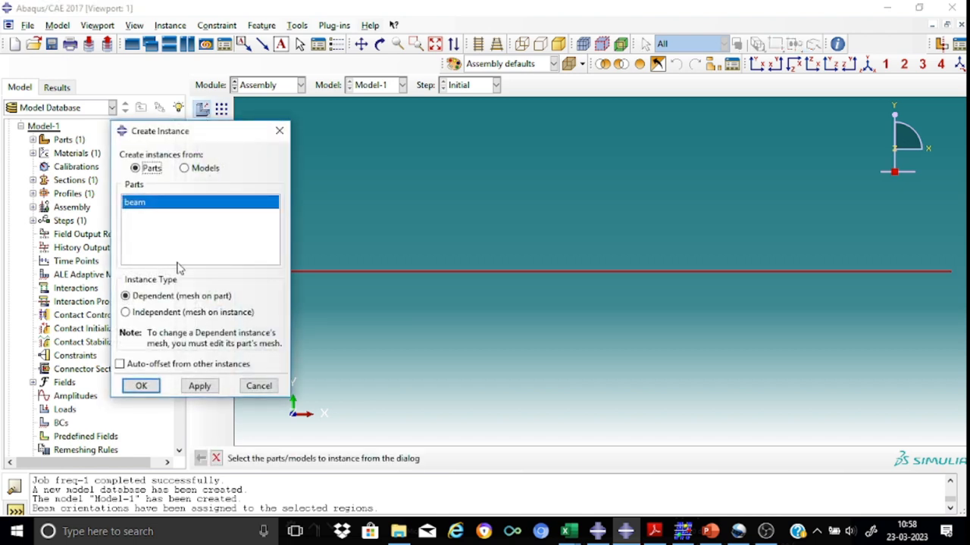
pyautogui.click(140, 387)
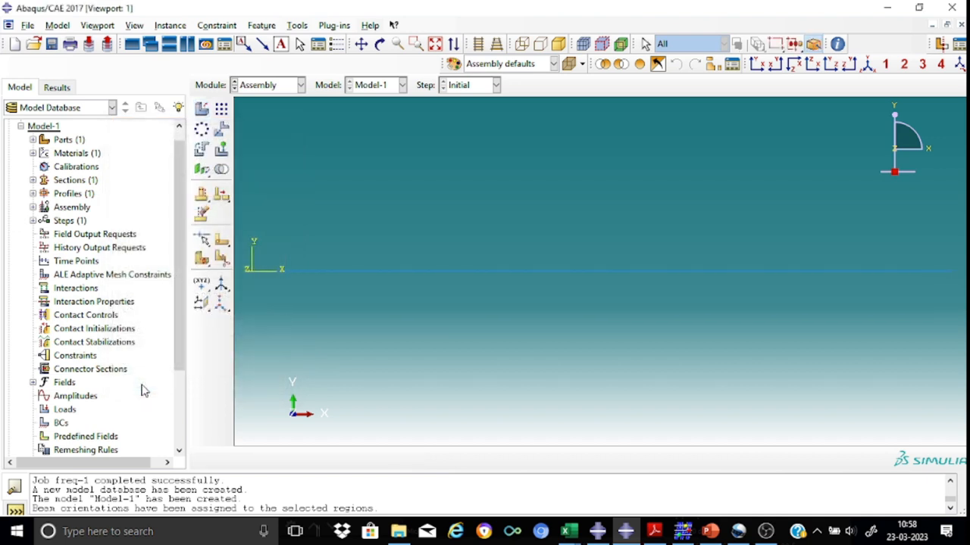
pyautogui.moveTo(336, 165)
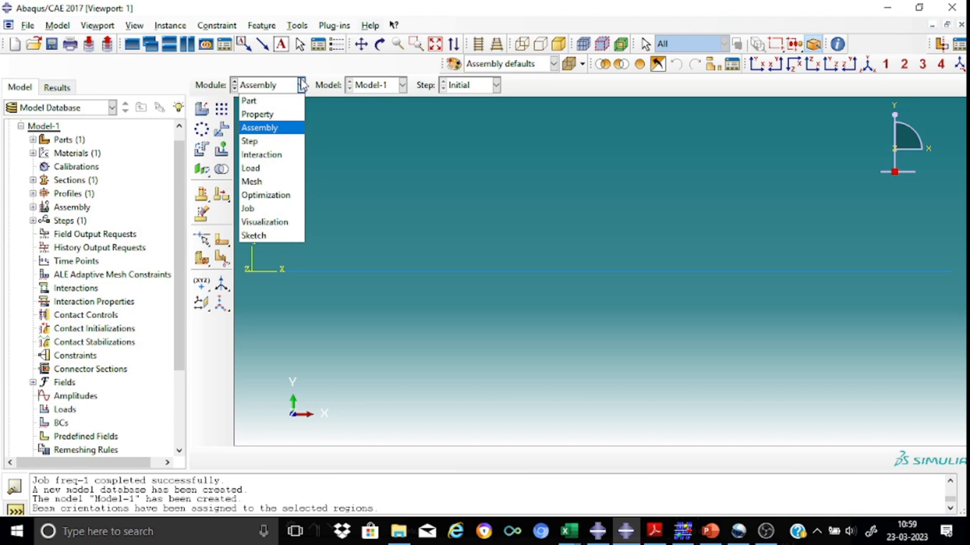
# - In the Step module, start a new step named Step-freq of type Linear perturbation > Frequency
pyautogui.click(248, 141)
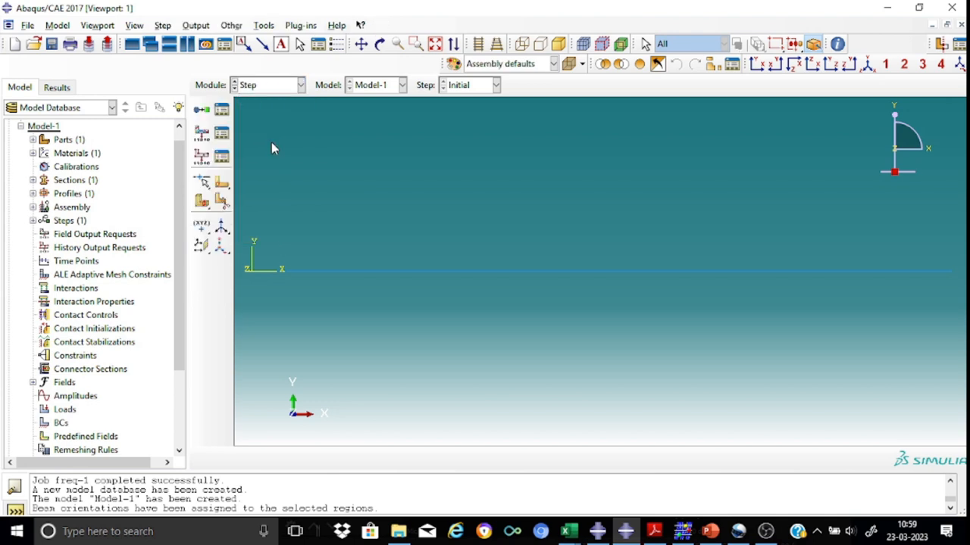
pyautogui.click(221, 110)
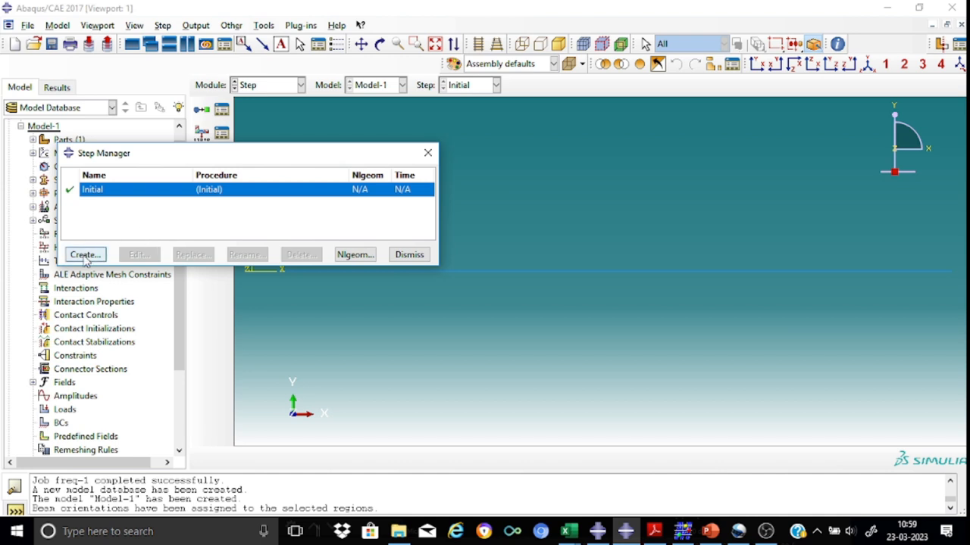
pyautogui.click(85, 254)
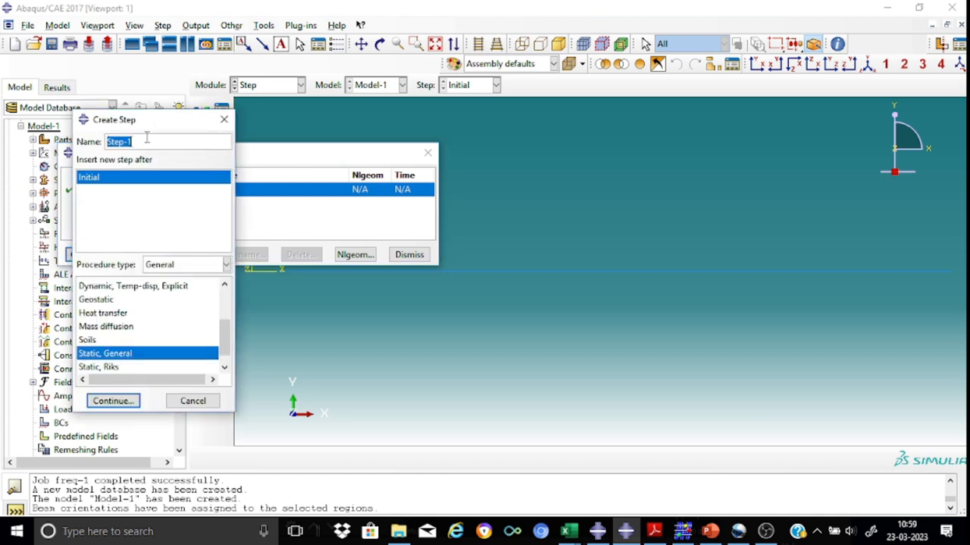
pyautogui.click(135, 142)
pyautogui.write('freq')
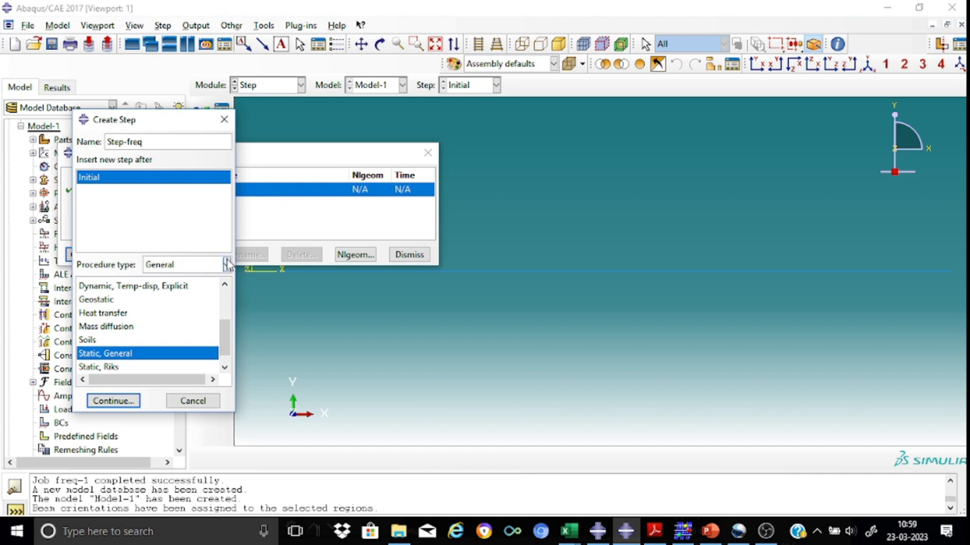
pyautogui.click(225, 263)
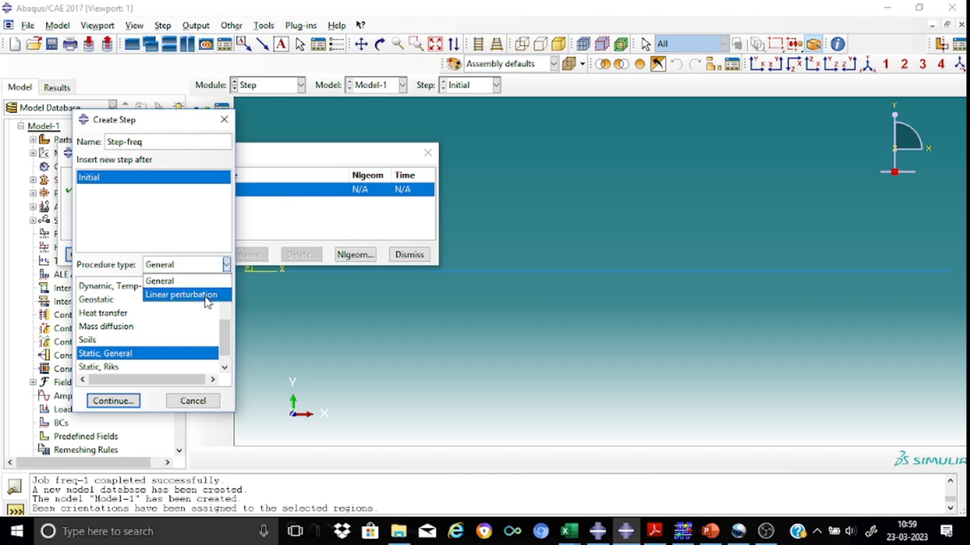
pyautogui.click(182, 294)
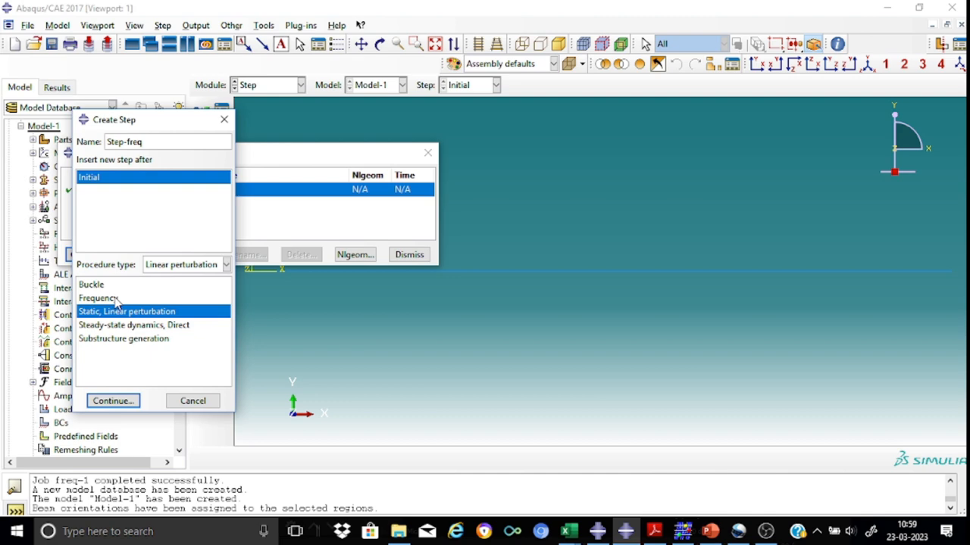
pyautogui.click(97, 297)
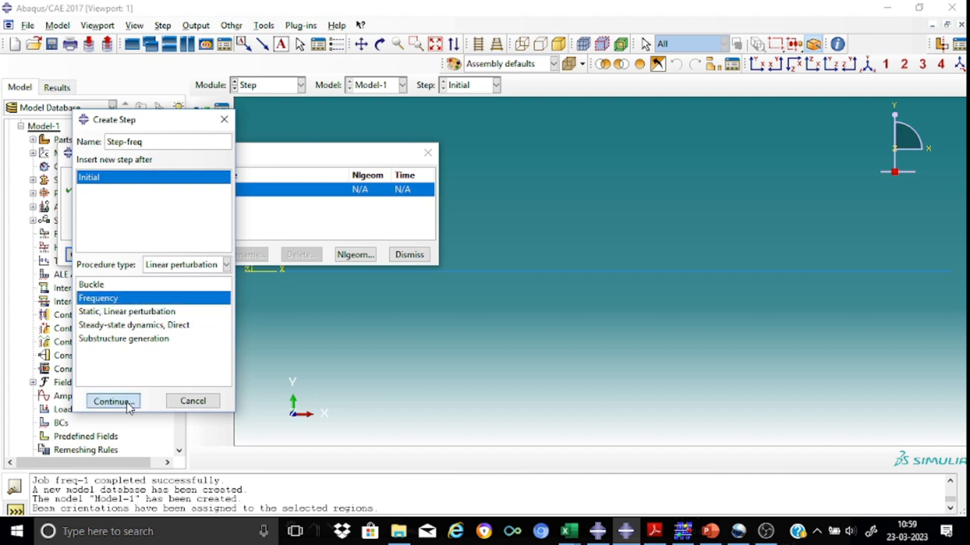
# - Set Step-freq to extract 5 eigenvalues and accept it
pyautogui.click(112, 402)
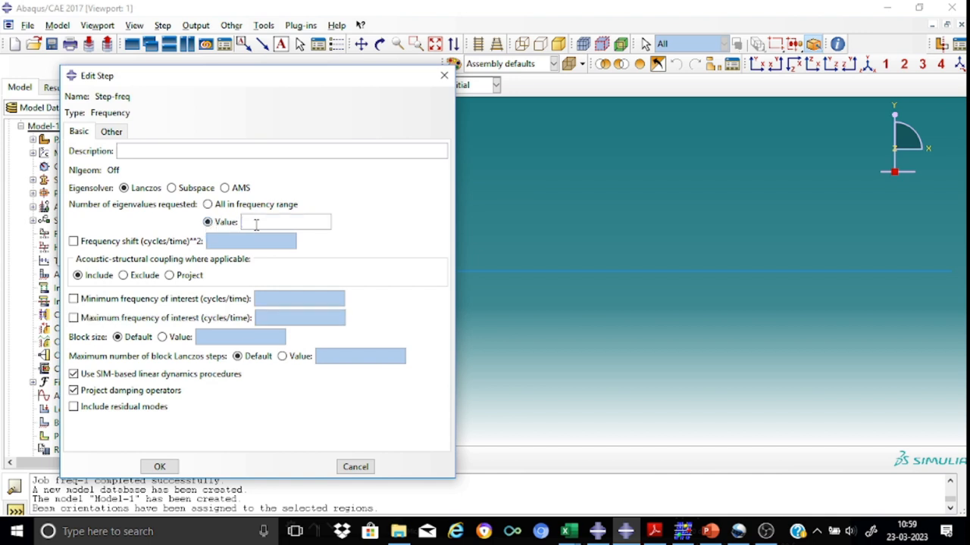
pyautogui.write('5')
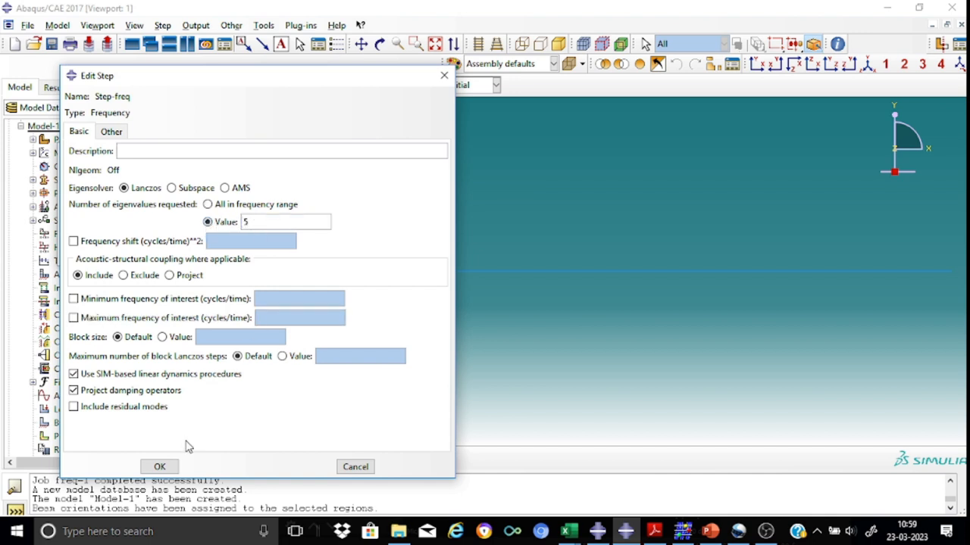
pyautogui.click(159, 466)
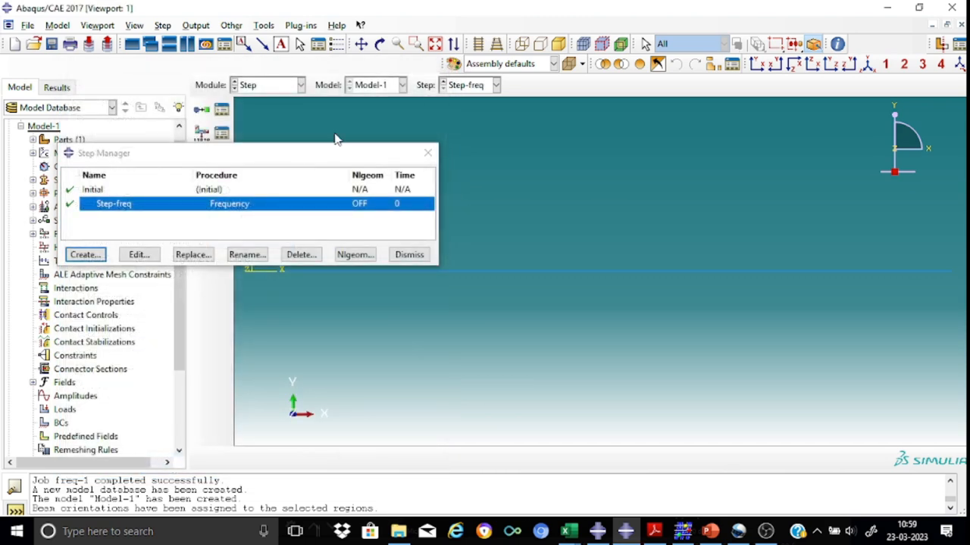
pyautogui.moveTo(427, 159)
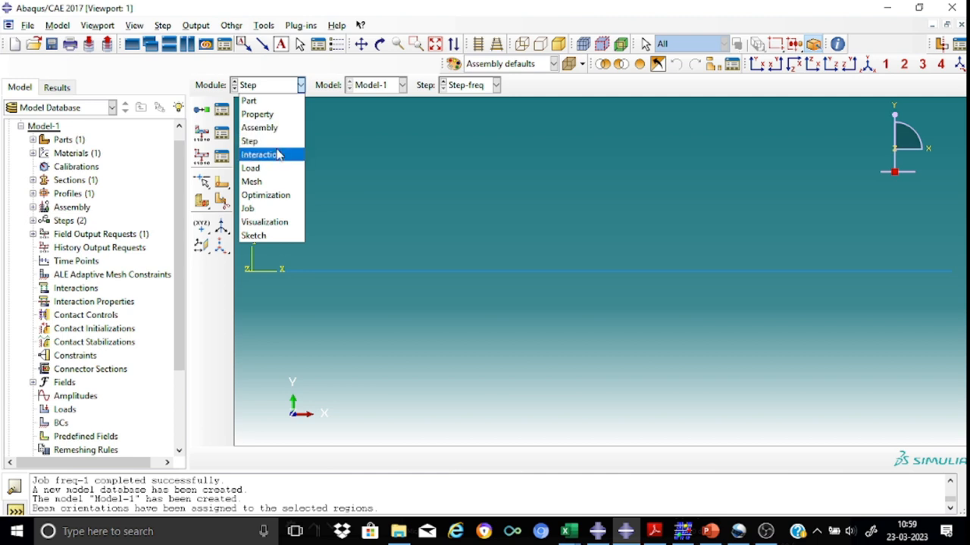
pyautogui.moveTo(250, 167)
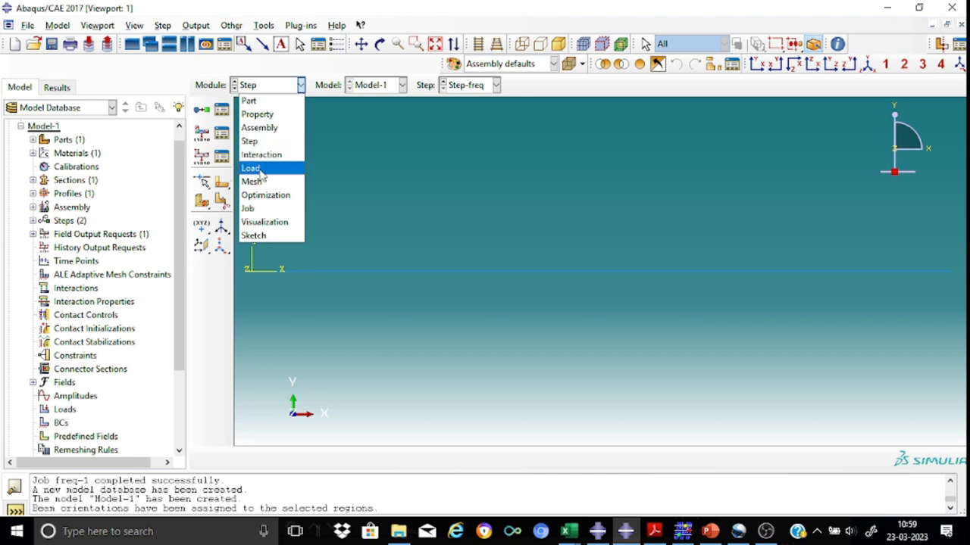
# - In the Load module, start a Displacement/Rotation boundary condition named BC-pinned in the Initial step
pyautogui.click(250, 167)
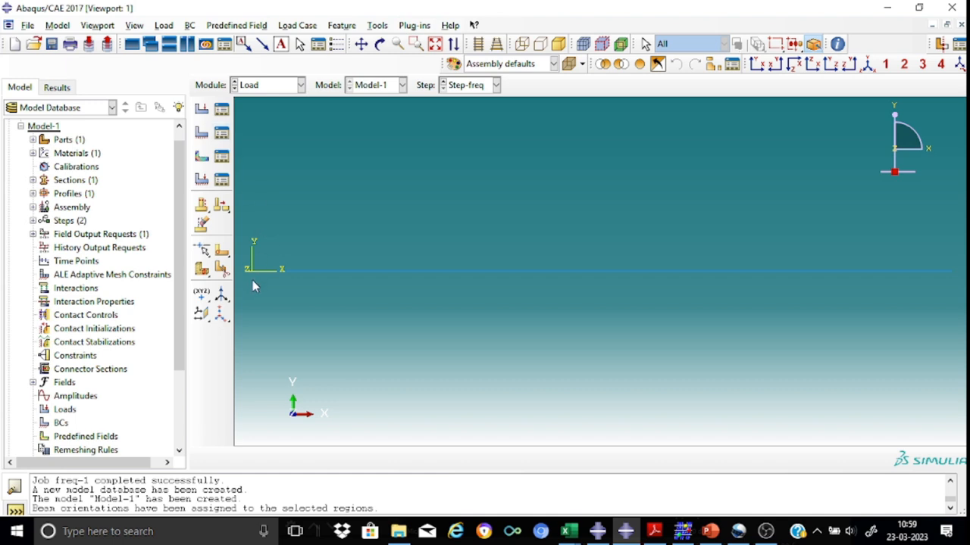
pyautogui.moveTo(951, 278)
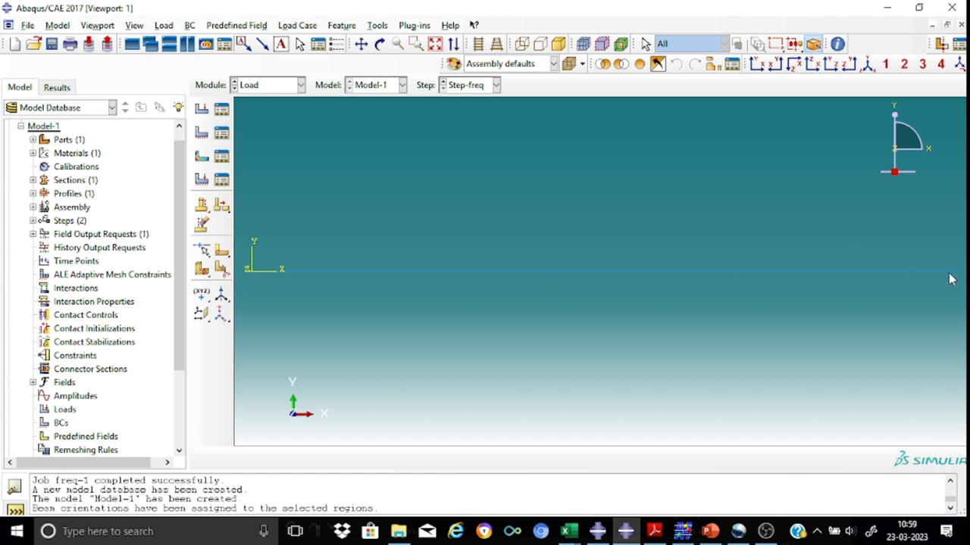
pyautogui.moveTo(252, 142)
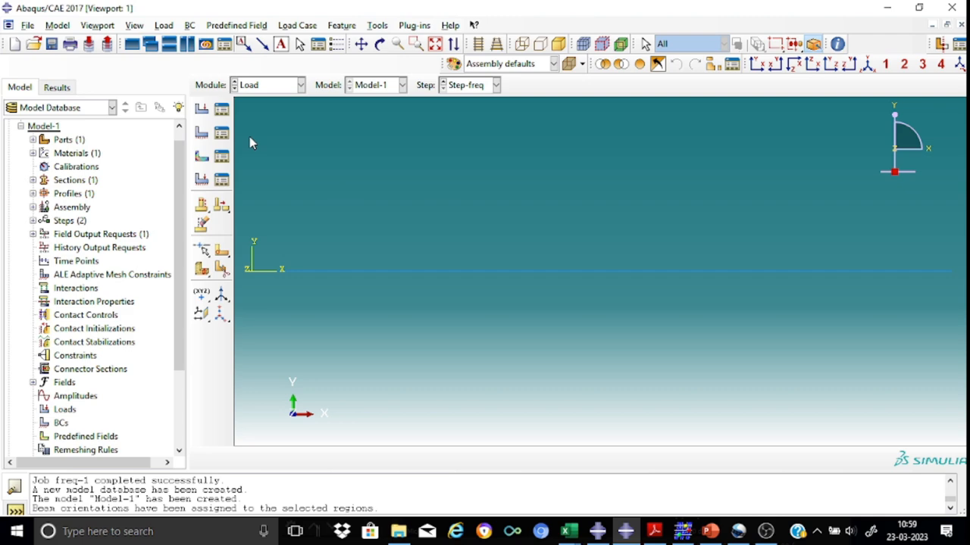
pyautogui.moveTo(221, 133)
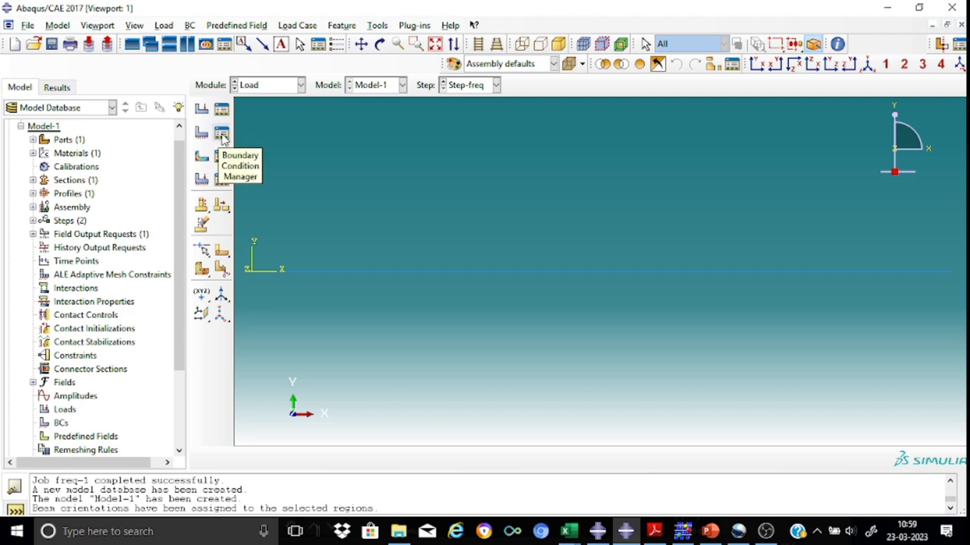
pyautogui.click(222, 133)
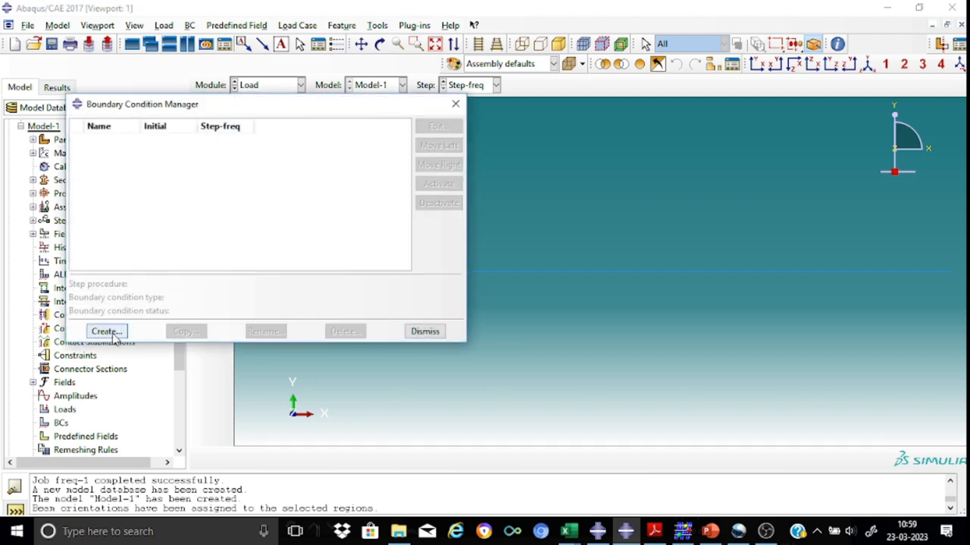
pyautogui.click(106, 331)
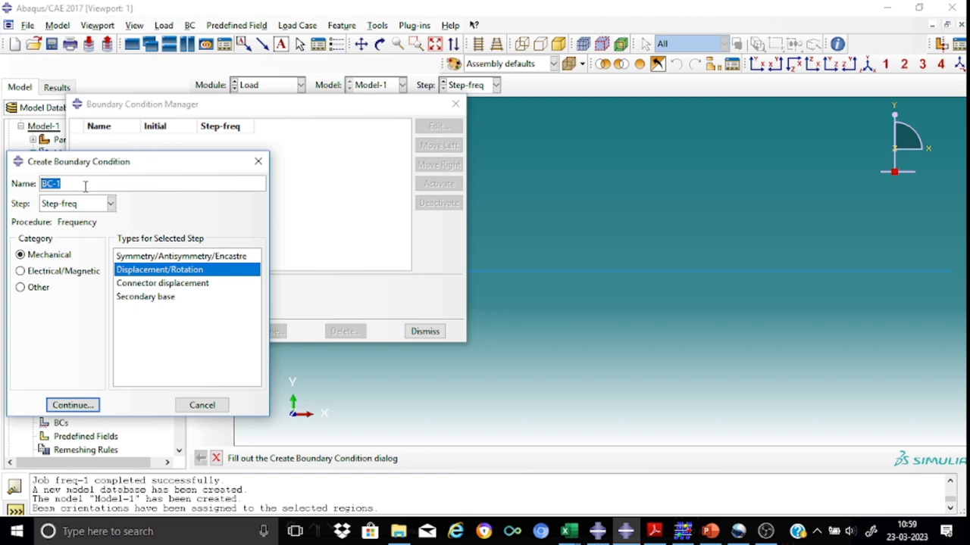
pyautogui.write('BC-pin')
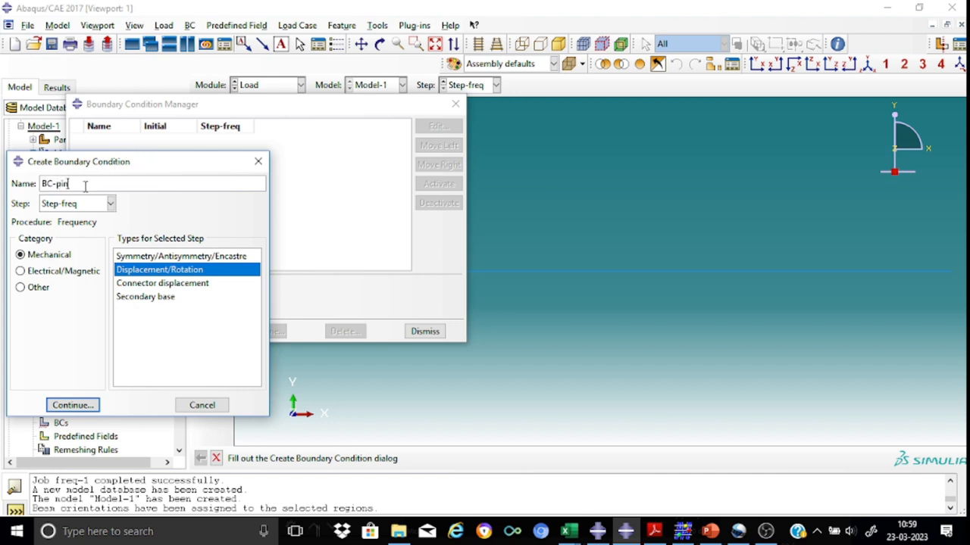
pyautogui.write('ned')
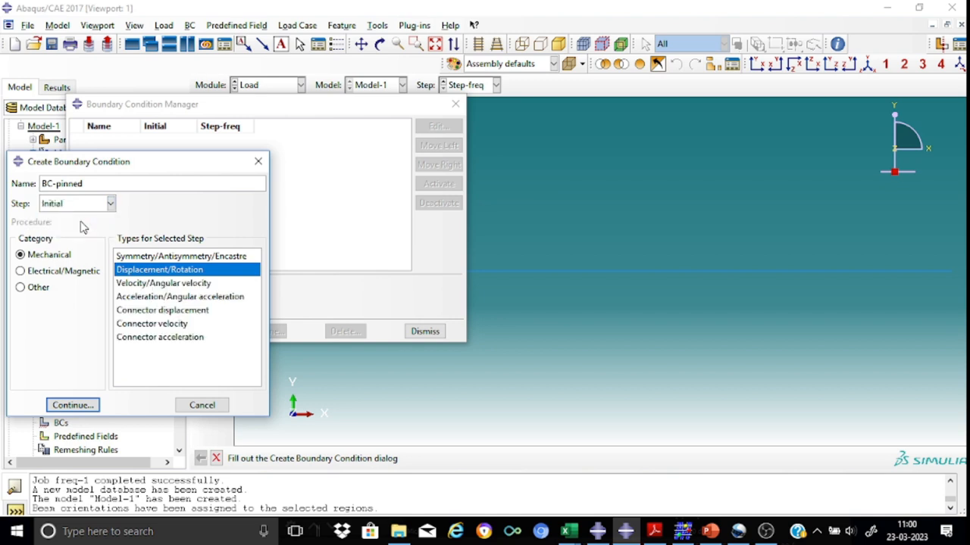
pyautogui.click(72, 406)
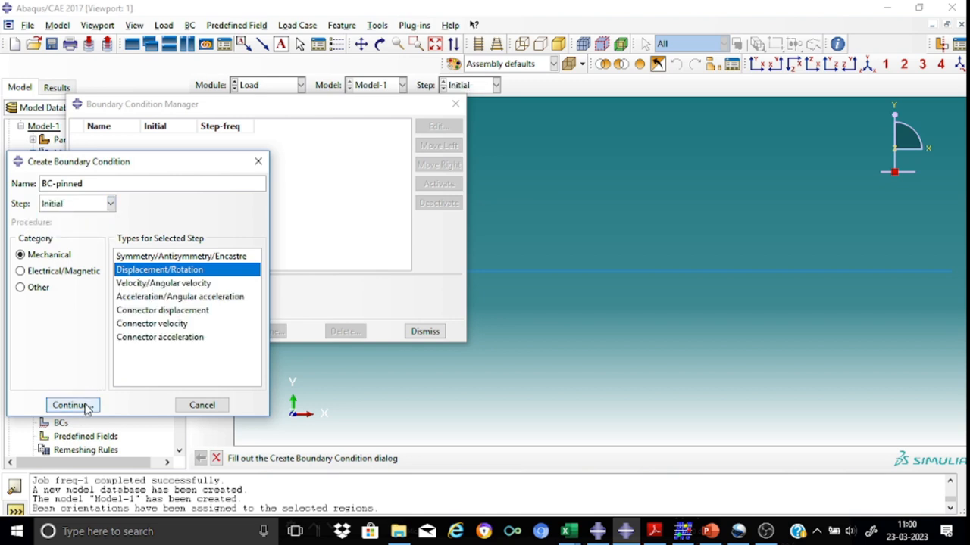
pyautogui.click(70, 406)
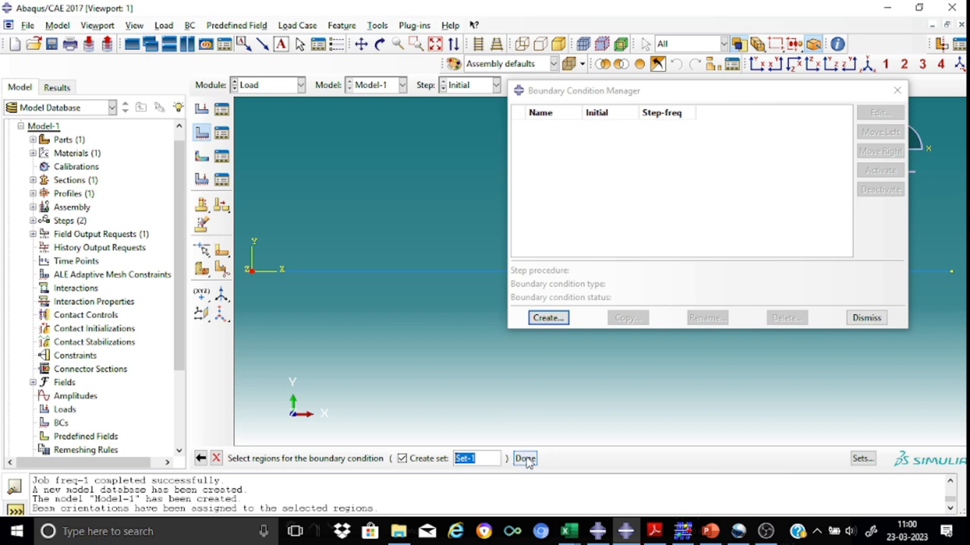
# - Apply BC-pinned to Set-1, restraining U1 and U2
pyautogui.click(524, 457)
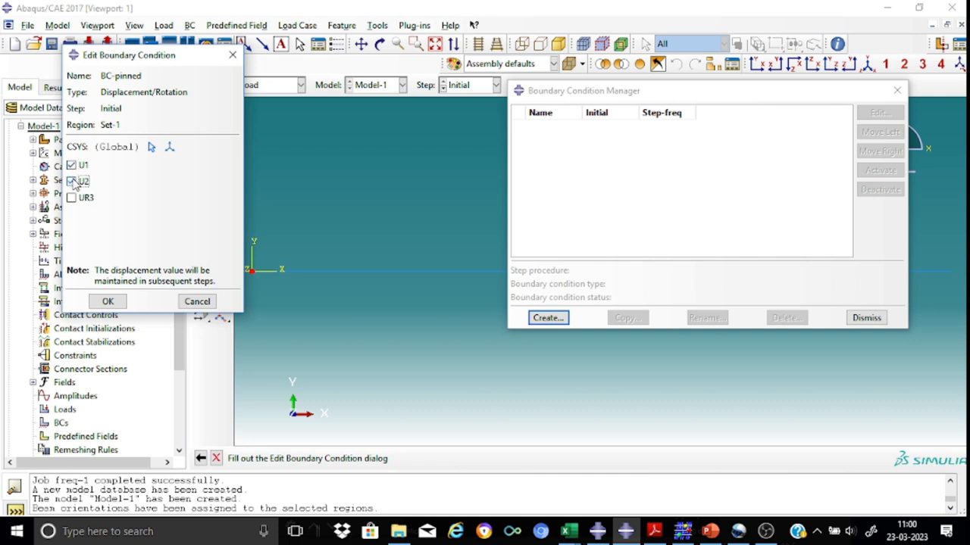
pyautogui.click(71, 182)
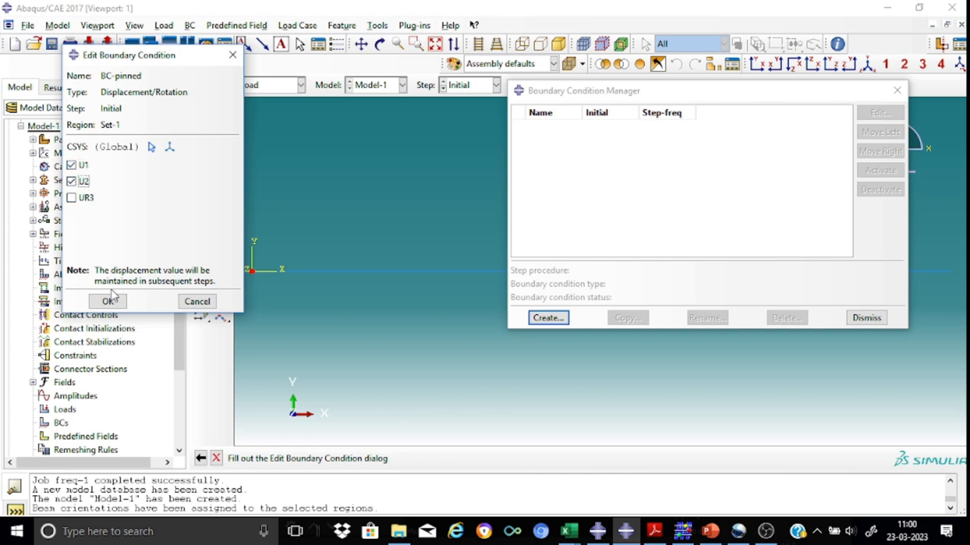
pyautogui.click(106, 300)
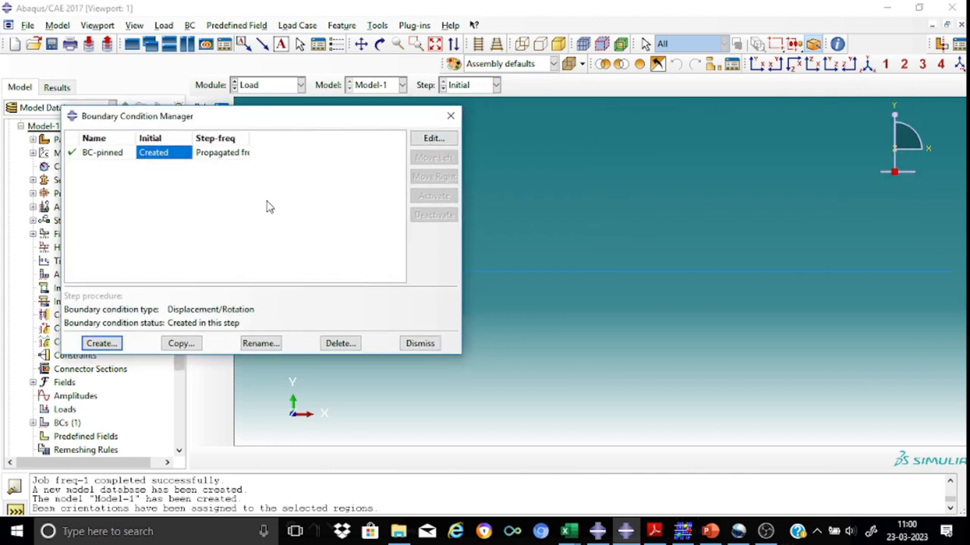
# - Create BC-roller on Set-2 restraining only U2, then dismiss the Boundary Condition Manager
pyautogui.click(100, 343)
pyautogui.write('BC-roller')
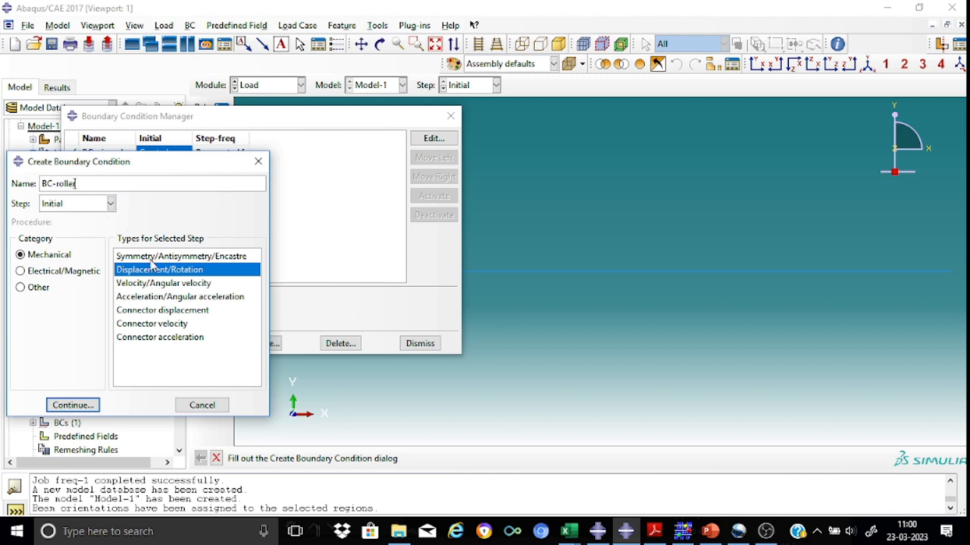
pyautogui.click(72, 404)
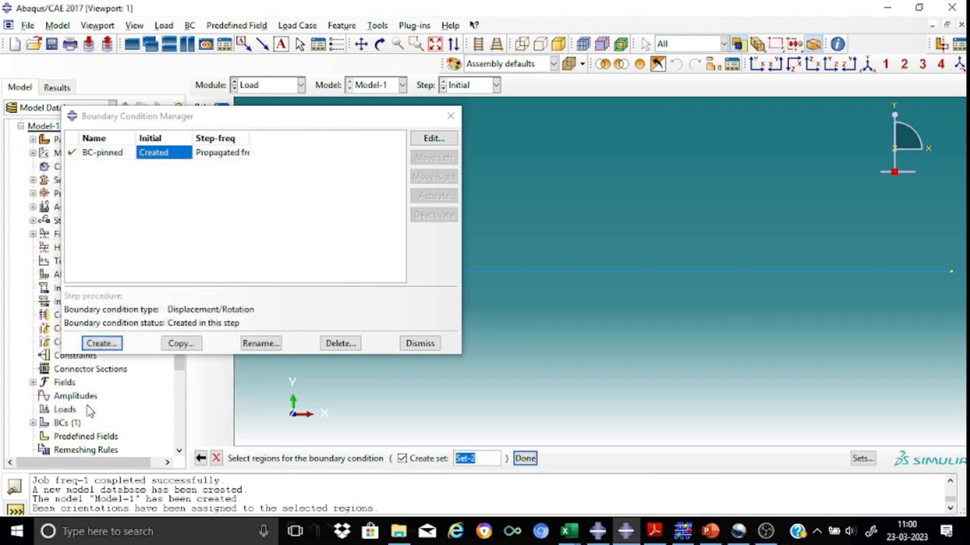
pyautogui.moveTo(954, 274)
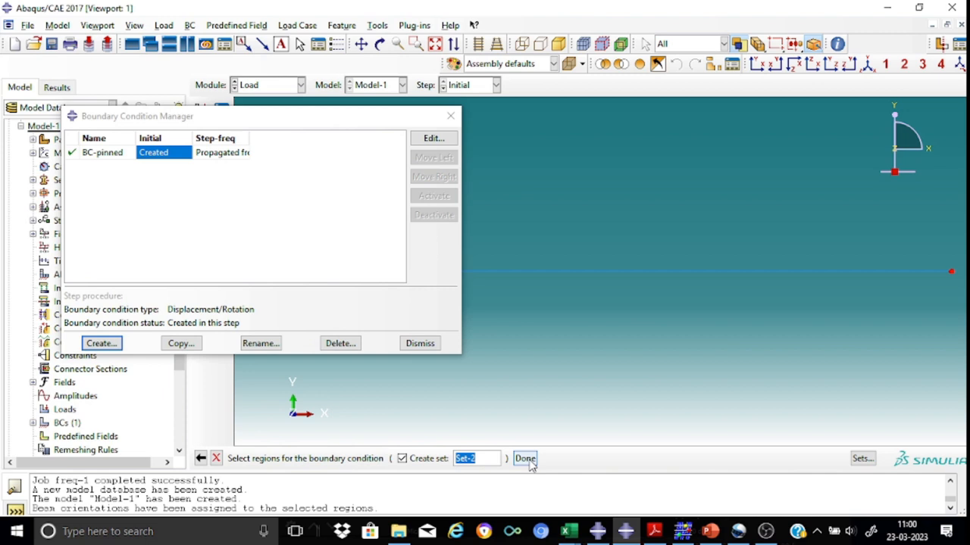
pyautogui.click(524, 458)
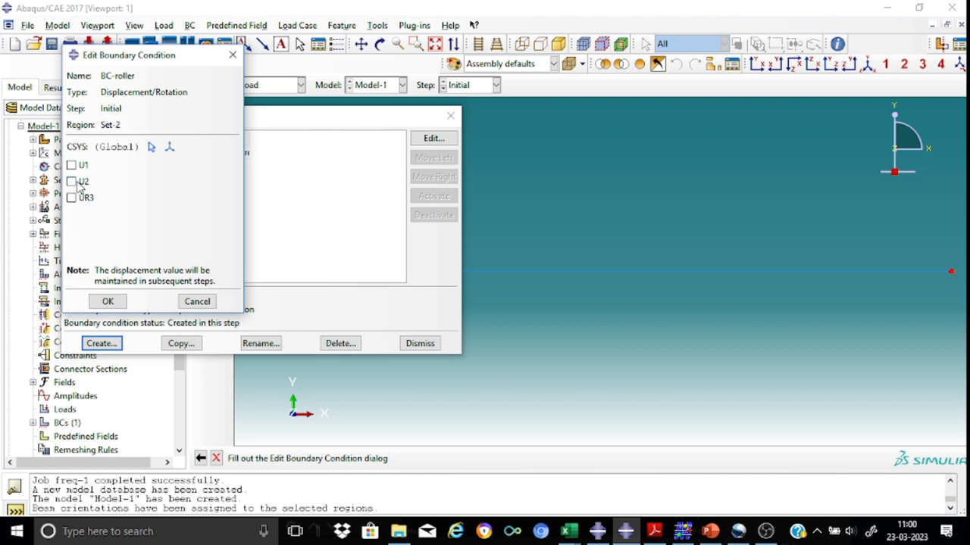
pyautogui.click(71, 182)
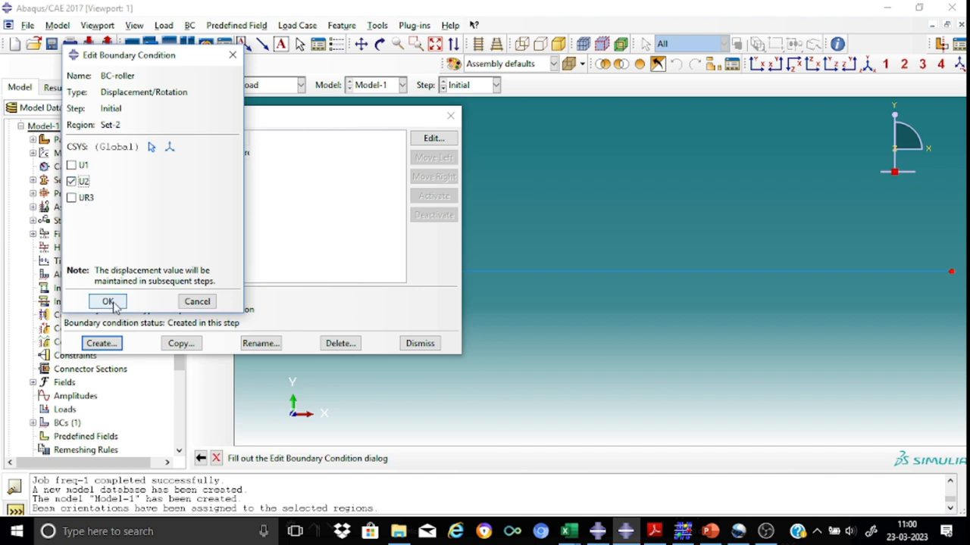
pyautogui.click(107, 301)
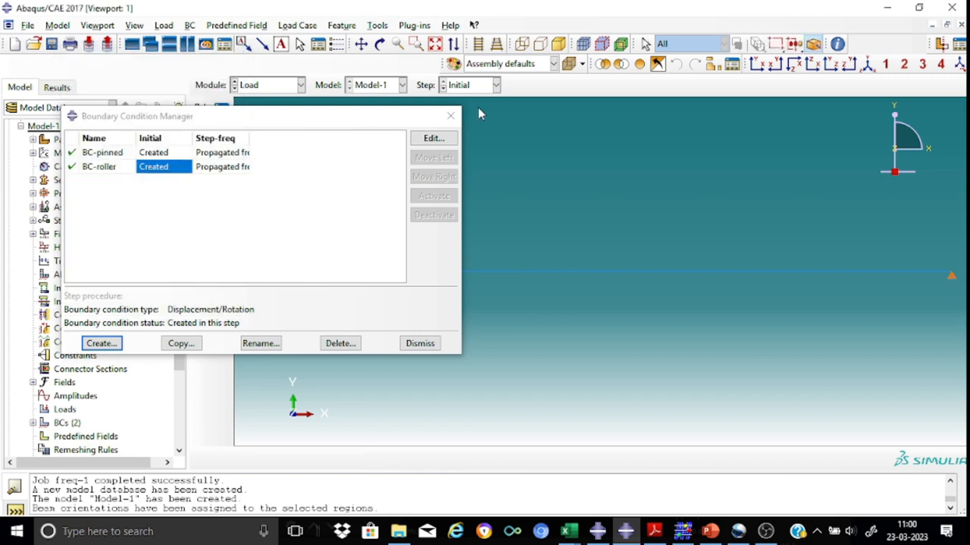
pyautogui.click(420, 342)
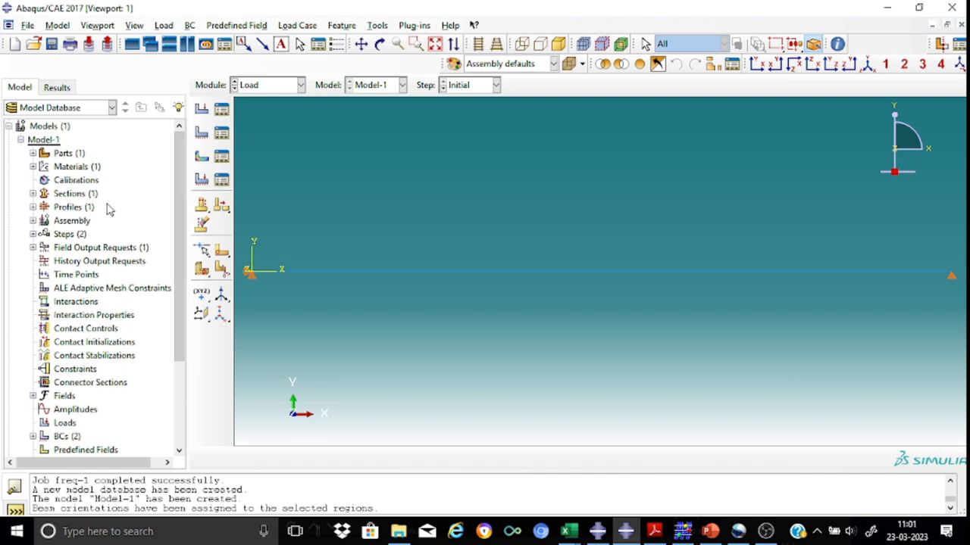
# - From the Model Tree's Assembly > Engineering Features, begin creating inertia feature Inertia-1
pyautogui.click(33, 221)
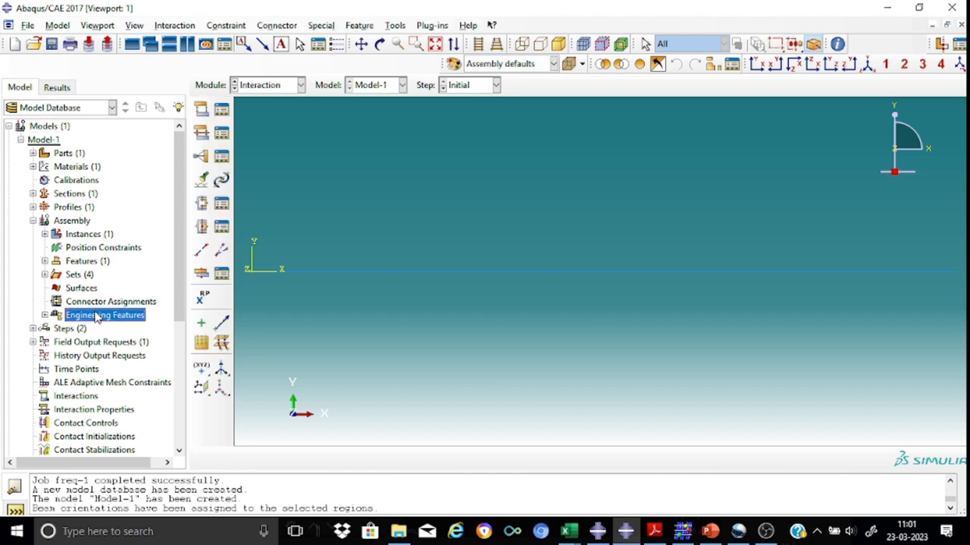
pyautogui.click(46, 315)
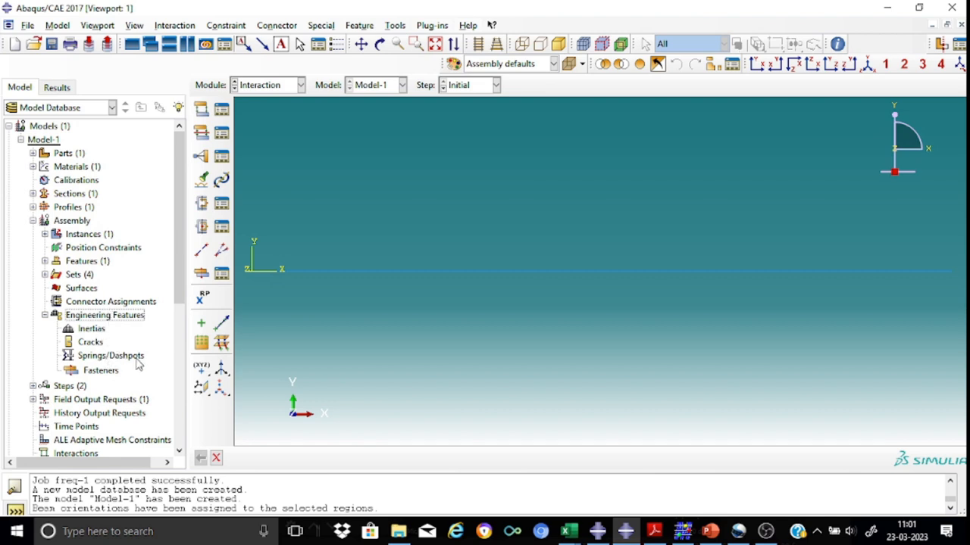
pyautogui.moveTo(103, 336)
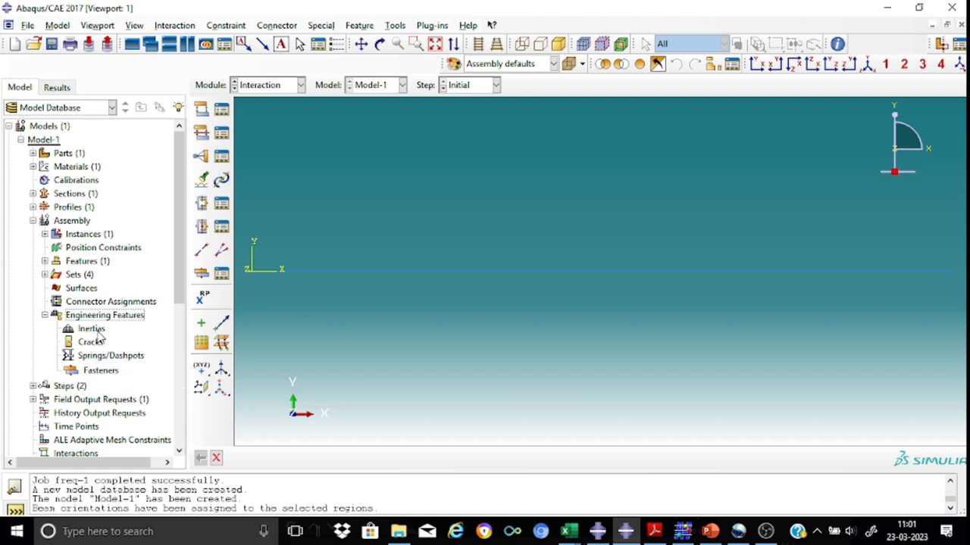
pyautogui.click(91, 327)
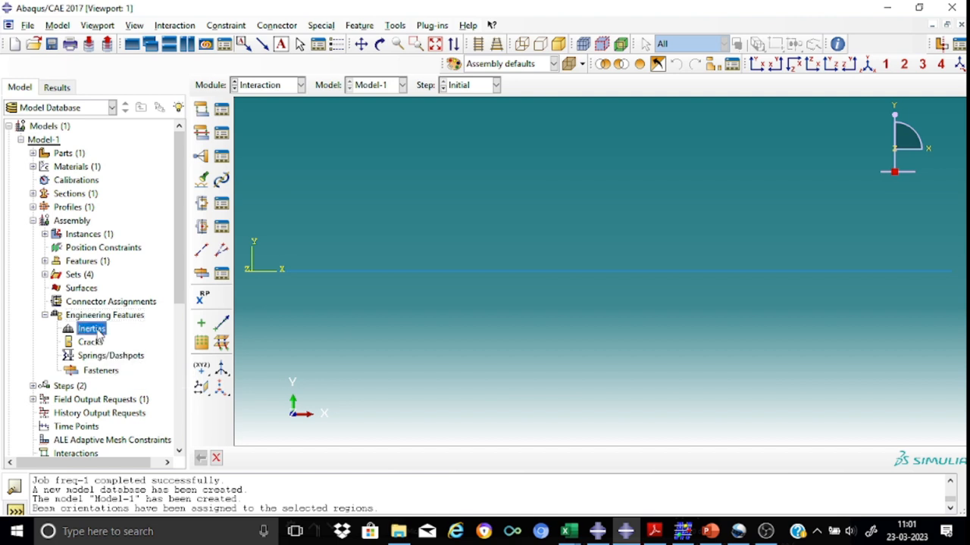
pyautogui.doubleClick(91, 328)
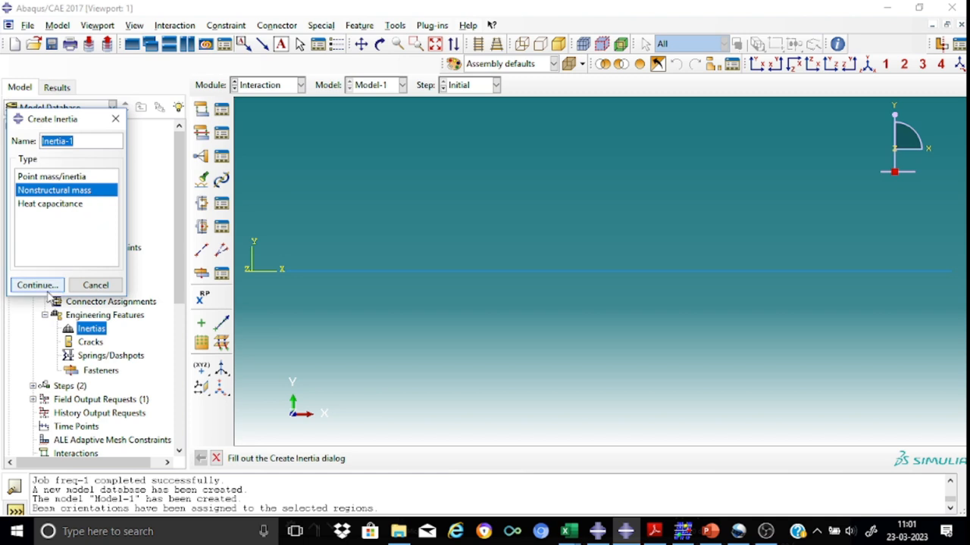
# - Define Inertia-1 as a nonstructural mass of 166.7 per unit length over the whole beam
pyautogui.click(36, 284)
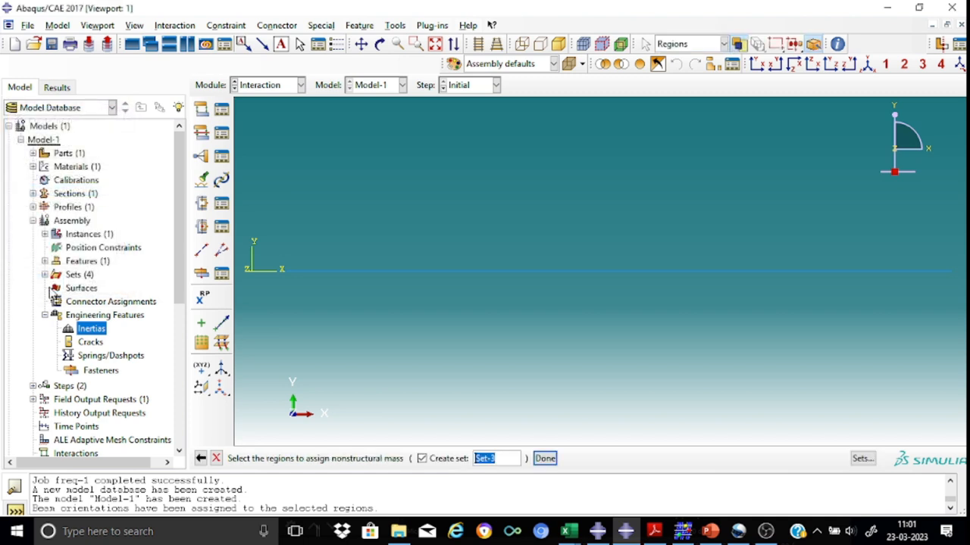
pyautogui.click(451, 270)
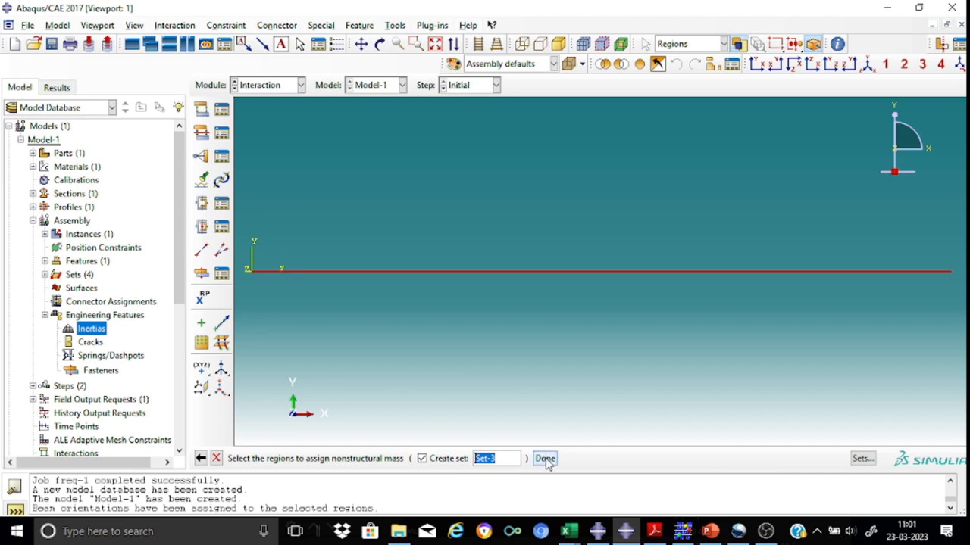
pyautogui.click(545, 457)
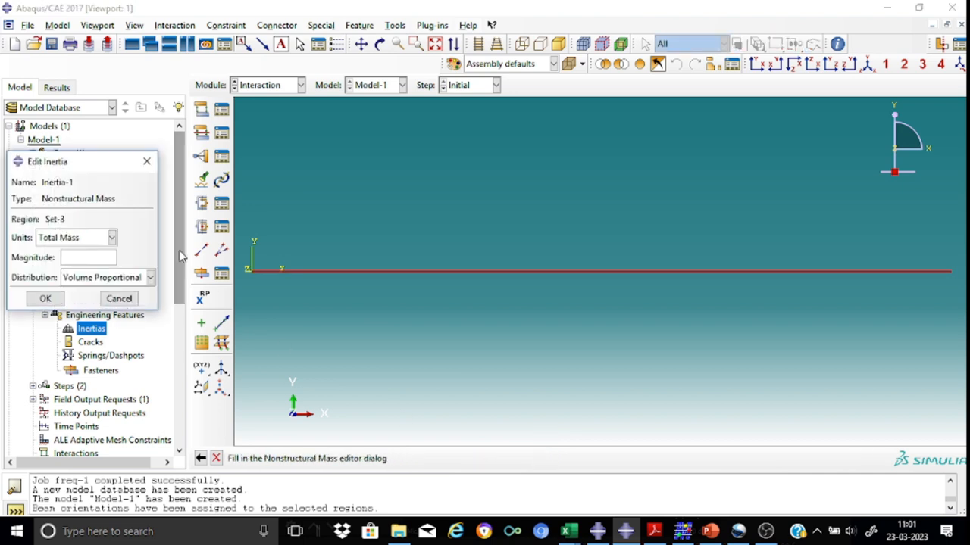
pyautogui.click(113, 236)
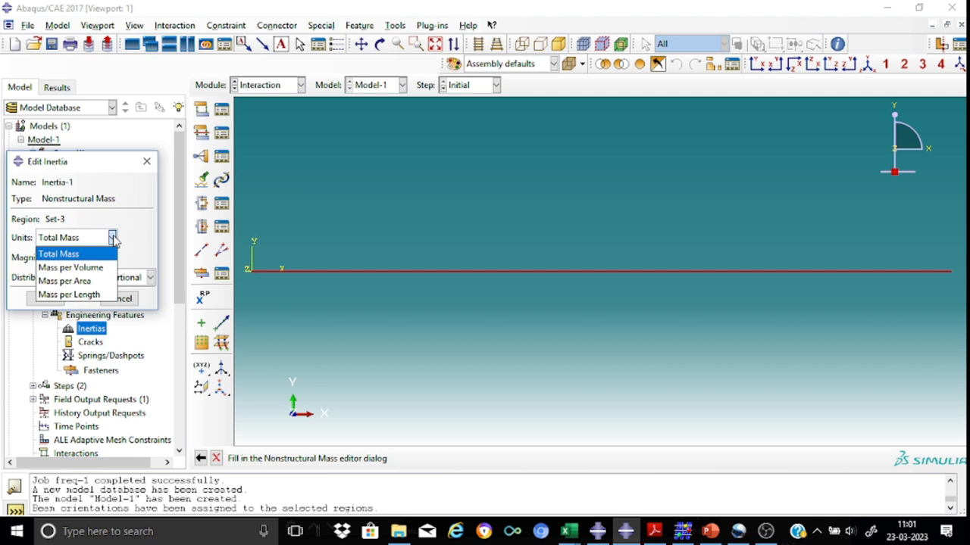
pyautogui.moveTo(63, 280)
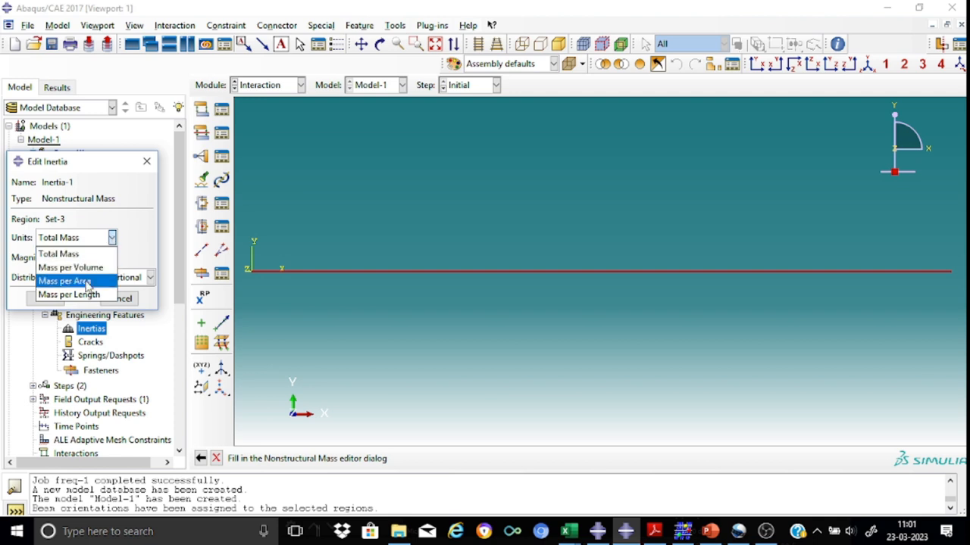
pyautogui.moveTo(70, 294)
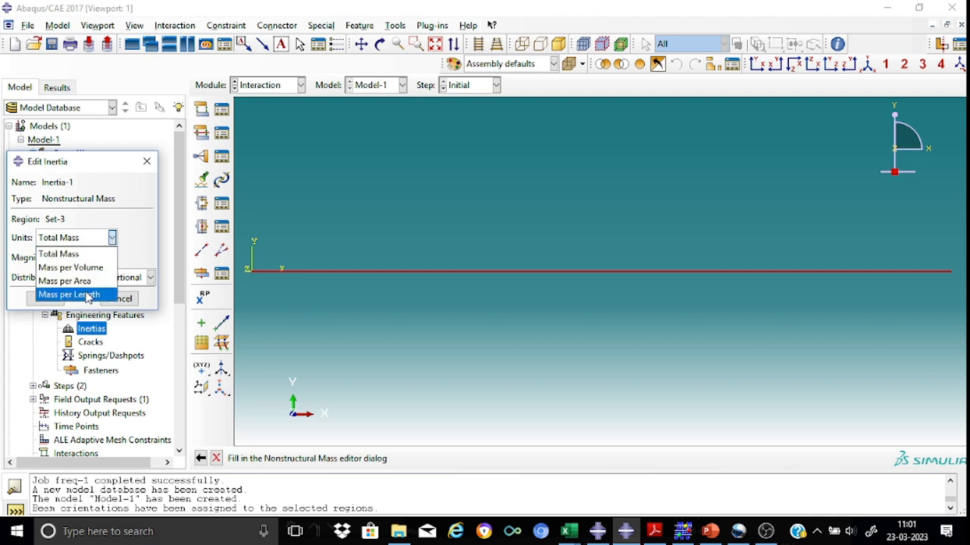
pyautogui.click(70, 293)
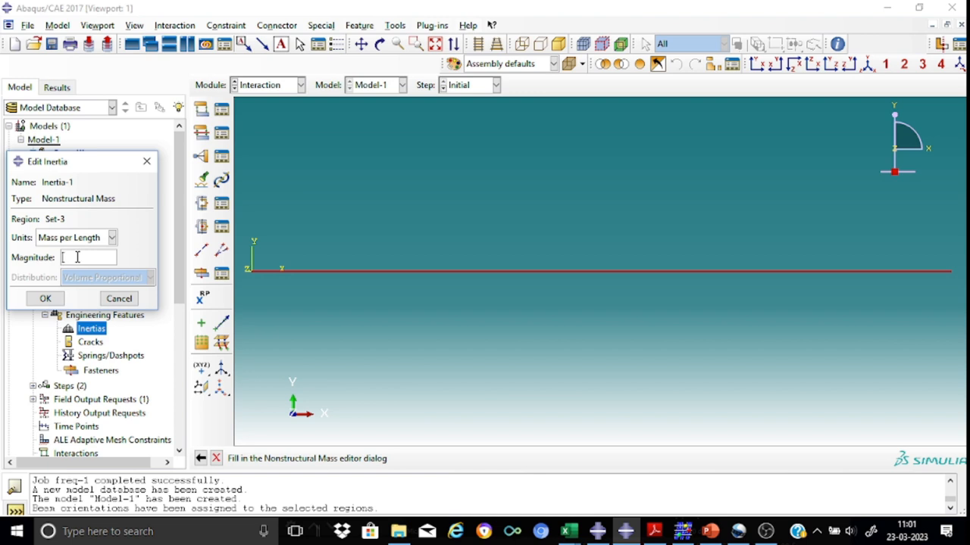
pyautogui.write('166.7')
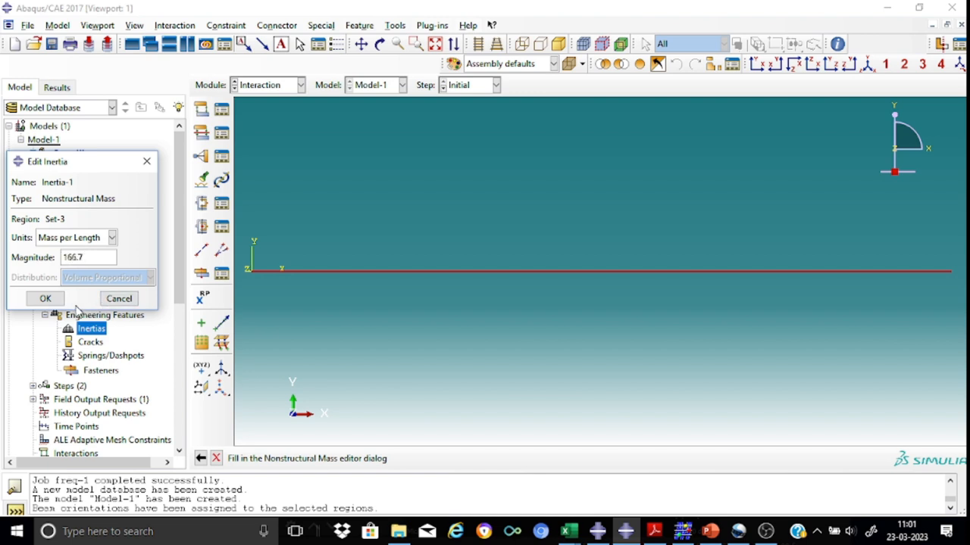
pyautogui.click(46, 297)
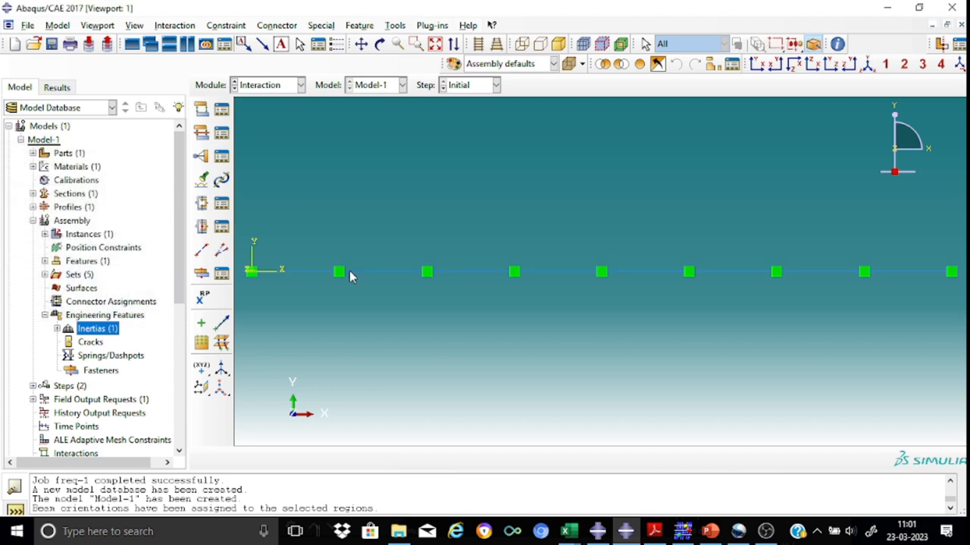
pyautogui.moveTo(828, 270)
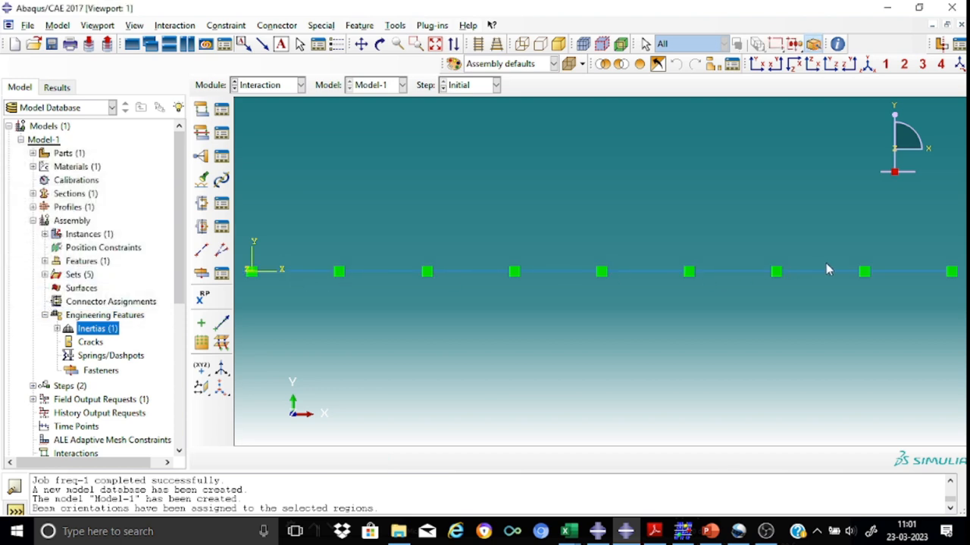
pyautogui.moveTo(443, 212)
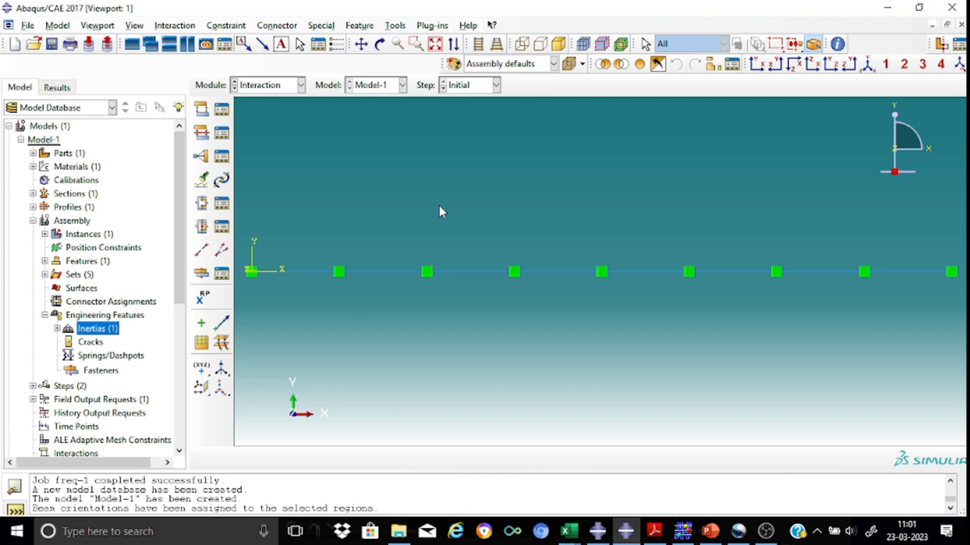
pyautogui.moveTo(379, 175)
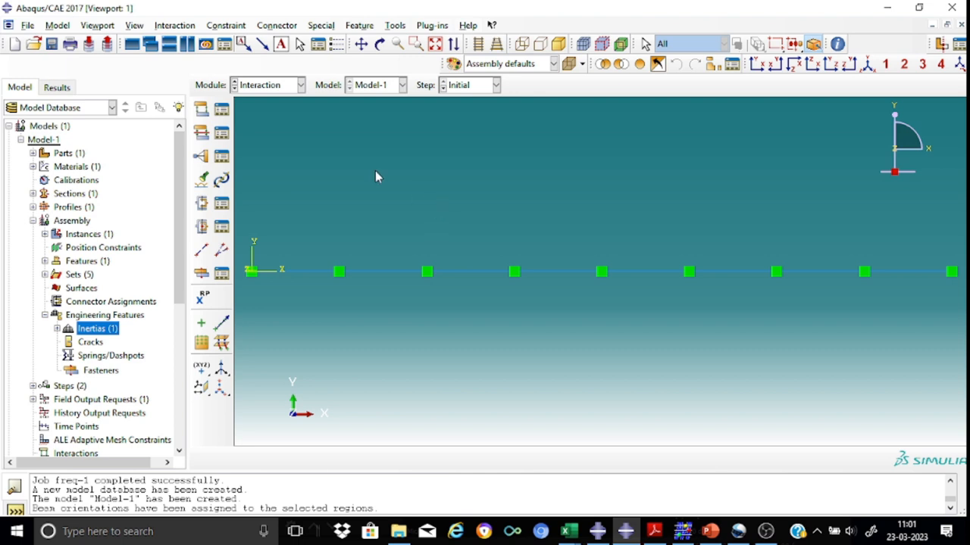
# - Switch to the Mesh module, dismiss the dependent instance warning and set the object to Part: beam
pyautogui.click(301, 85)
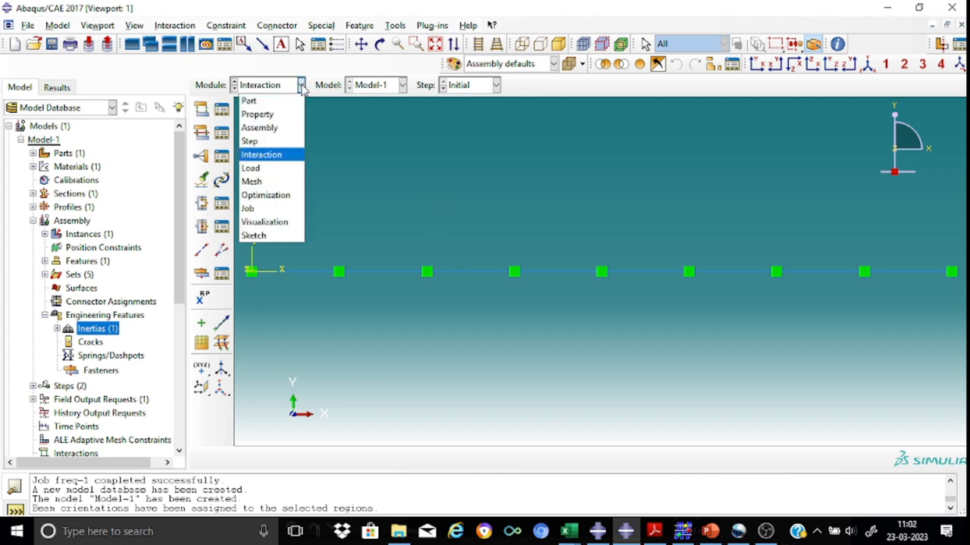
pyautogui.moveTo(252, 181)
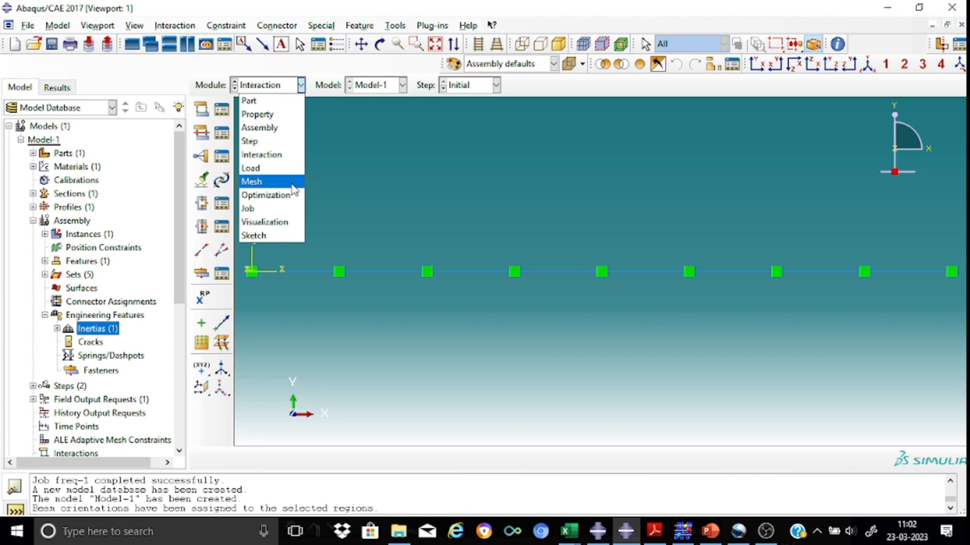
pyautogui.click(251, 182)
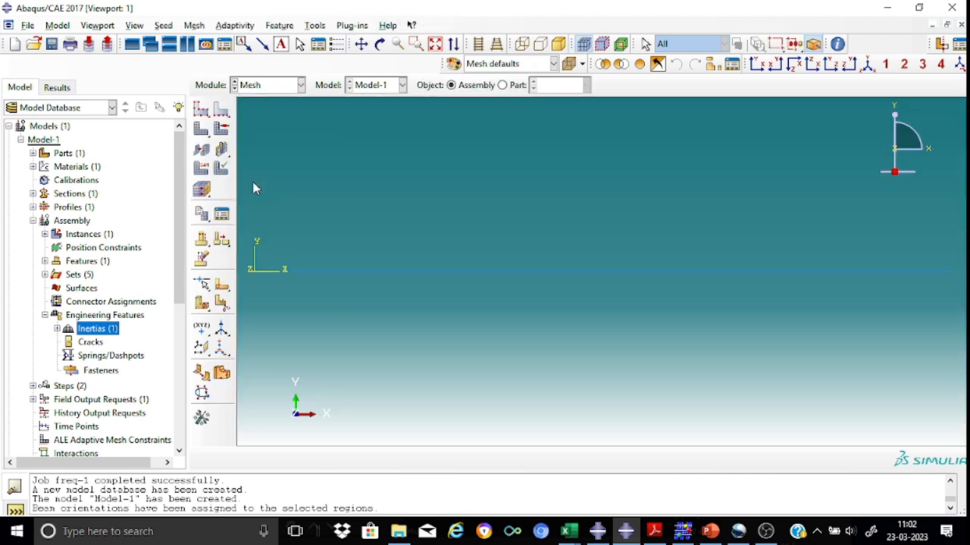
pyautogui.click(201, 114)
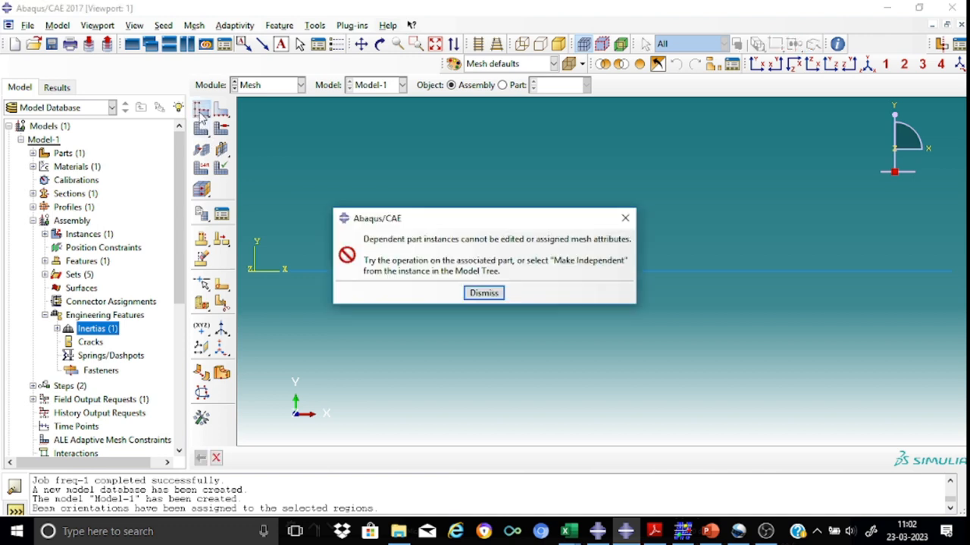
pyautogui.click(483, 294)
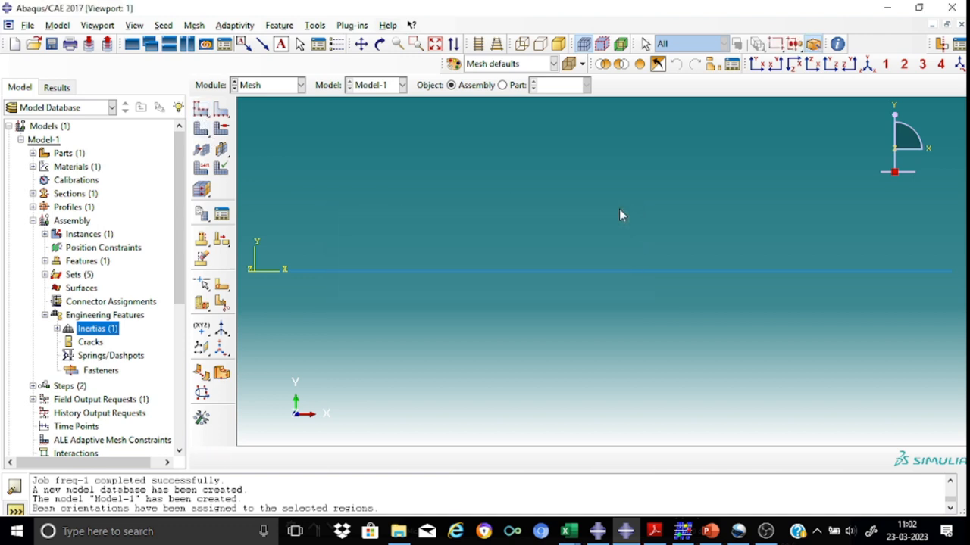
pyautogui.click(501, 85)
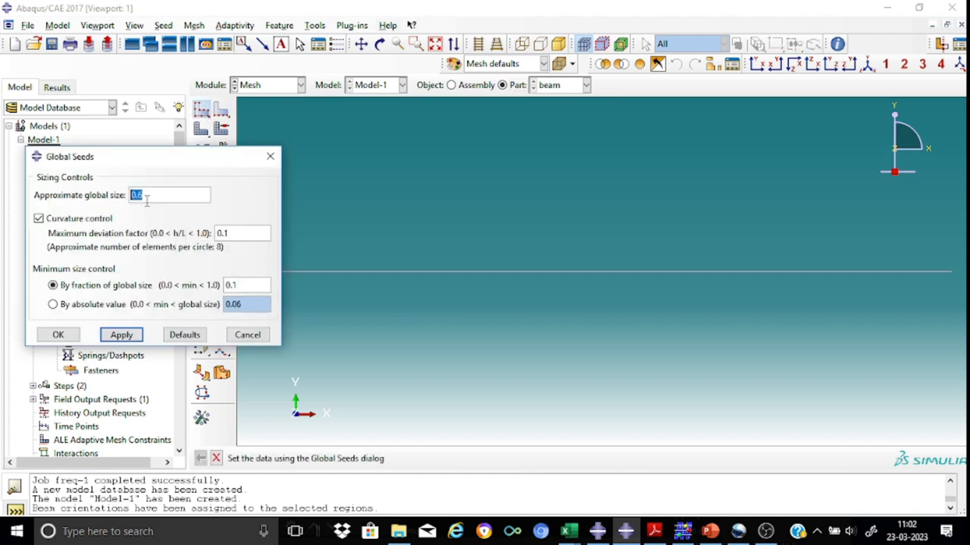
# - Assign global seeds of approximate size 0.2 to the beam part
pyautogui.write('0')
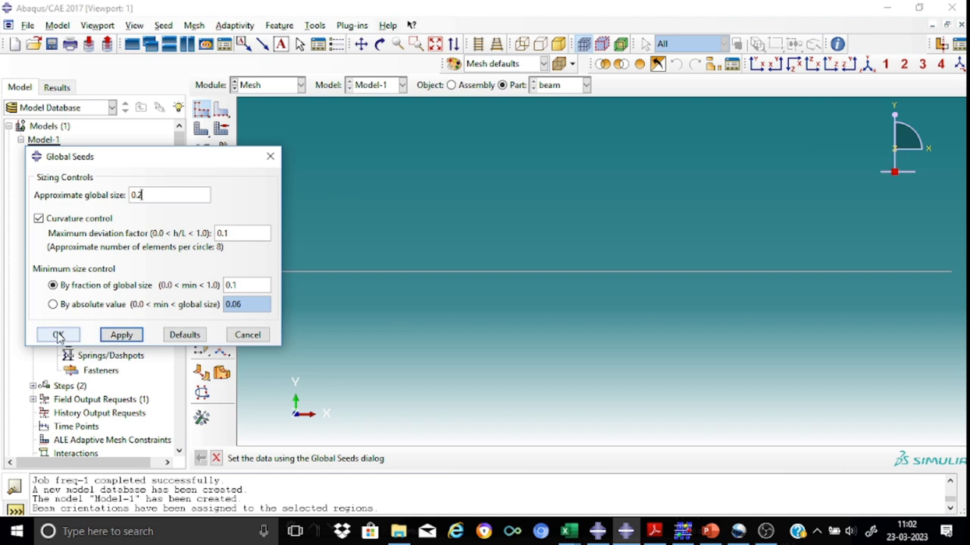
pyautogui.click(58, 335)
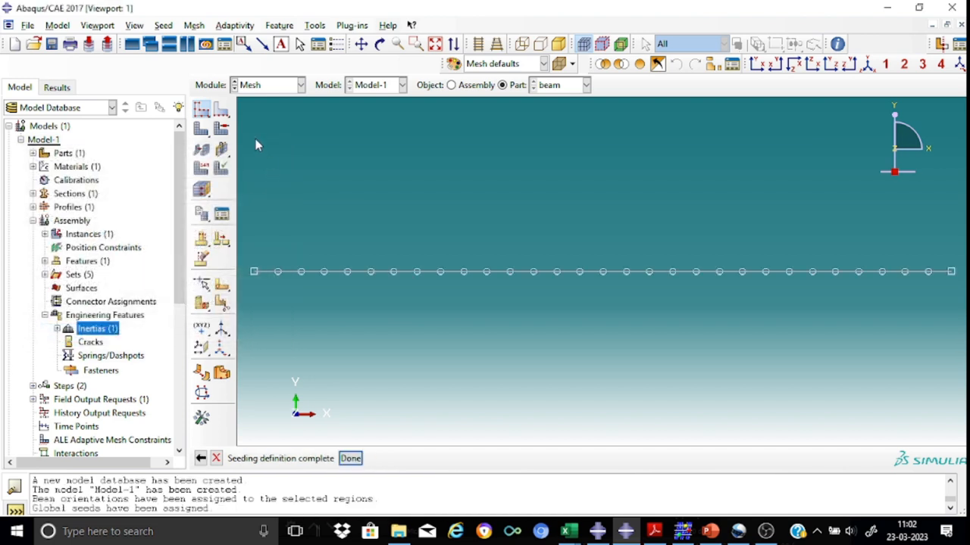
pyautogui.moveTo(240, 169)
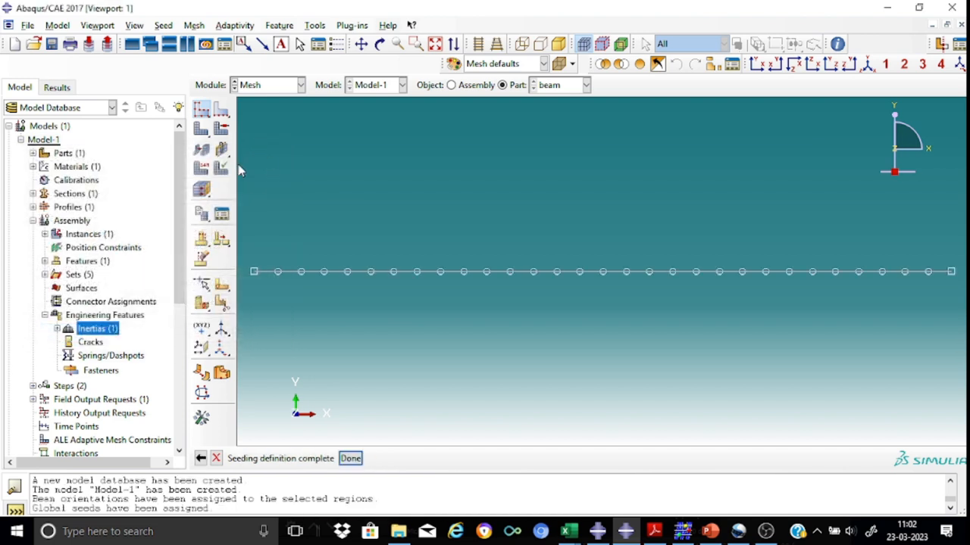
pyautogui.moveTo(201, 170)
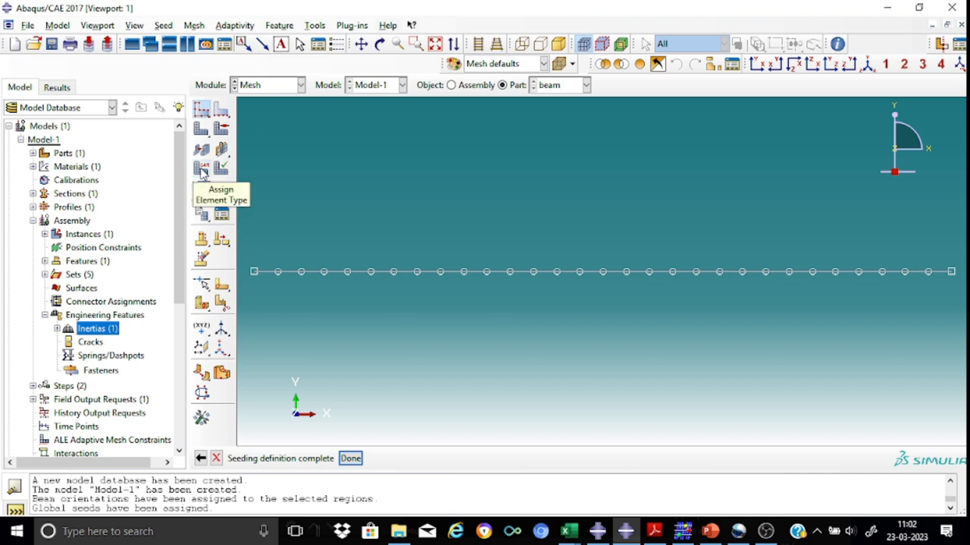
# - Assign B21 two-node linear beam elements to the beam and mesh the part into 30 elements
pyautogui.click(202, 170)
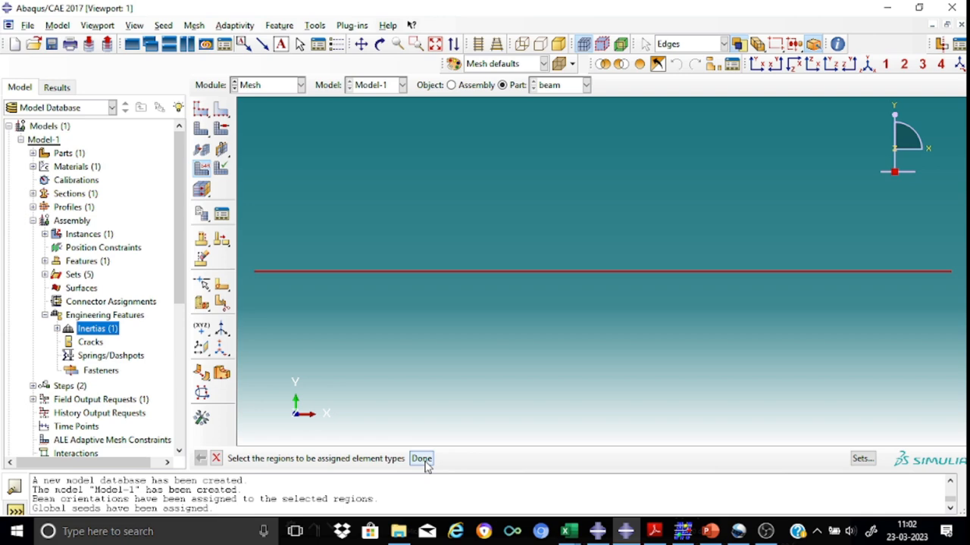
pyautogui.click(421, 458)
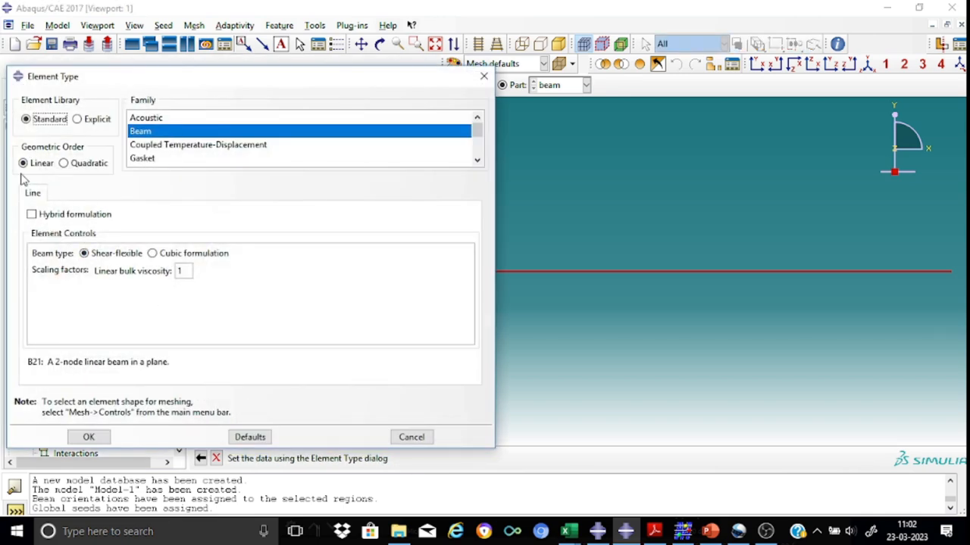
pyautogui.moveTo(48, 173)
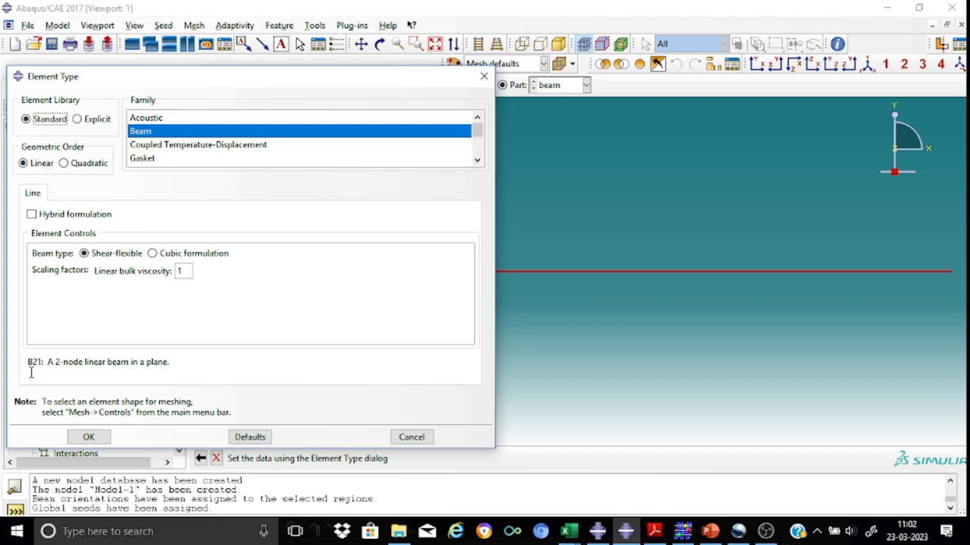
pyautogui.moveTo(68, 376)
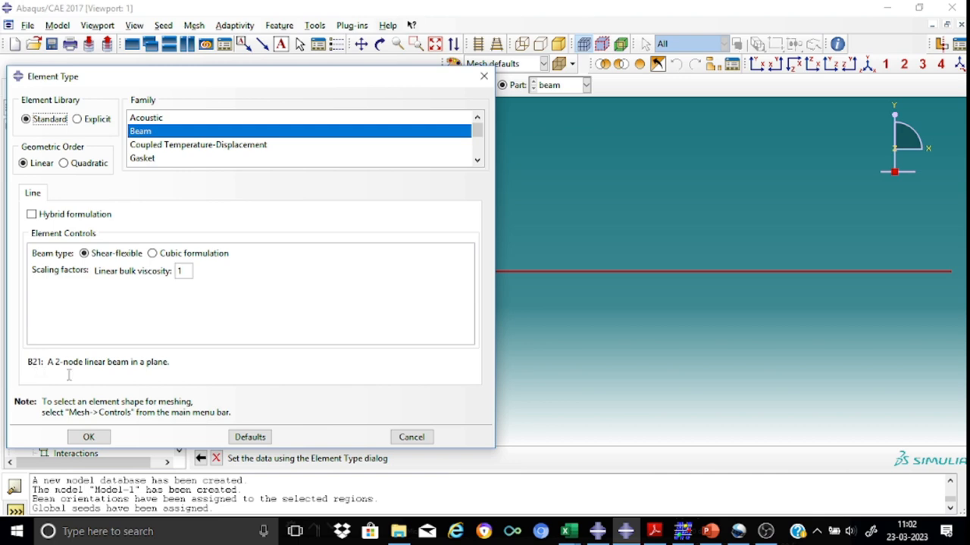
pyautogui.moveTo(273, 394)
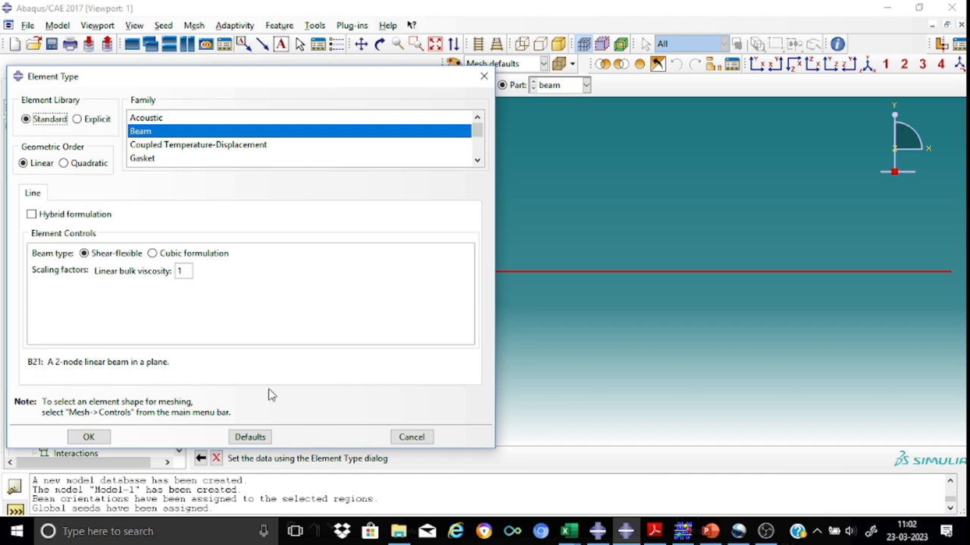
pyautogui.click(87, 437)
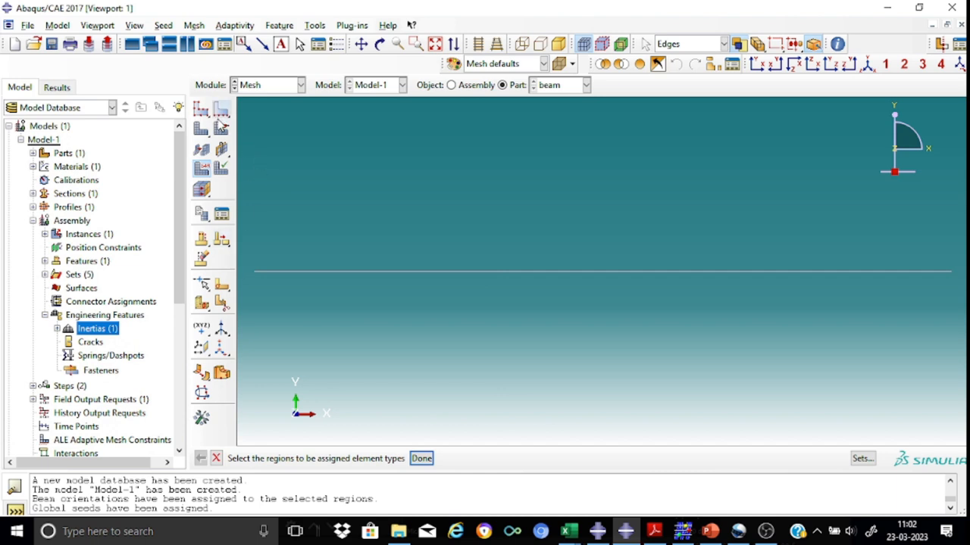
pyautogui.moveTo(294, 161)
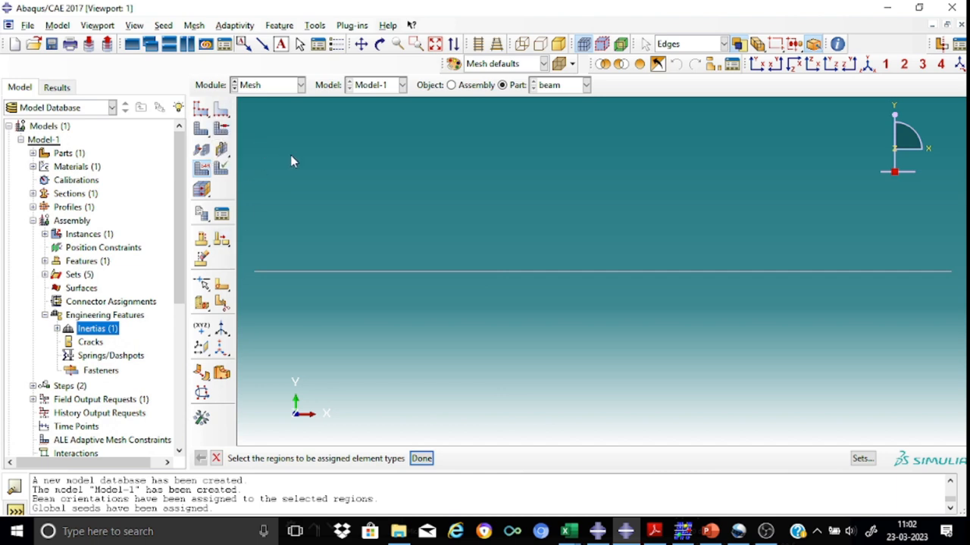
pyautogui.moveTo(345, 175)
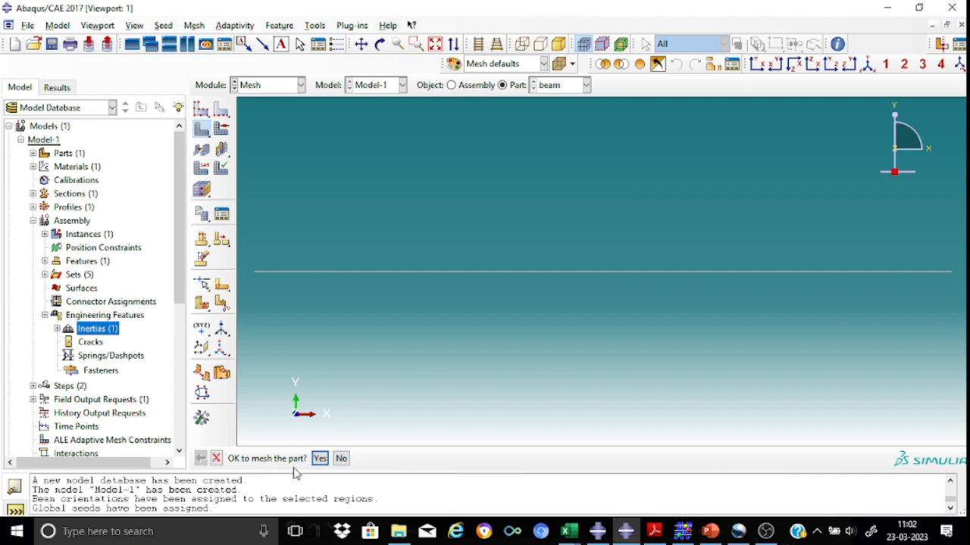
pyautogui.click(318, 457)
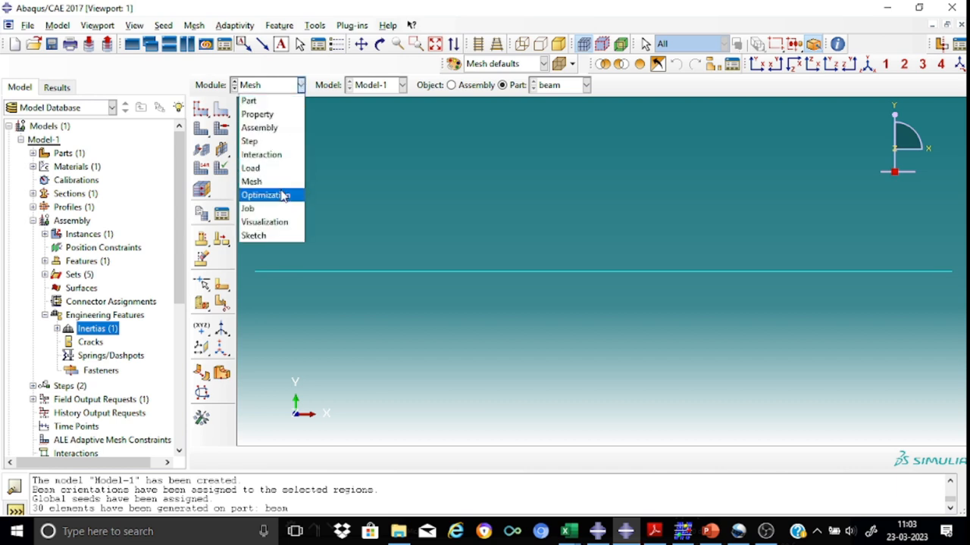
# - In the Job module, create full-analysis job freq-1 for Model-1 and submit it
pyautogui.click(247, 209)
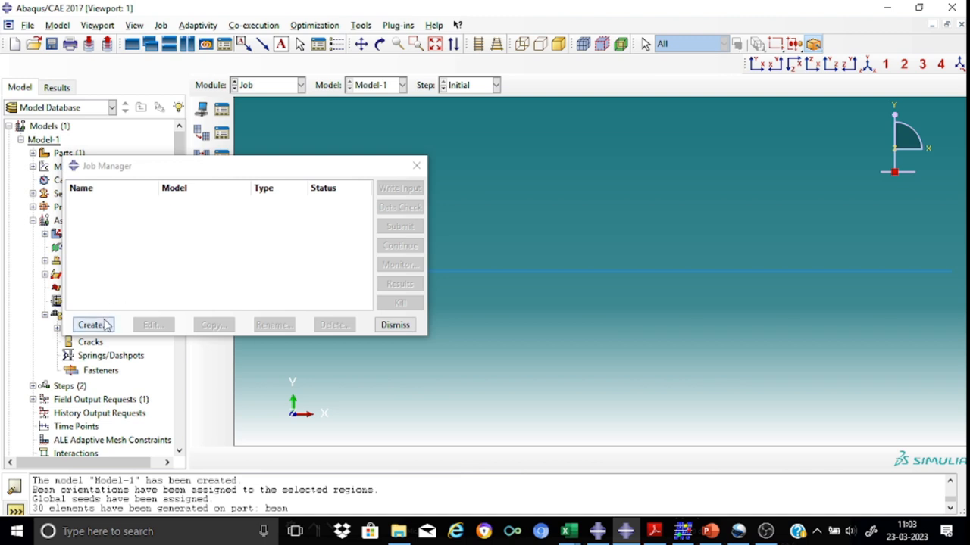
pyautogui.click(92, 325)
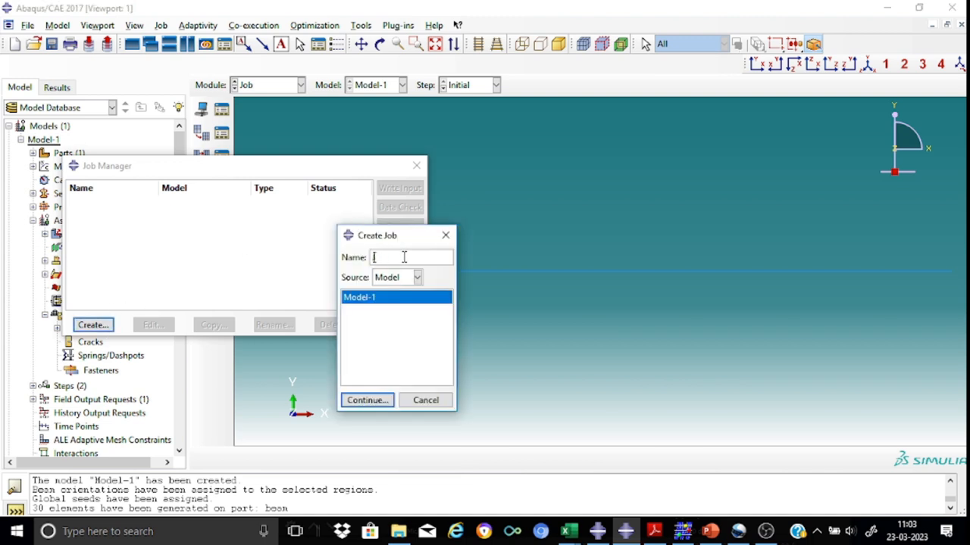
pyautogui.write('freq-1')
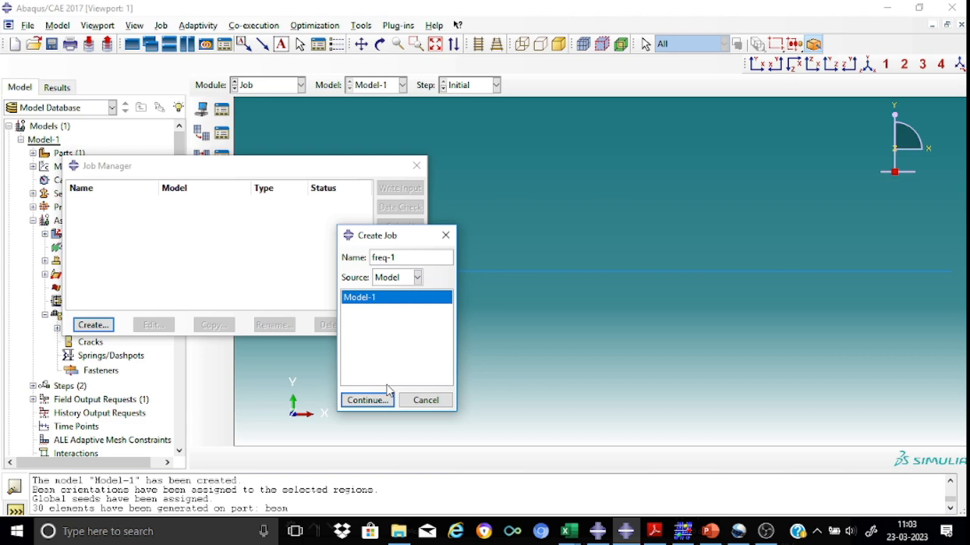
pyautogui.click(367, 400)
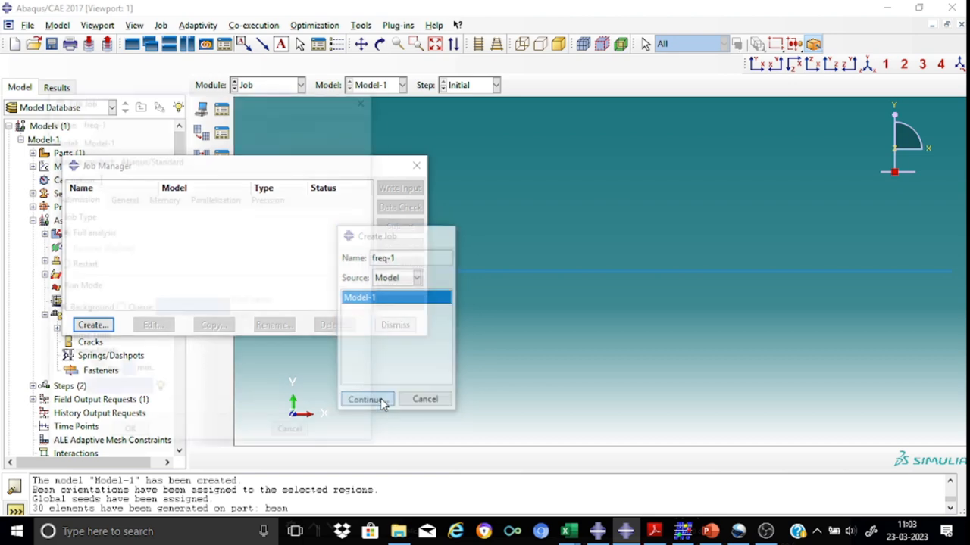
pyautogui.click(366, 400)
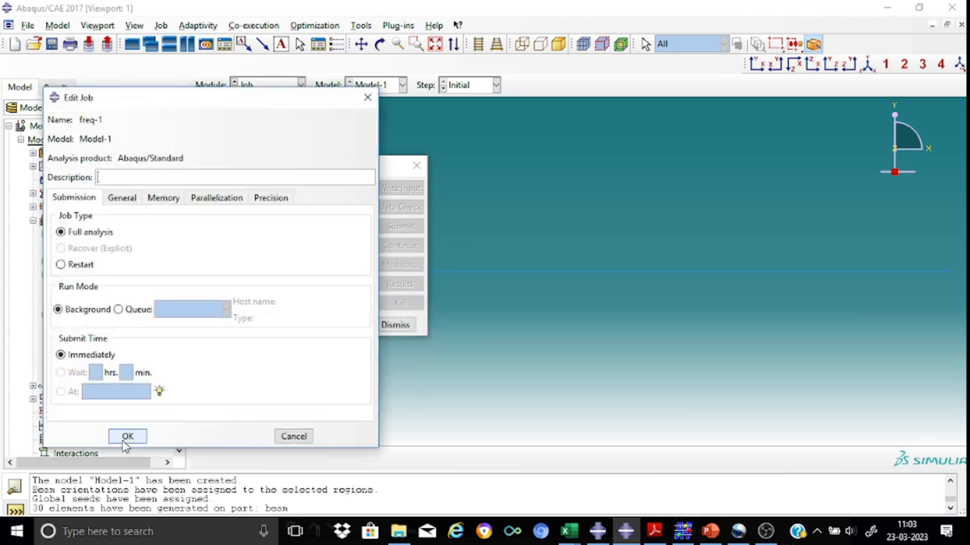
pyautogui.click(127, 437)
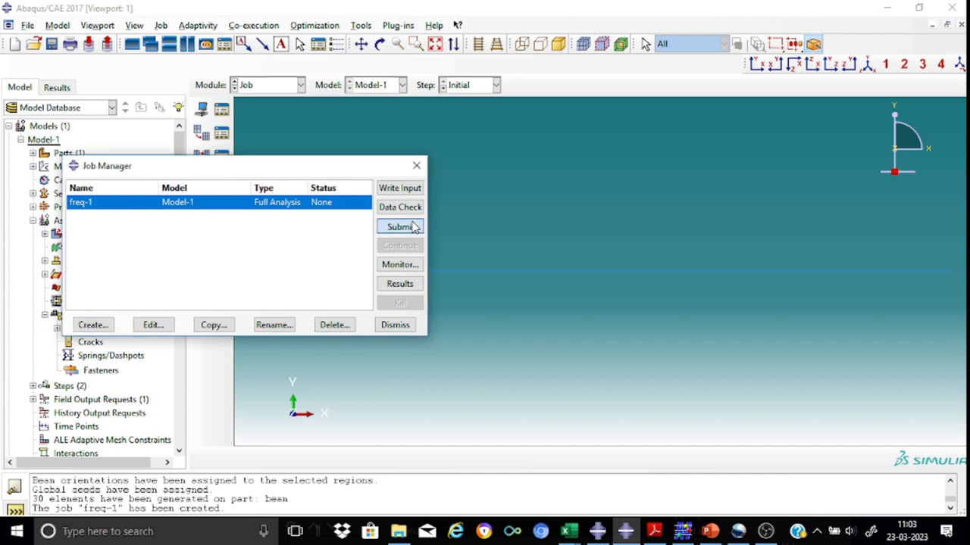
pyautogui.click(400, 226)
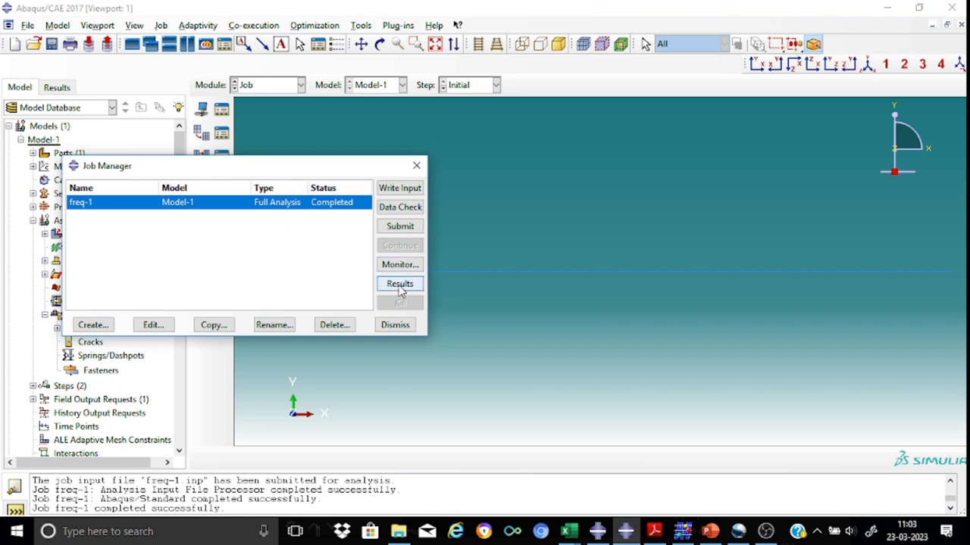
# - View mode 1 at 3.0839 cycles/time and bring up the PowerPoint hand-calculated 3.087 for comparison
pyautogui.click(400, 283)
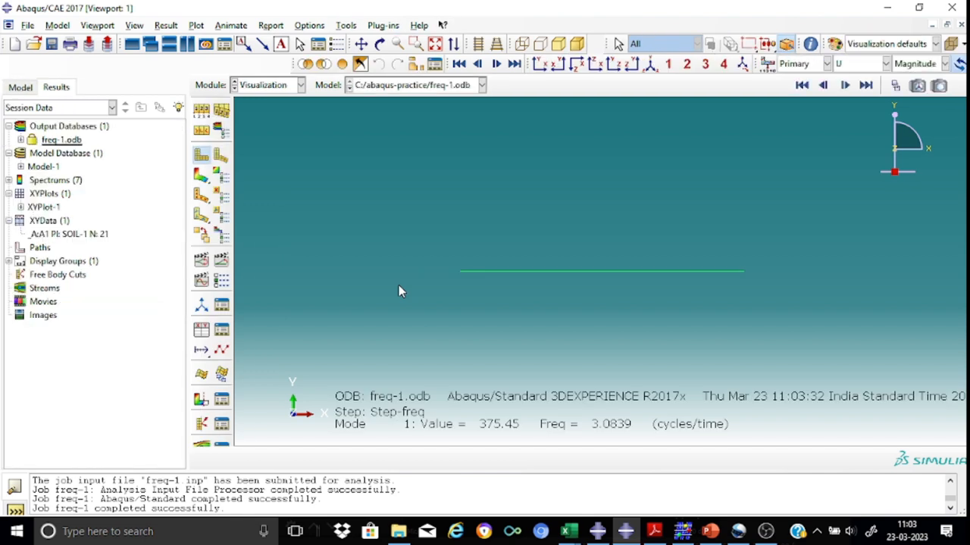
pyautogui.moveTo(241, 167)
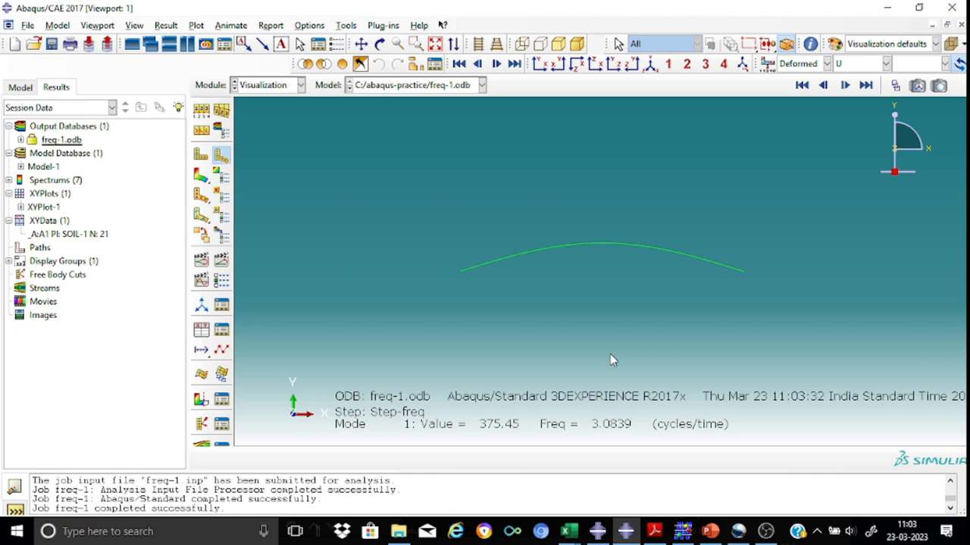
pyautogui.moveTo(625, 436)
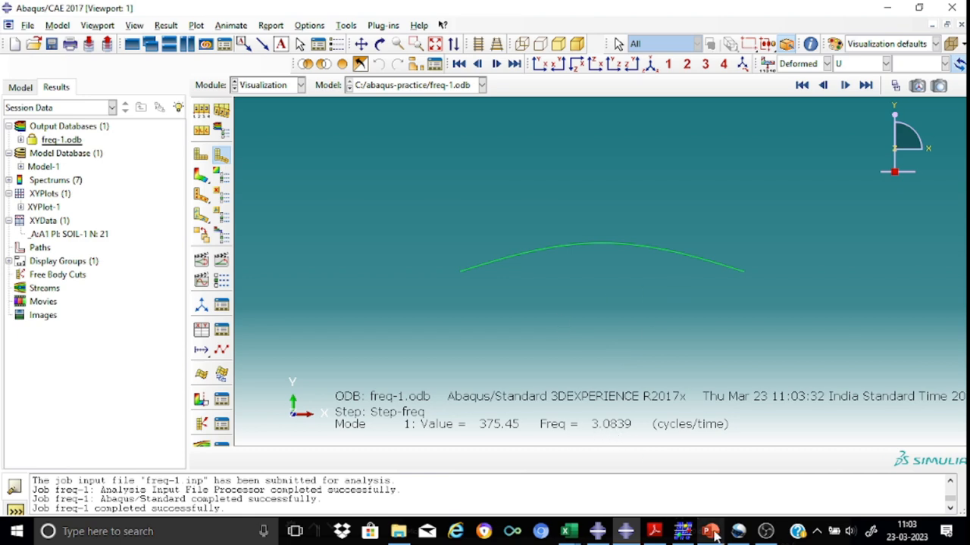
pyautogui.click(709, 530)
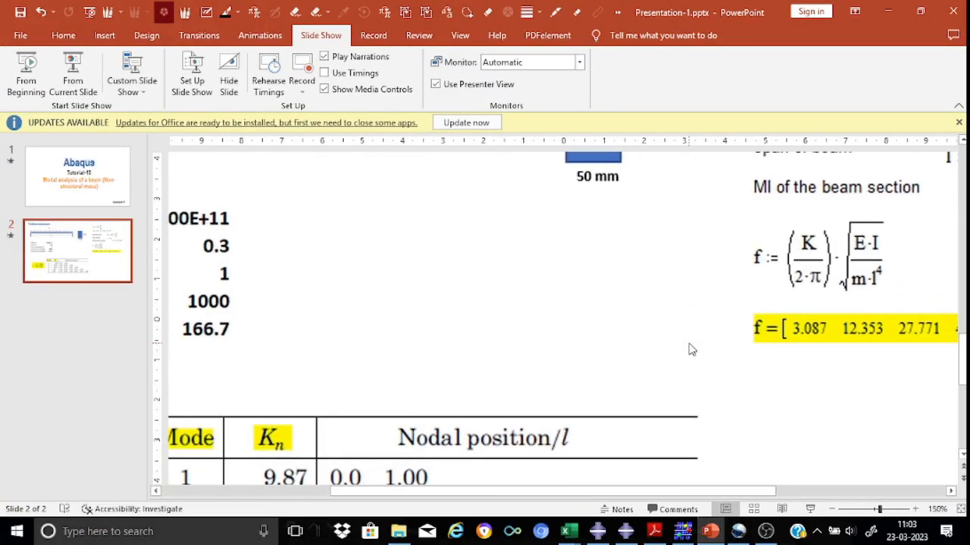
pyautogui.moveTo(751, 485)
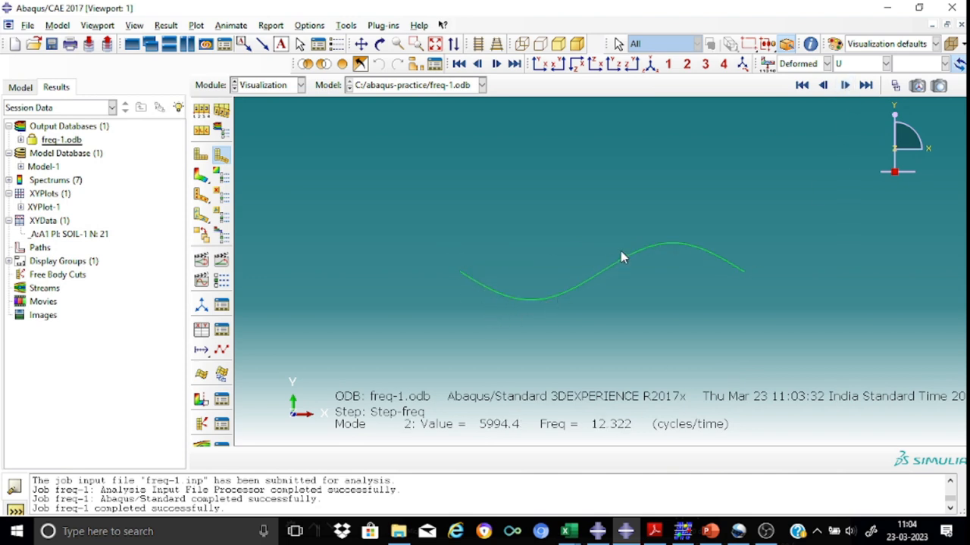
pyautogui.moveTo(606, 438)
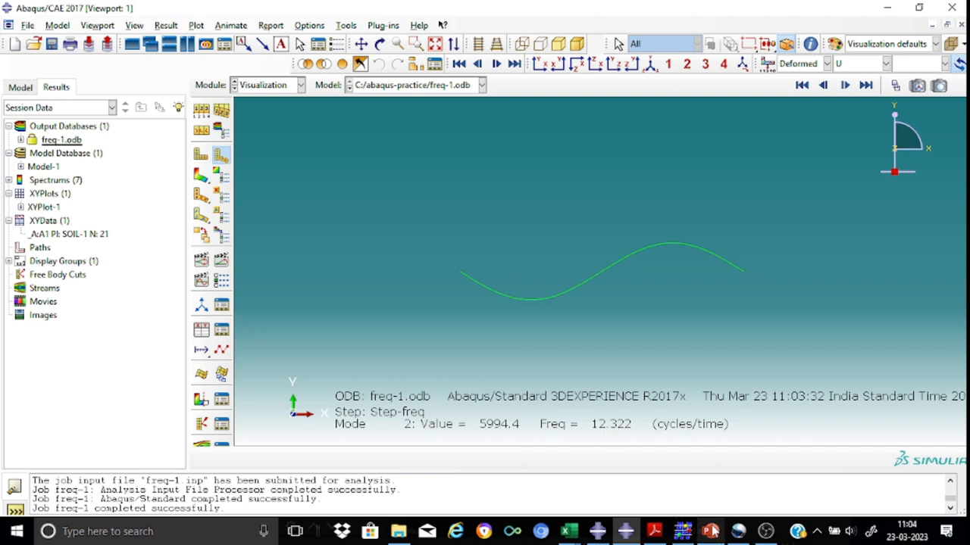
# - Advance through modes 2–4 to 49.078 cycles/time and compare with PowerPoint's hand-calculated 49.412
pyautogui.click(711, 530)
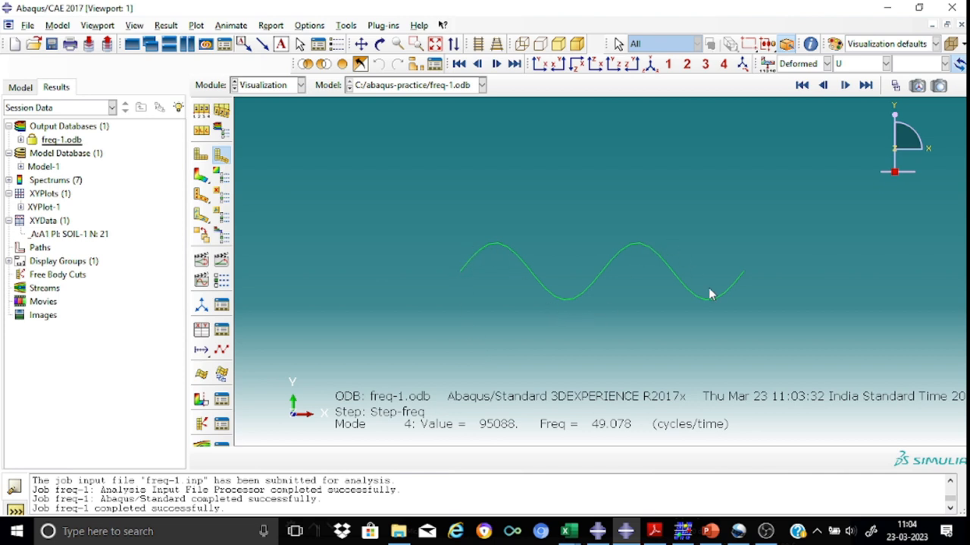
pyautogui.moveTo(618, 440)
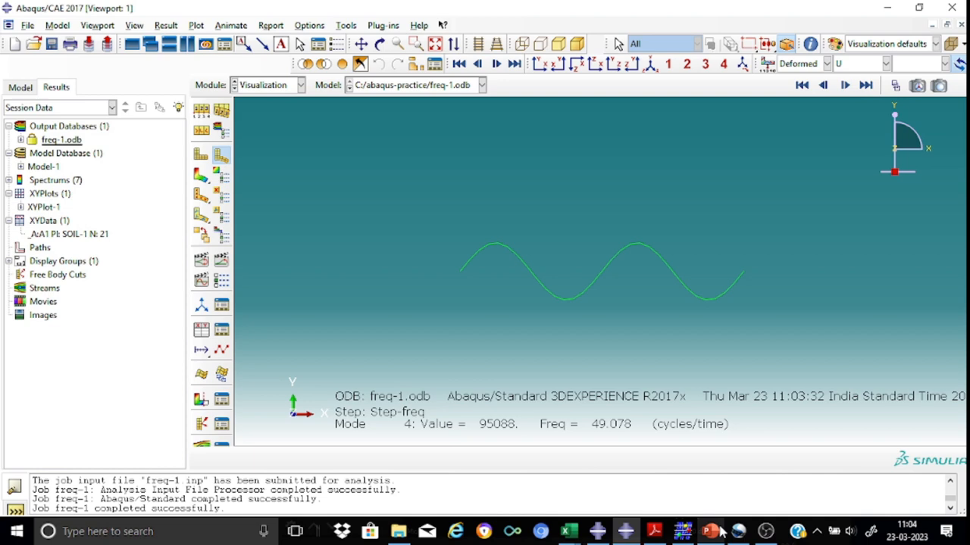
pyautogui.click(709, 530)
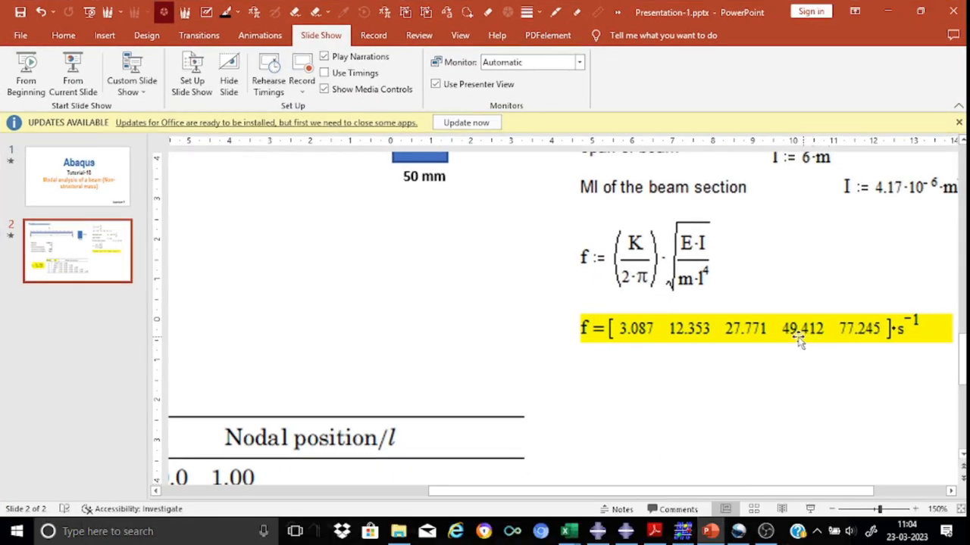
pyautogui.moveTo(802, 343)
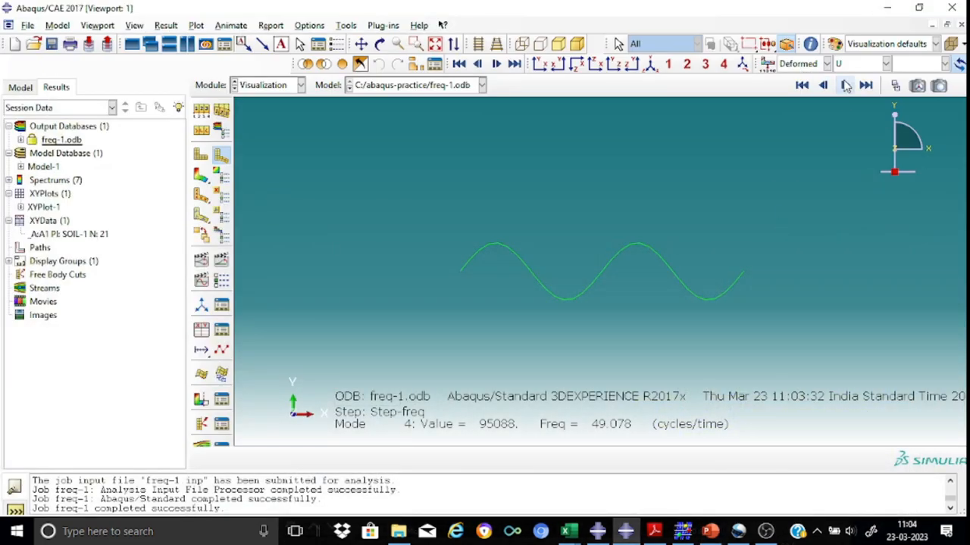
# - Display mode 5 at 76.435 cycles/time, near the hand-calculated 77.245
pyautogui.click(867, 85)
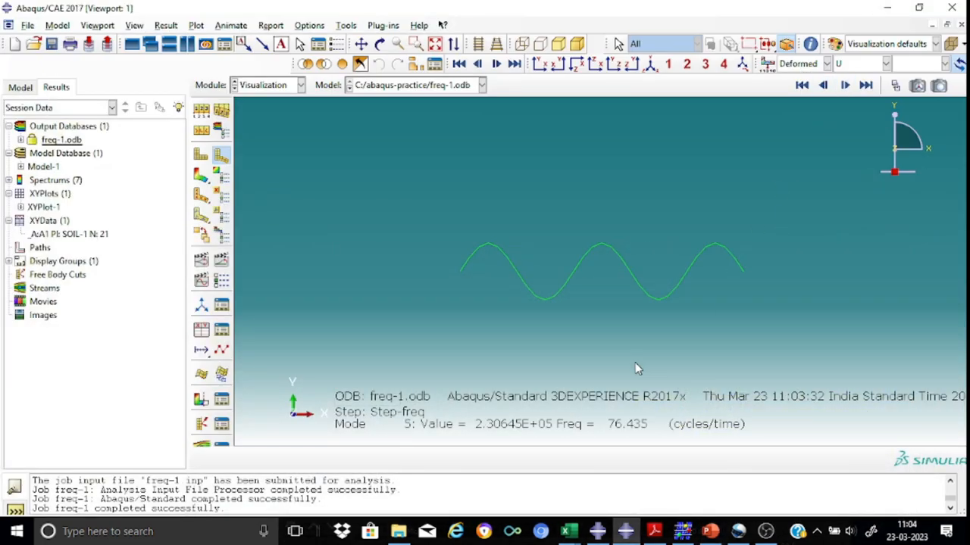
pyautogui.moveTo(650, 441)
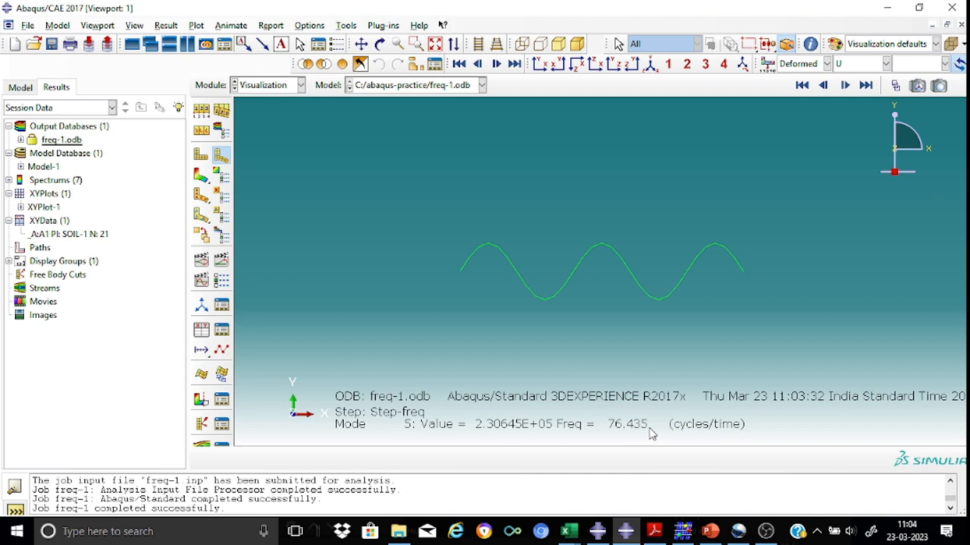
pyautogui.moveTo(685, 354)
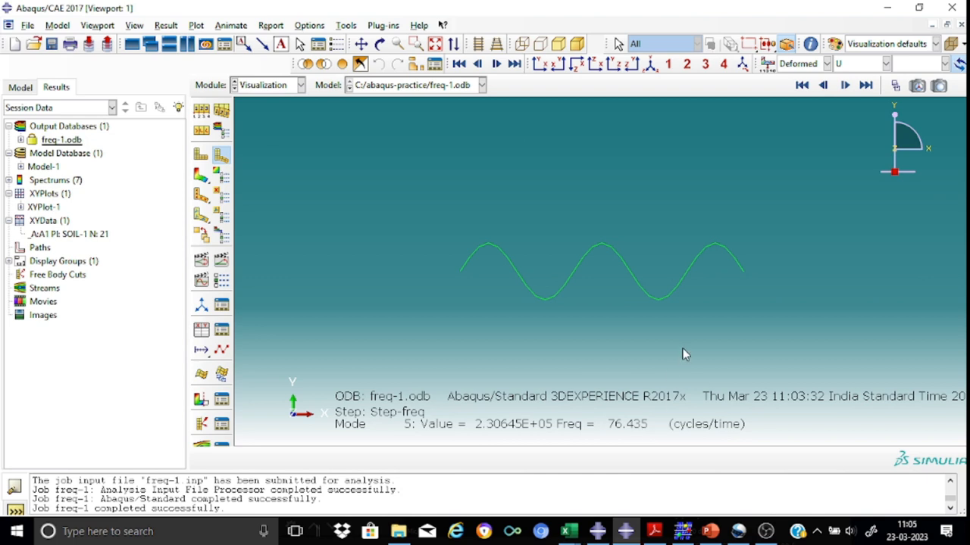